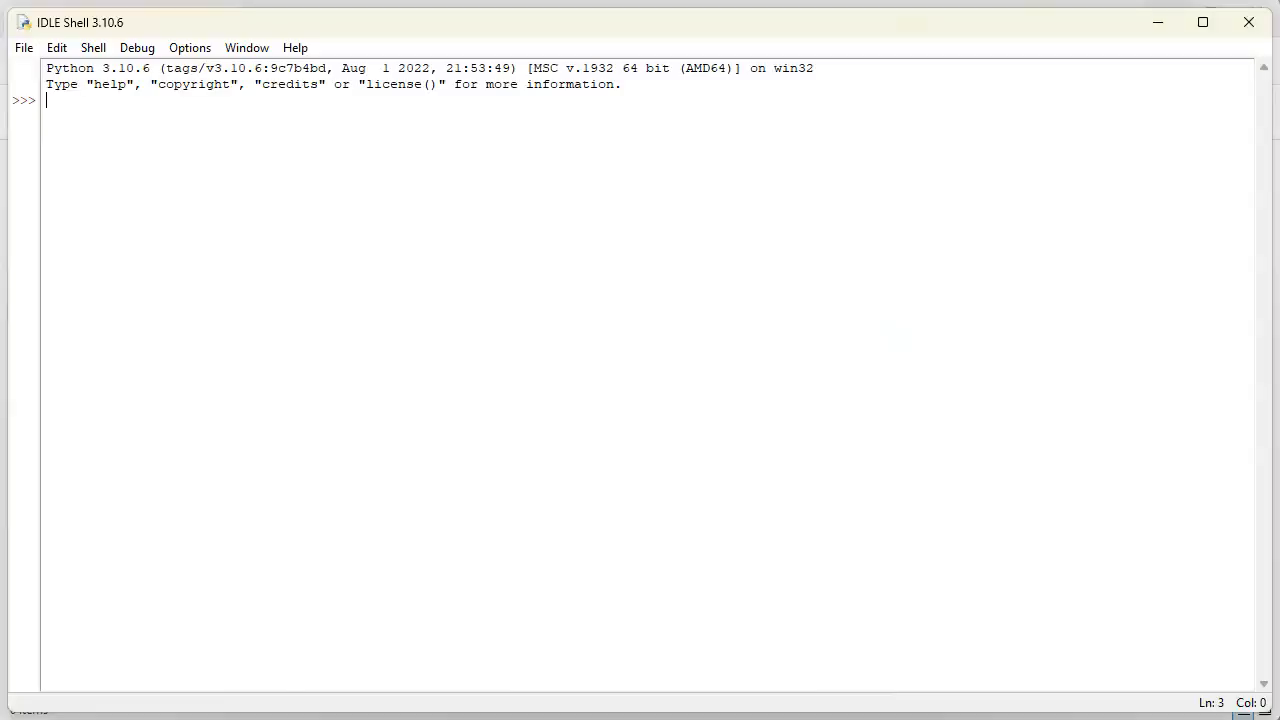
mouse_move(196, 252)
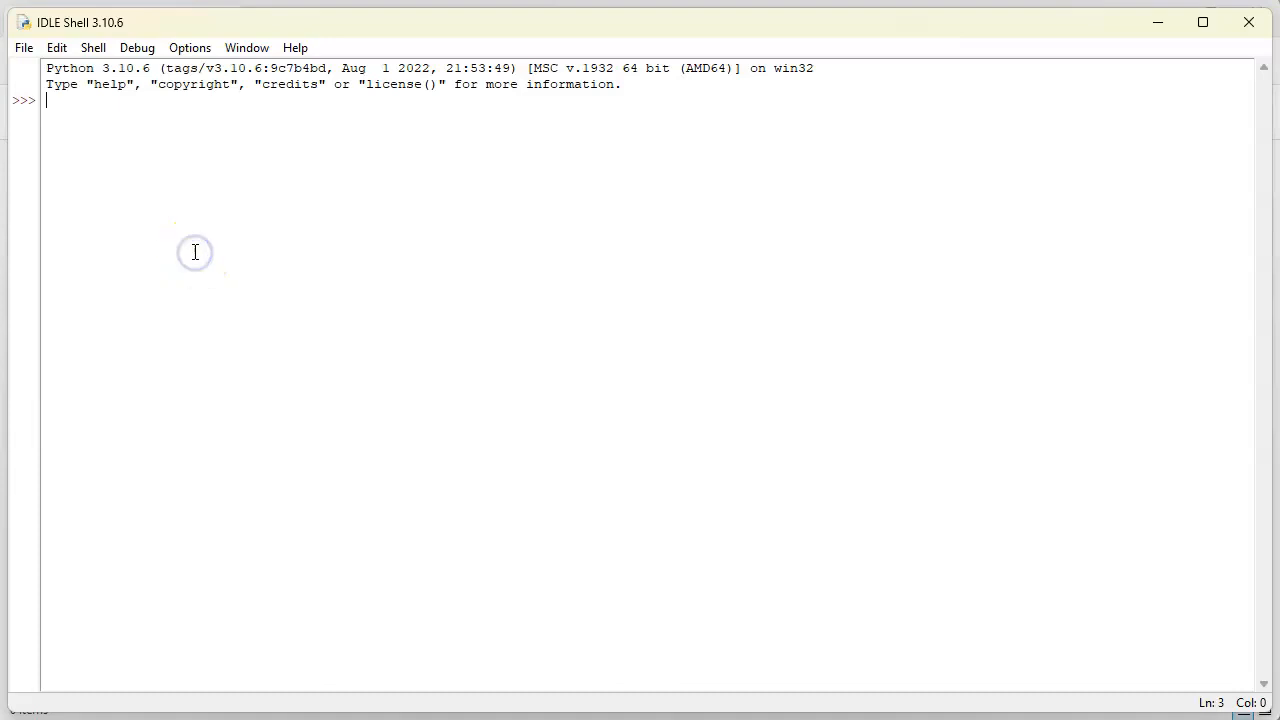
mouse_move(196, 252)
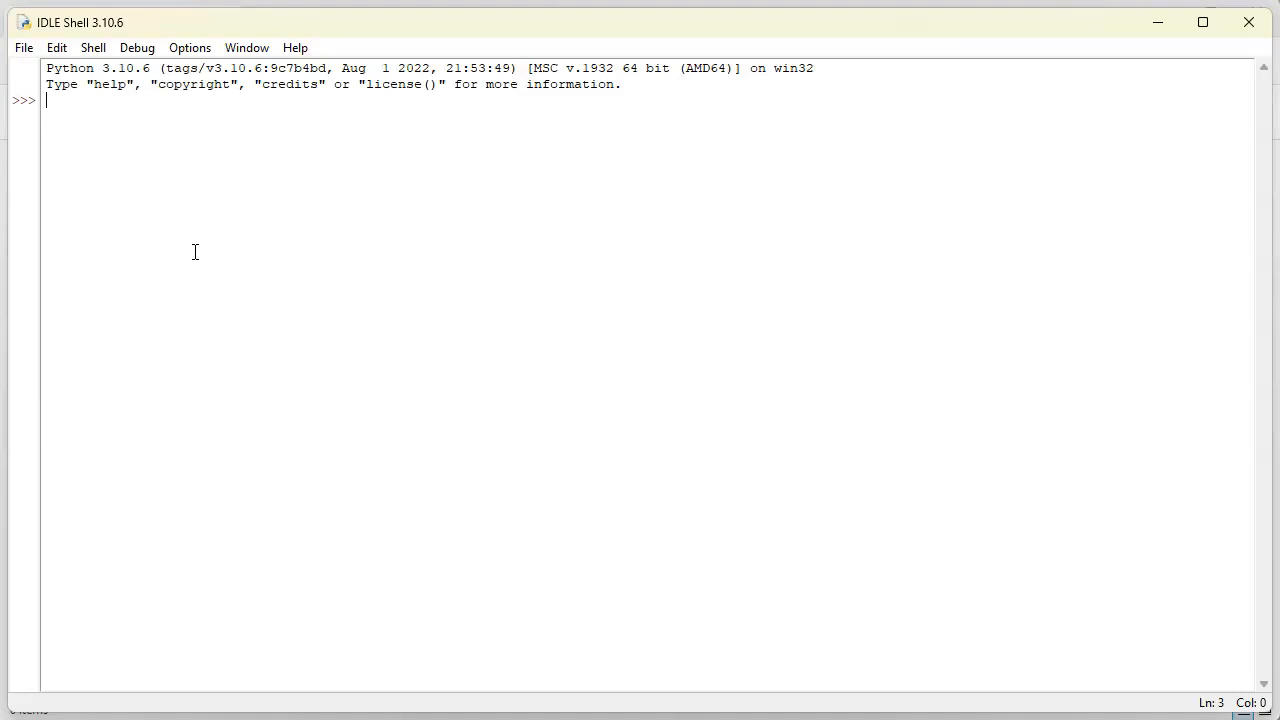
Define tuple a = (1, 2, 3) and list b = [1, 2, 3] at the prompt
type("a = (")
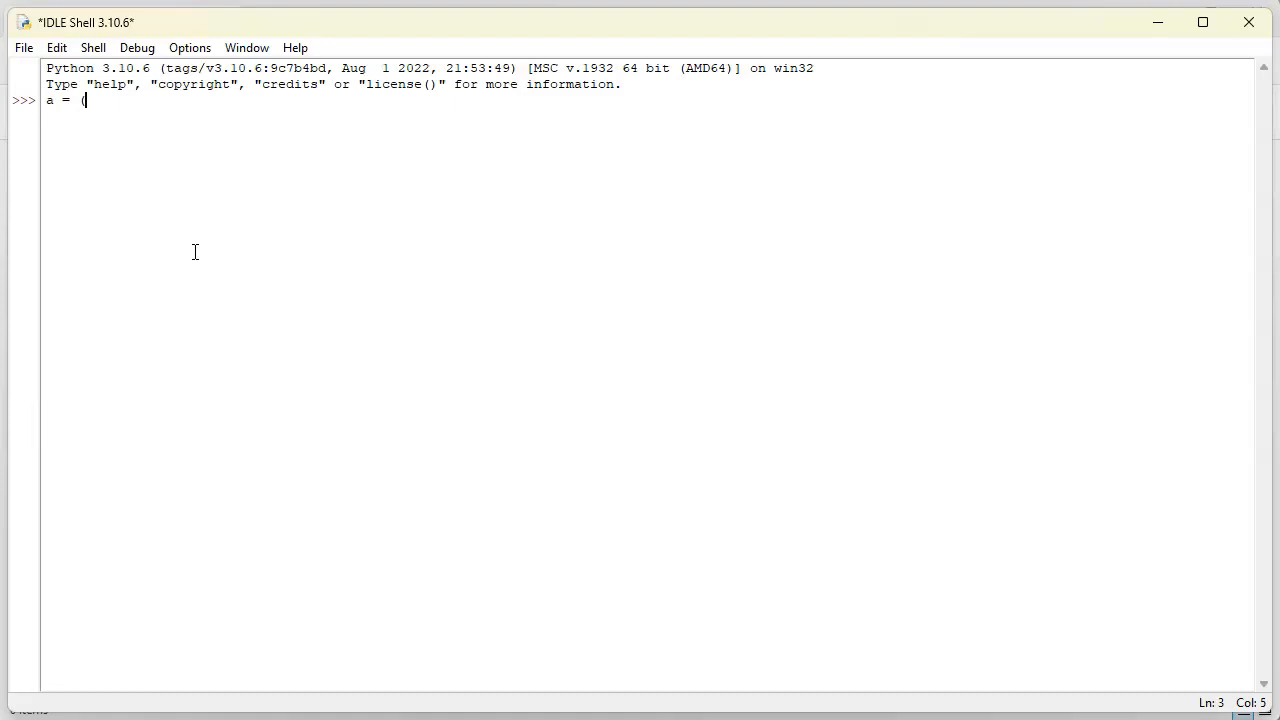
type("1, 2, 3")
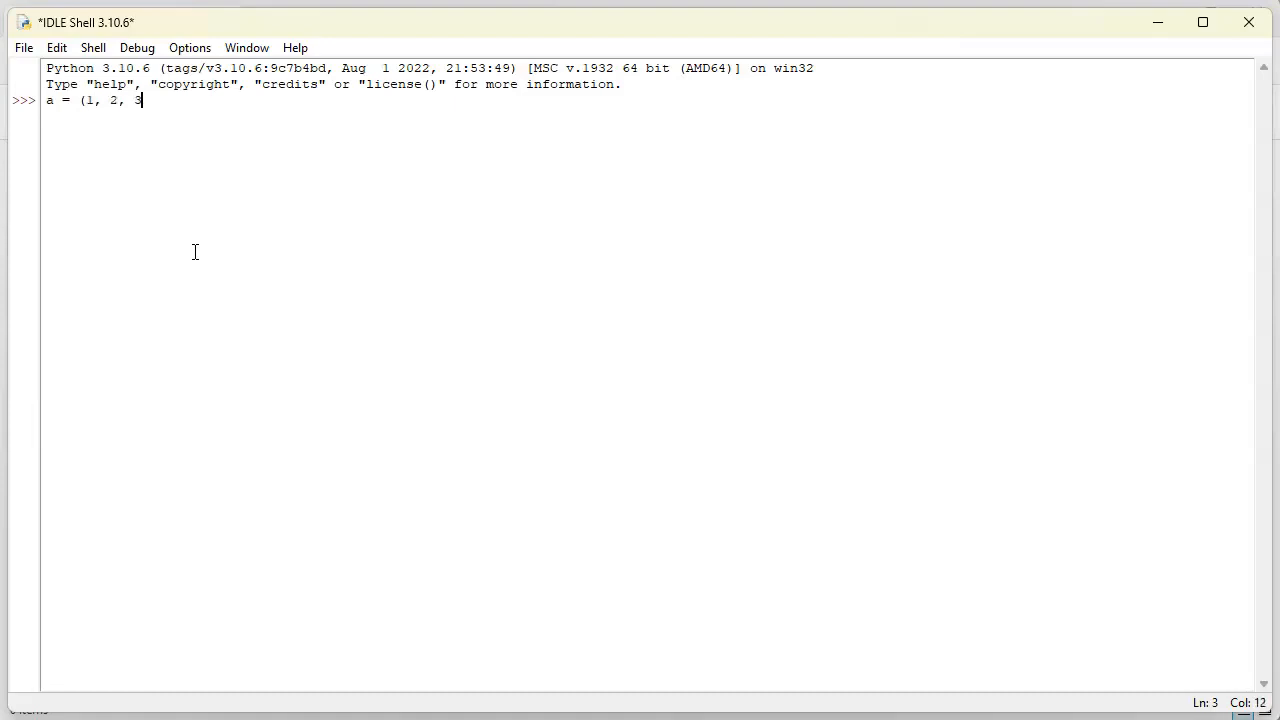
type(")")
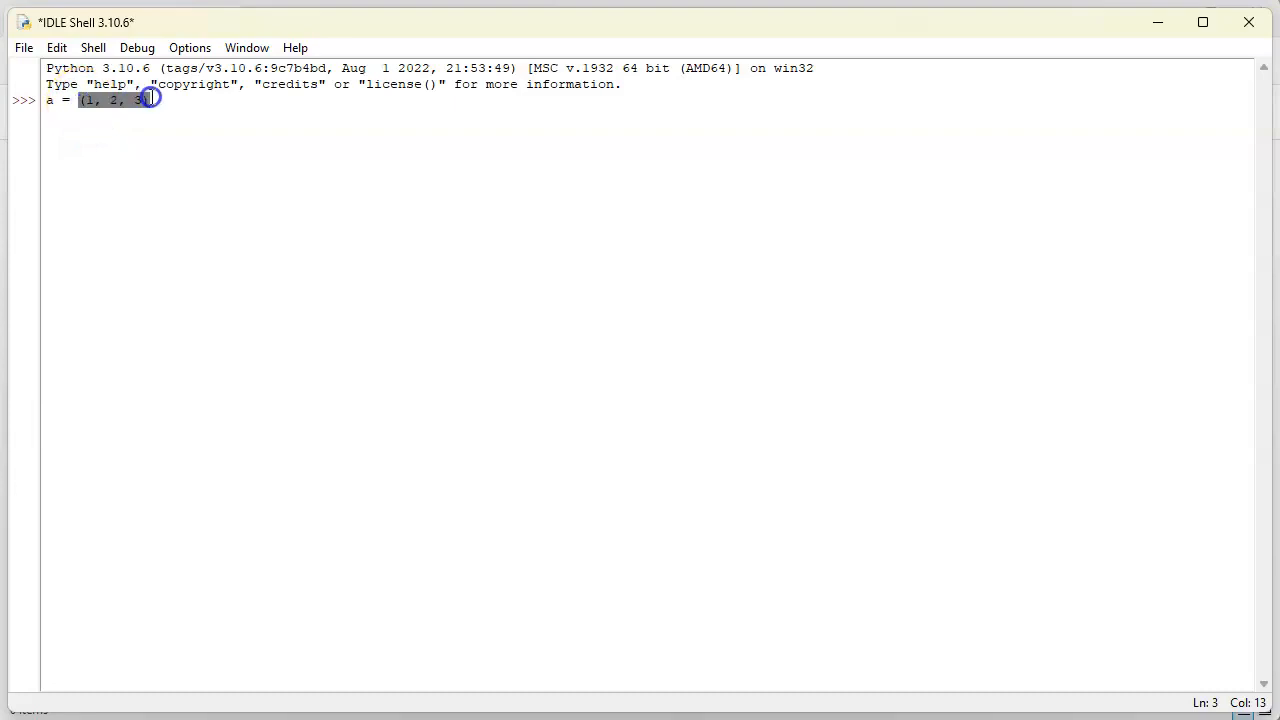
key("Return")
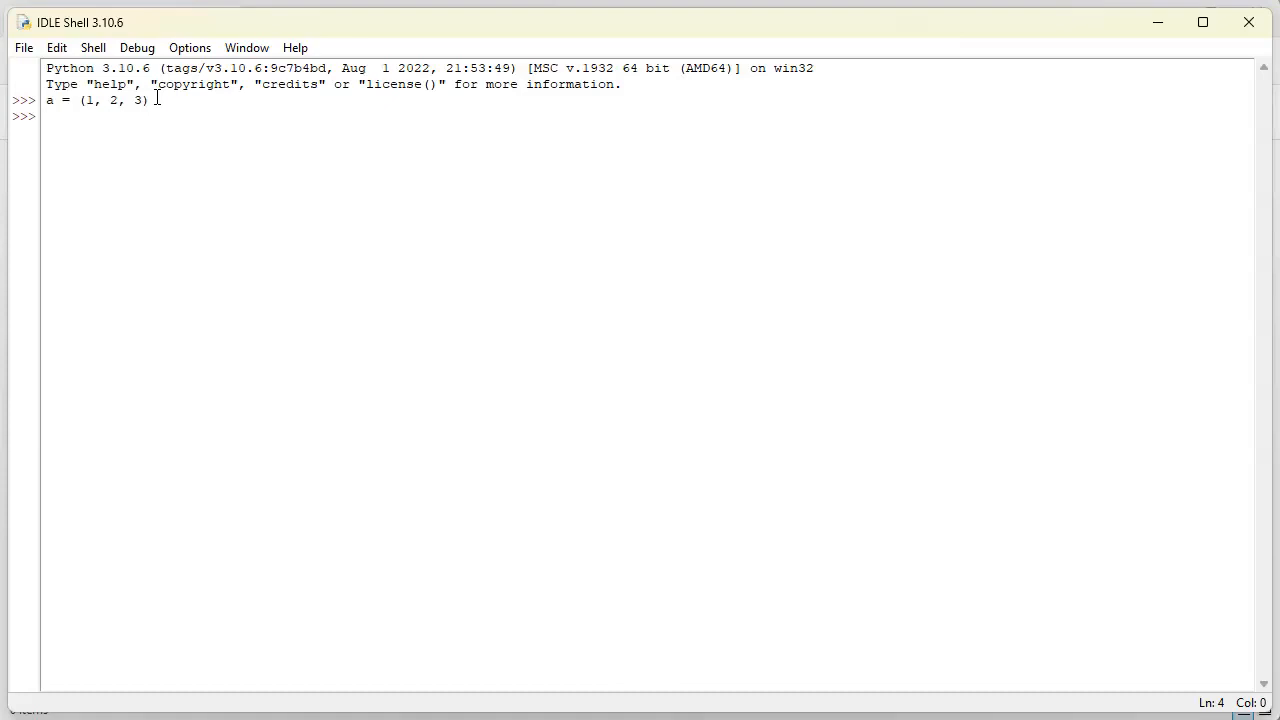
type("b")
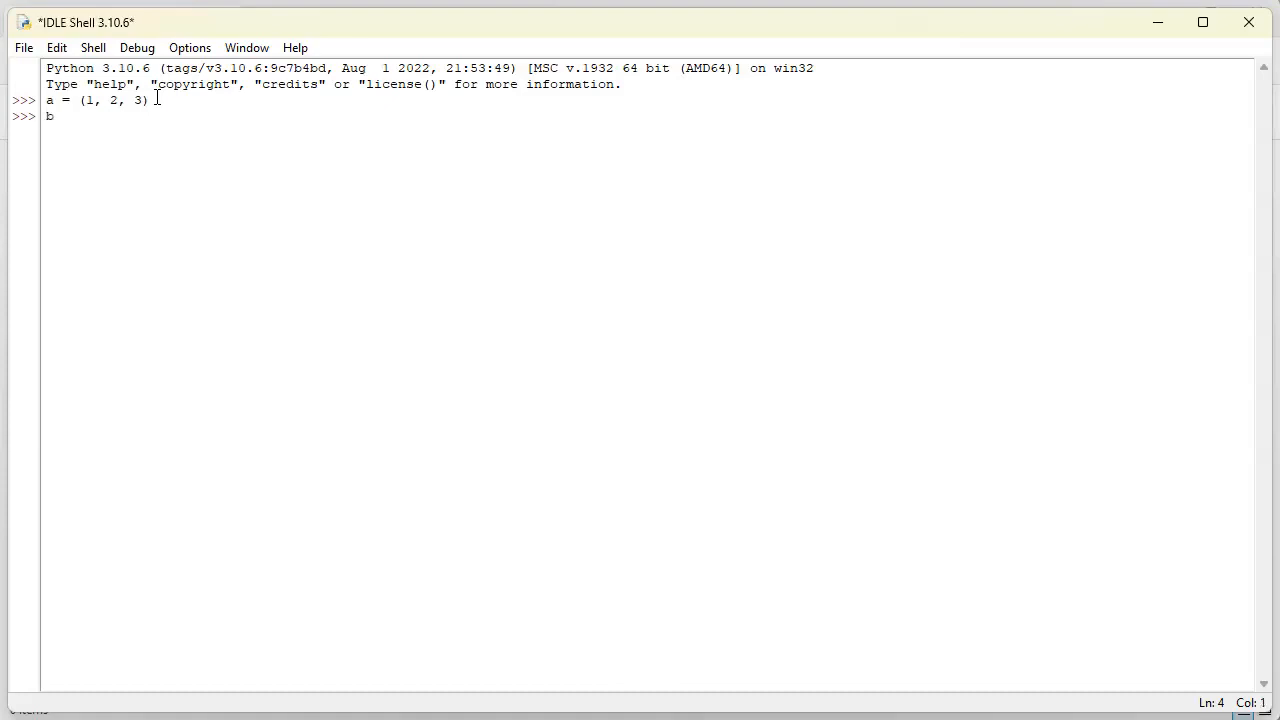
type("= [")
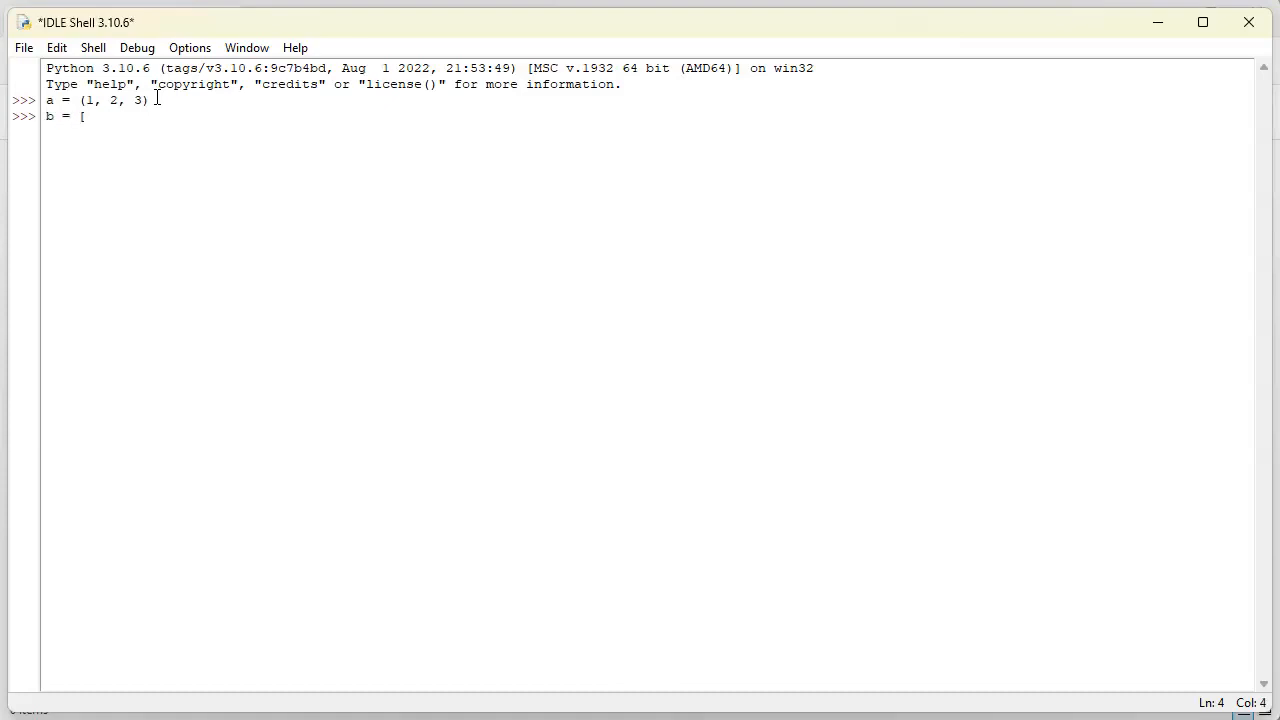
type("1, 2, 3")
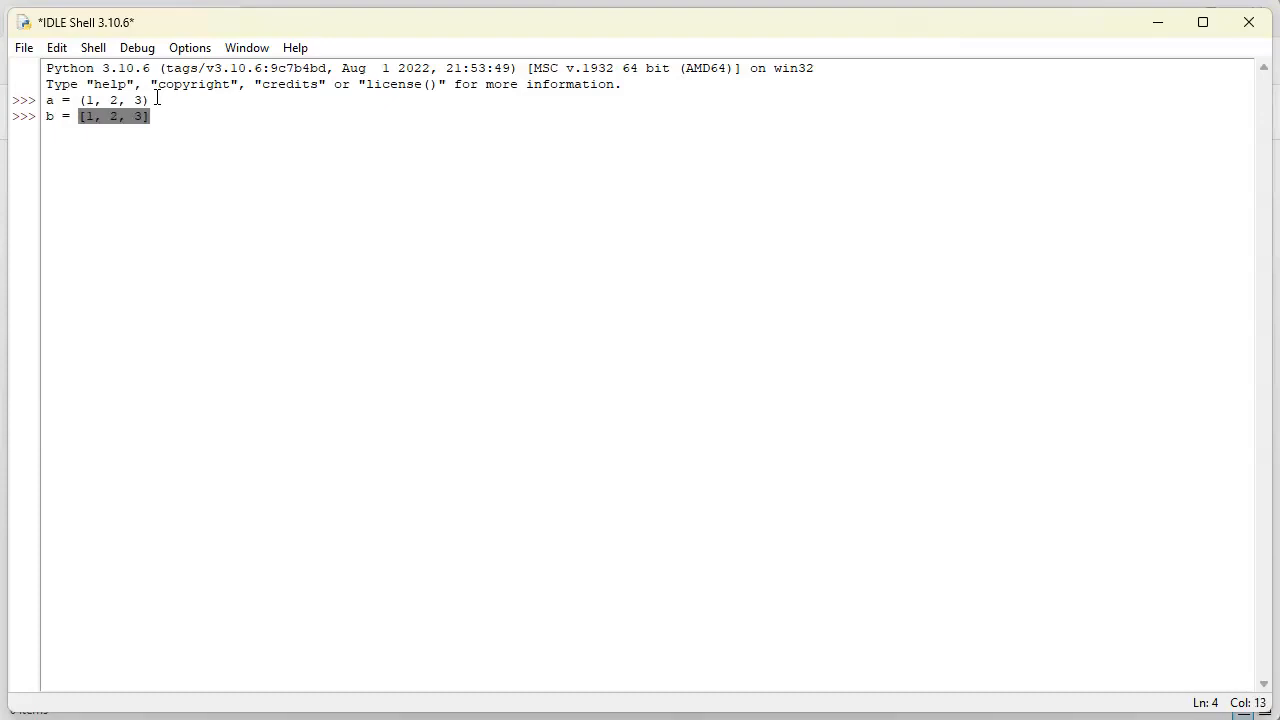
key("Return")
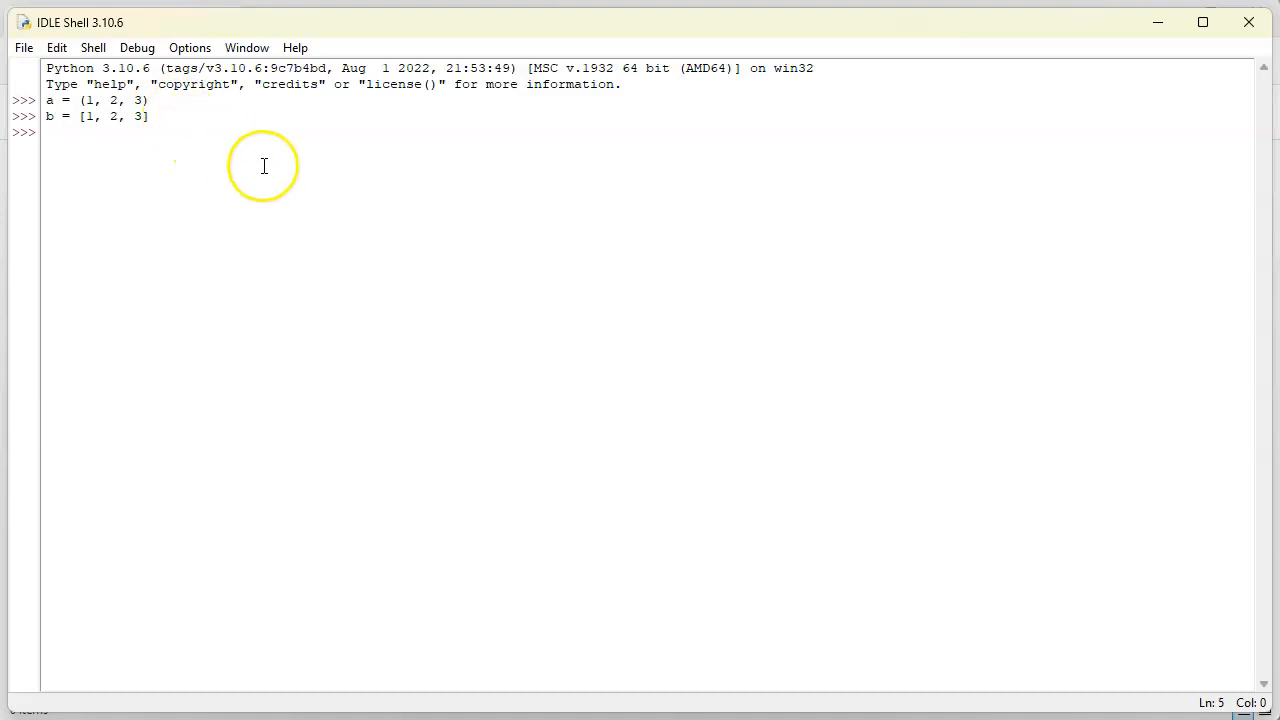
Evaluate a[0] and b[0], each returning 1, and return to the prompt line
type("a")
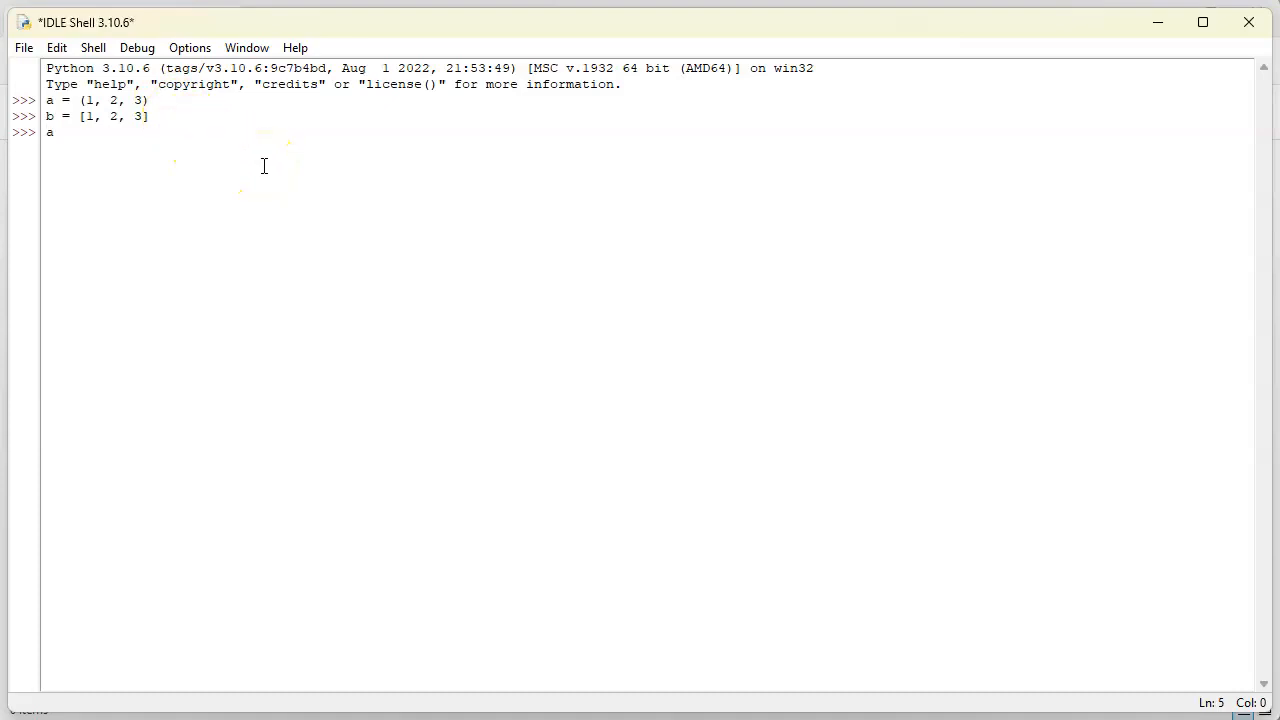
type("[]")
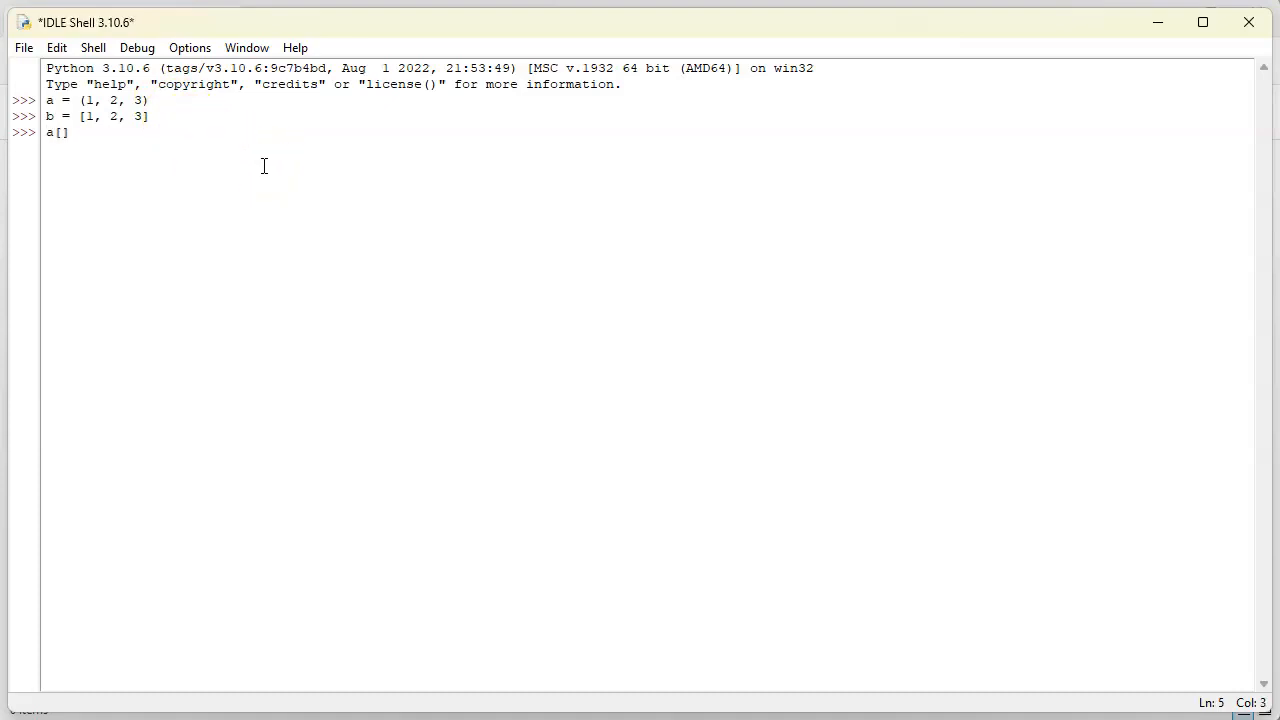
type("0")
key("Return")
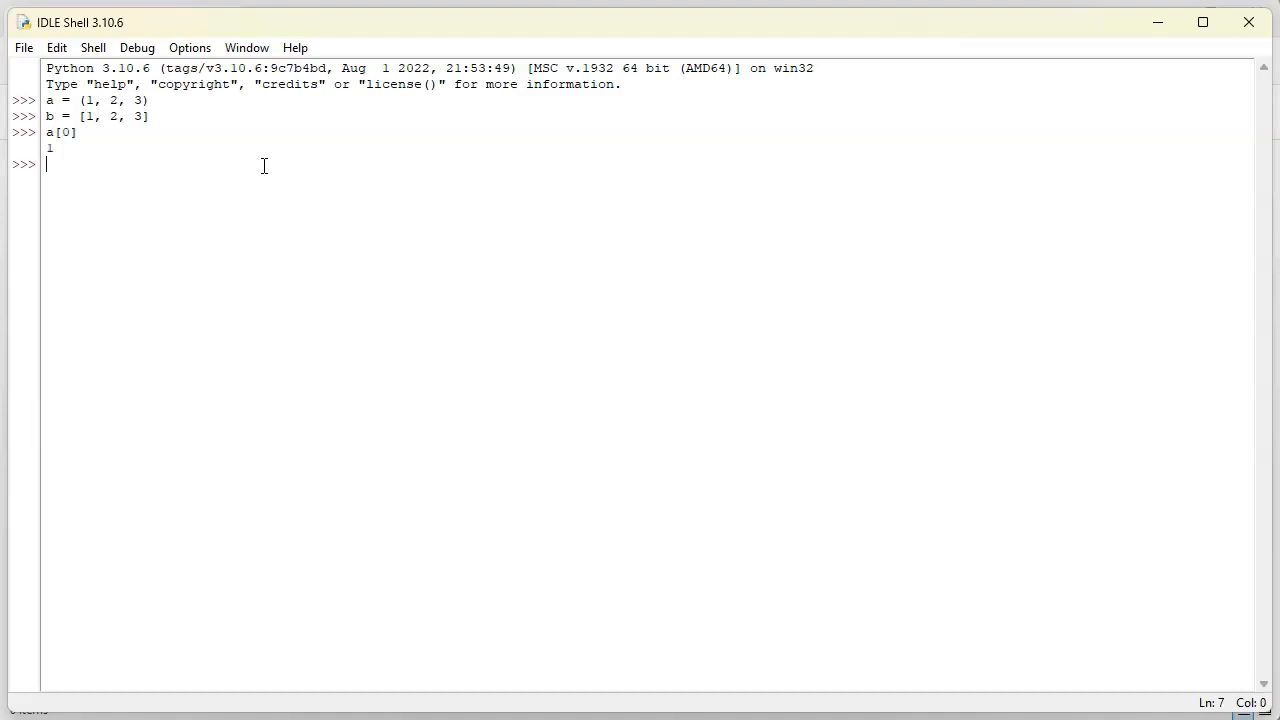
type("b[0]")
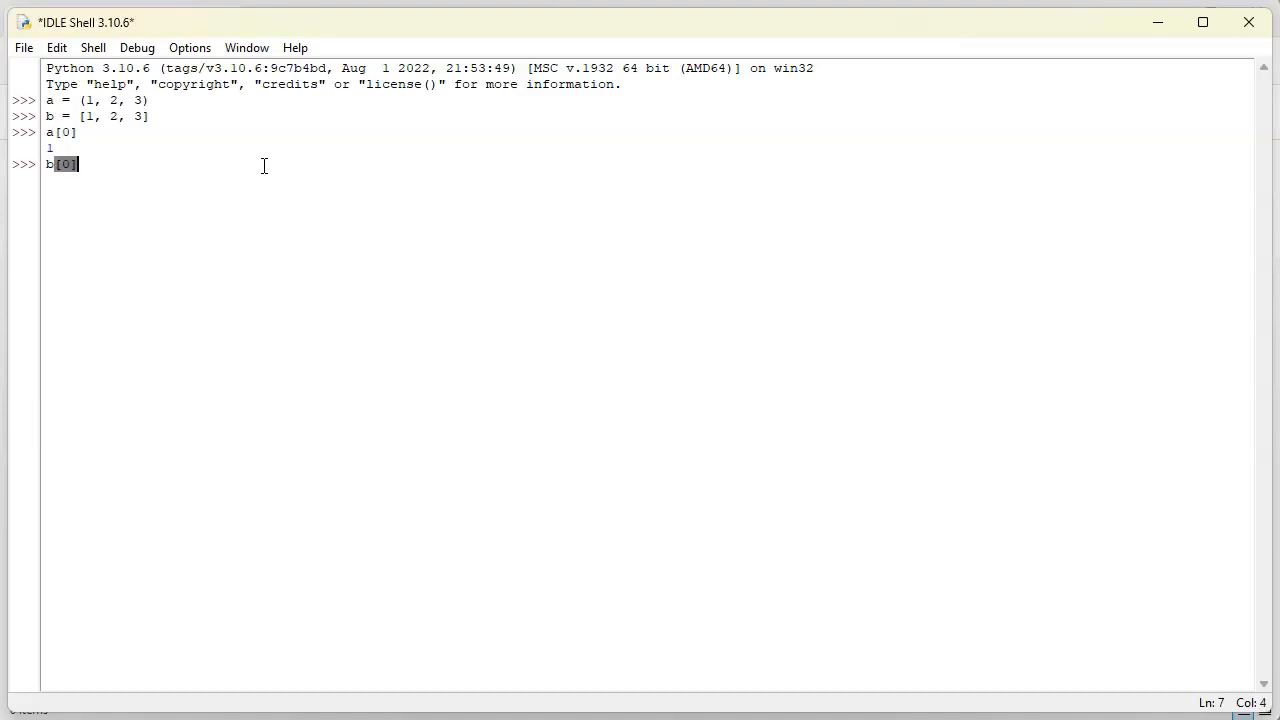
key("Return")
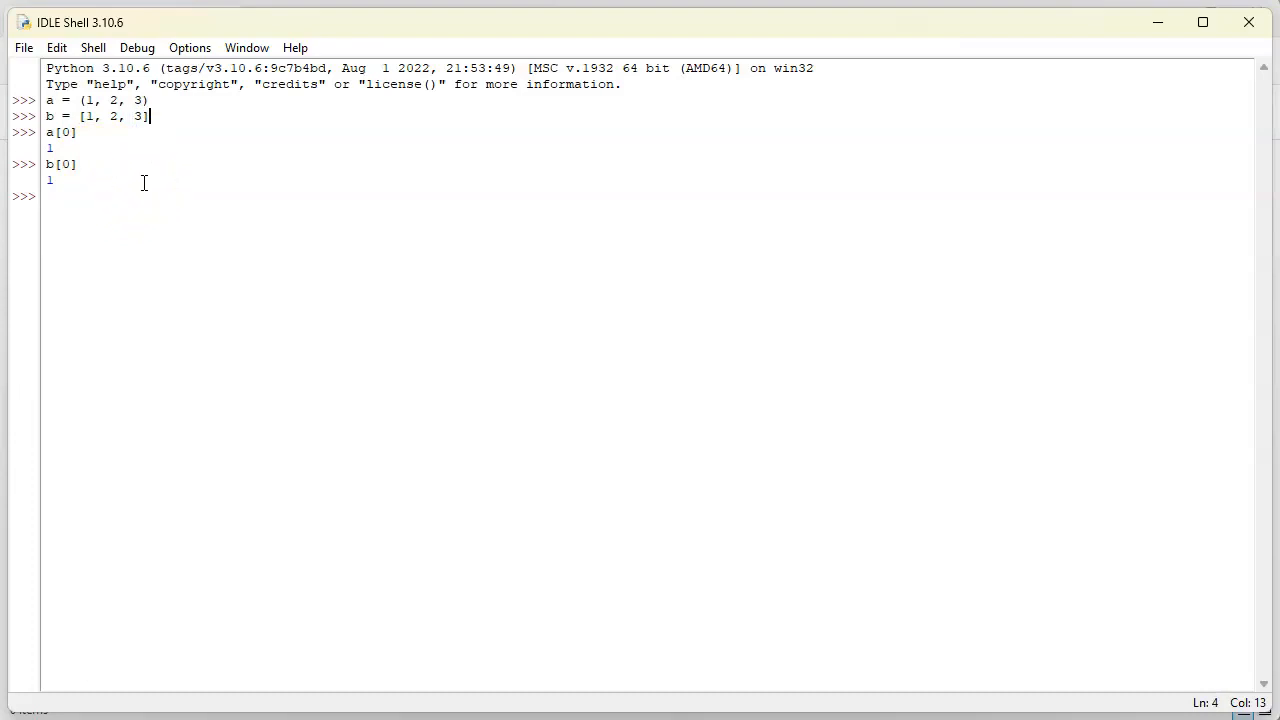
left_click(96, 196)
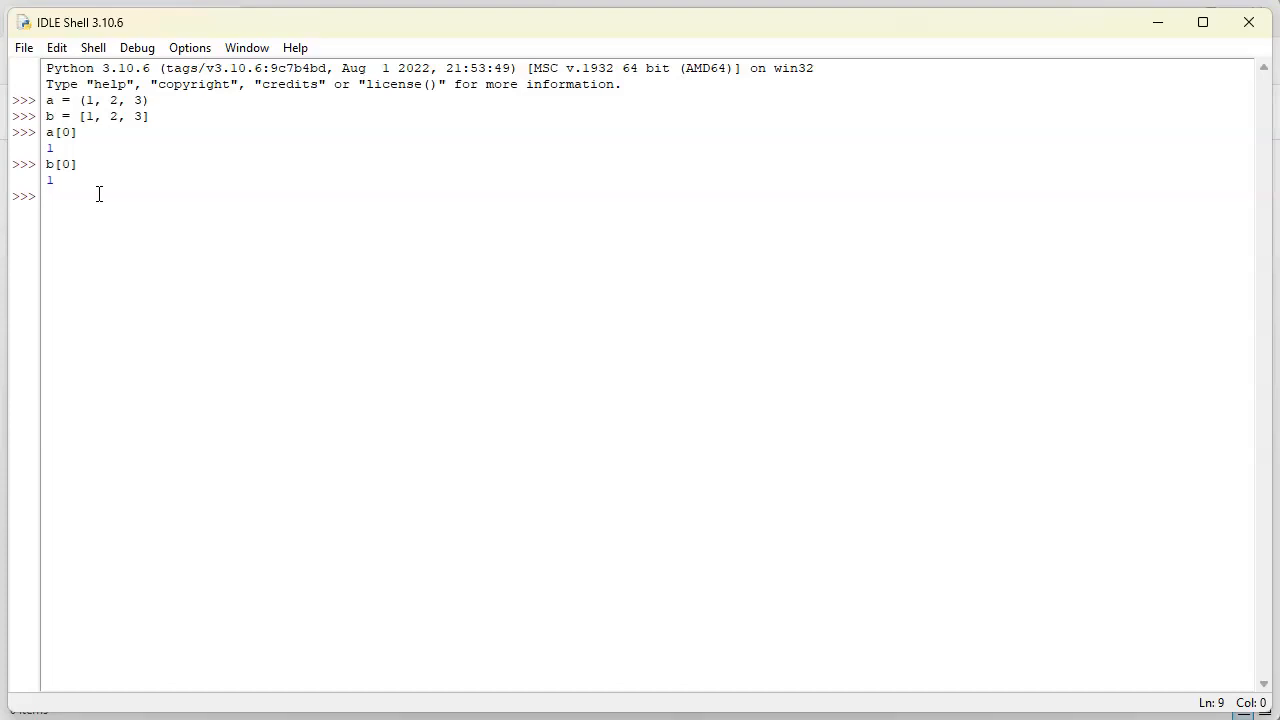
Run a.append(4), raising AttributeError on the tuple, then b.append(4) on the list without error
type("a.append")
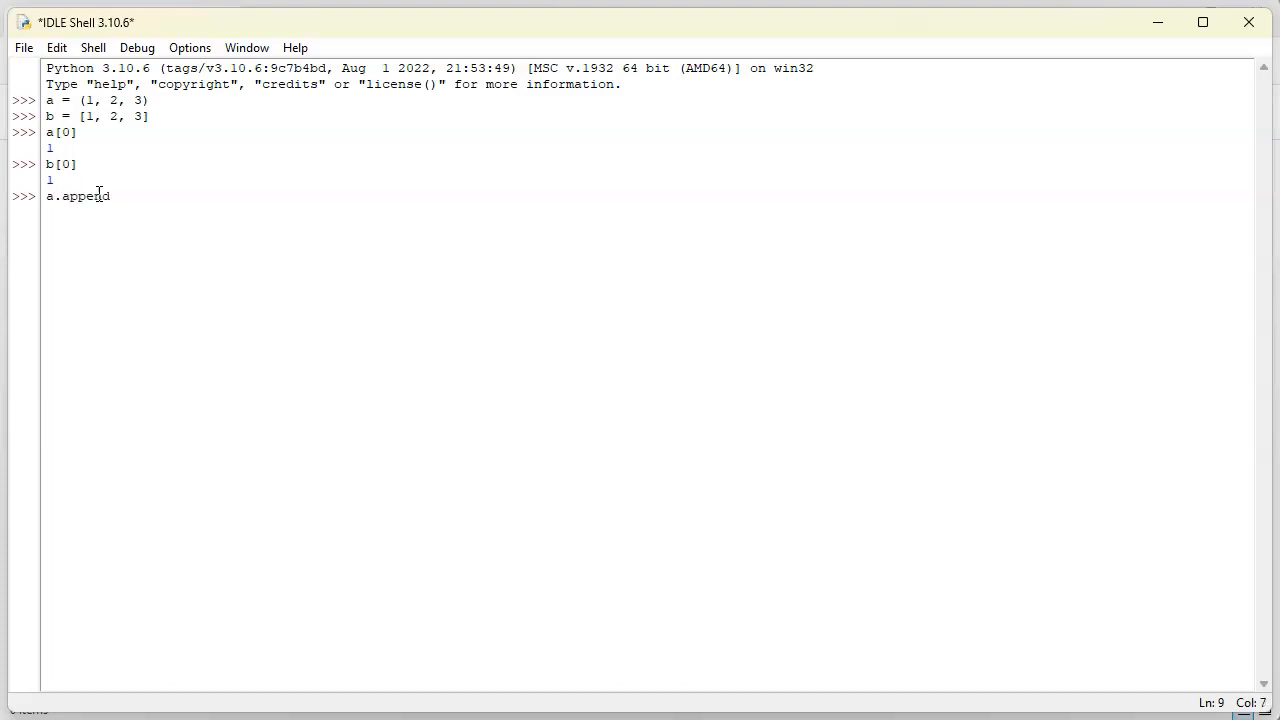
type("(4)")
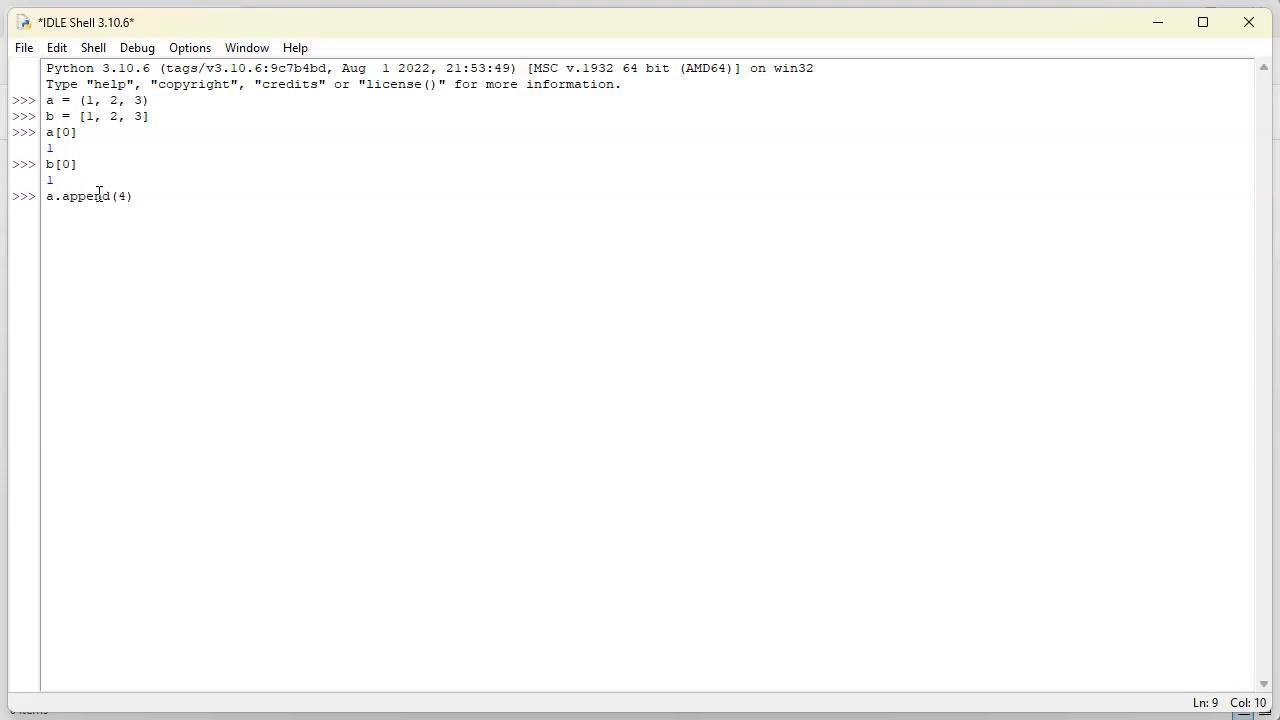
key("Return")
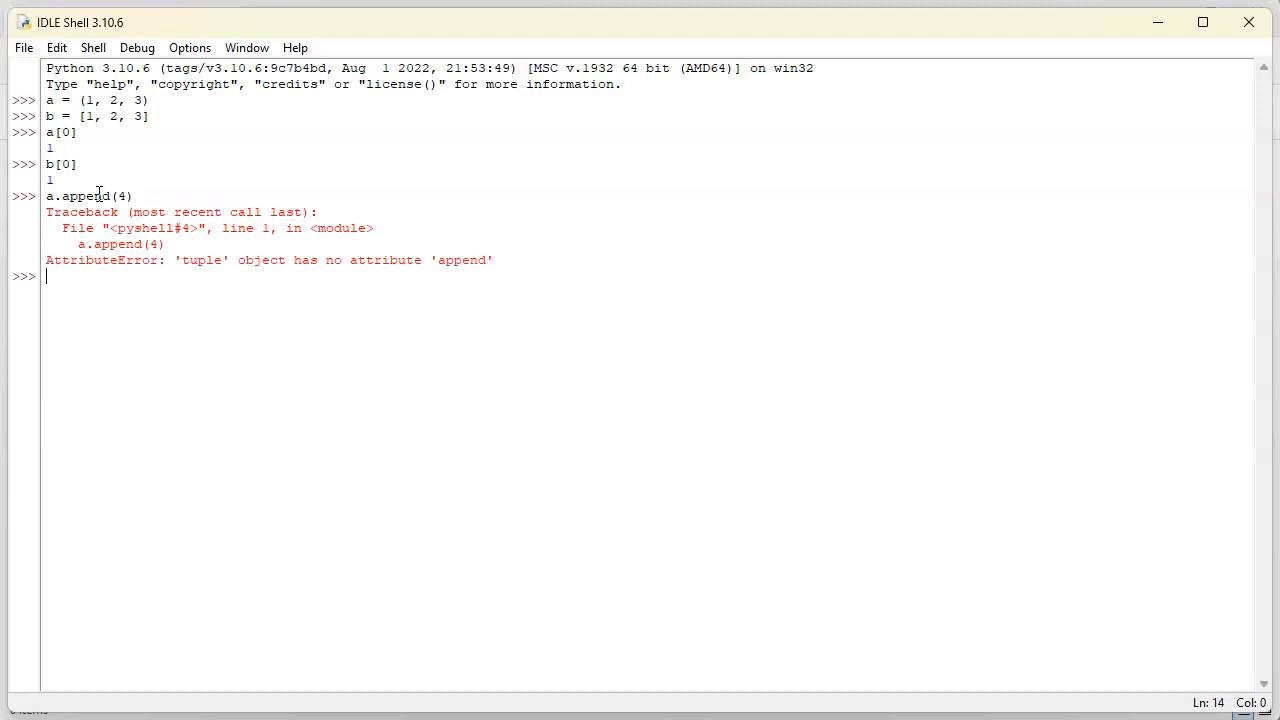
mouse_move(330, 232)
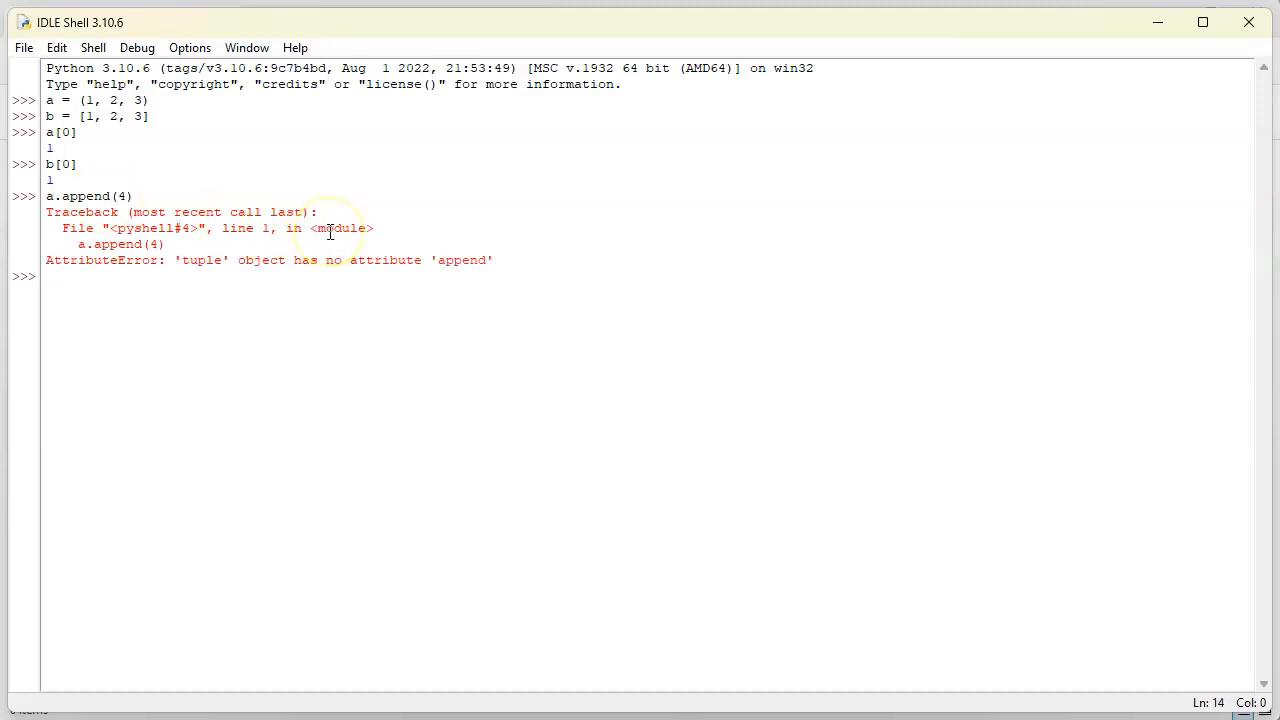
type("b.append(")
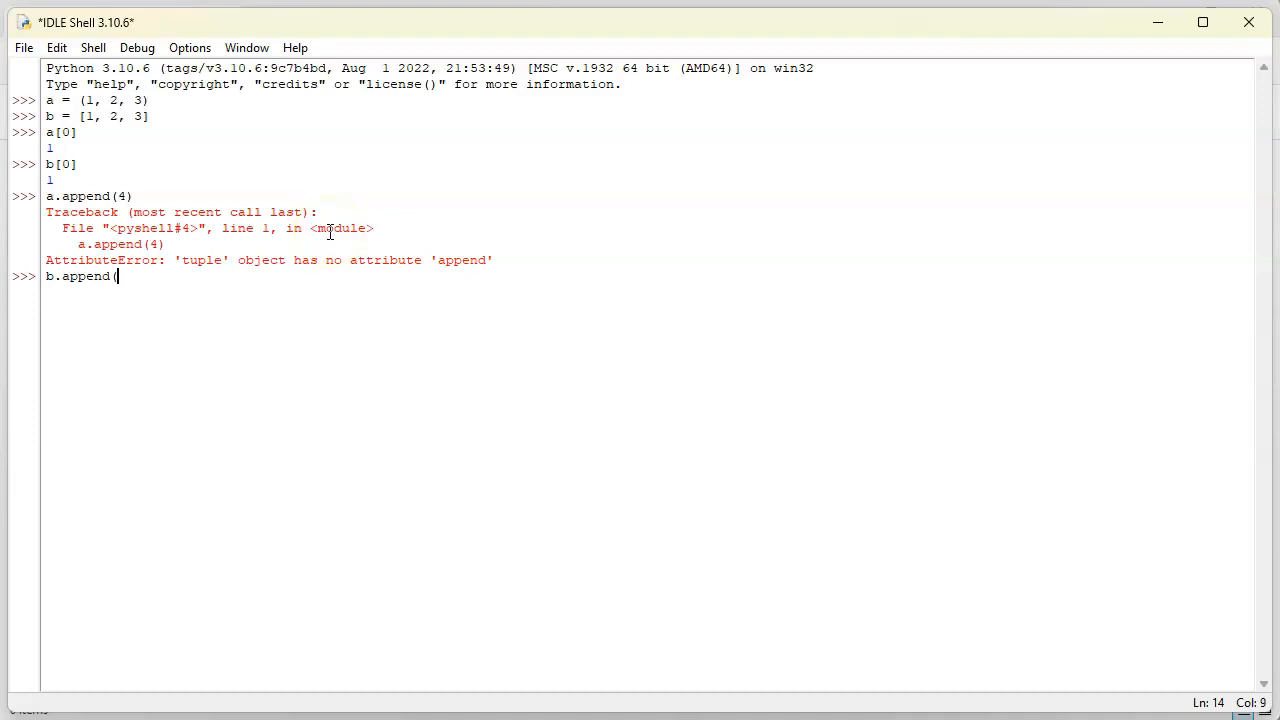
key("Return")
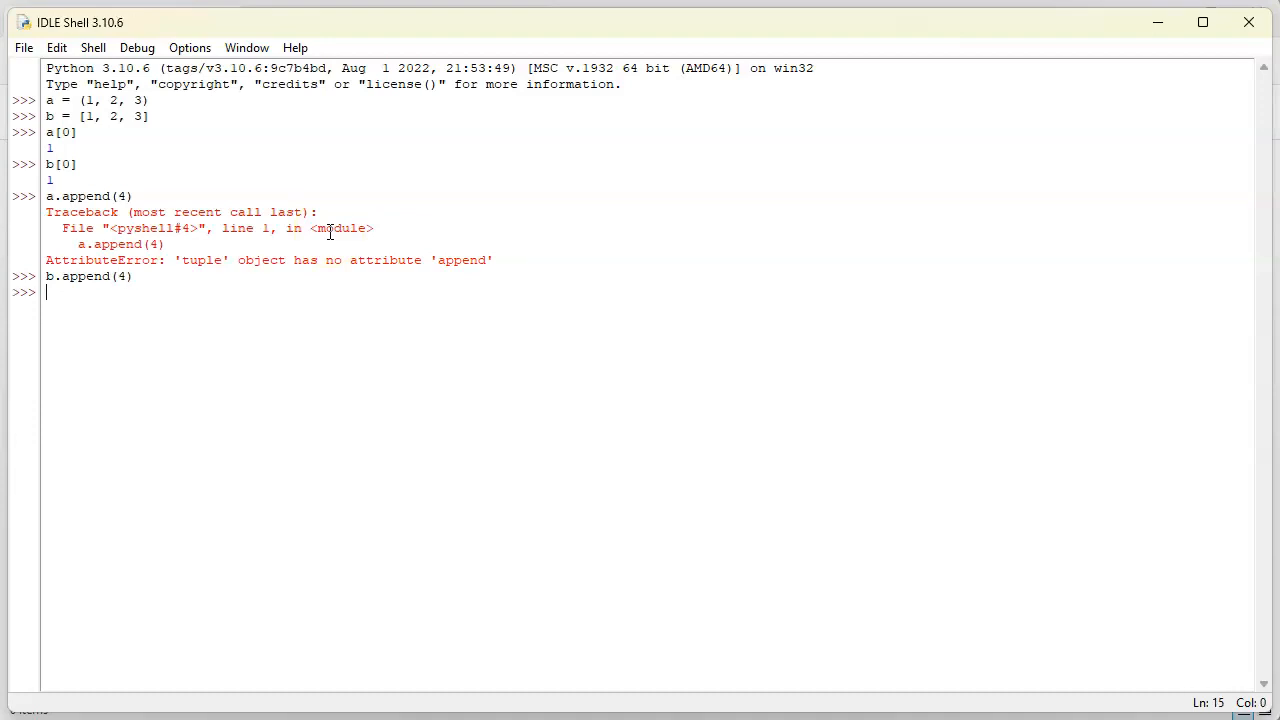
mouse_move(322, 196)
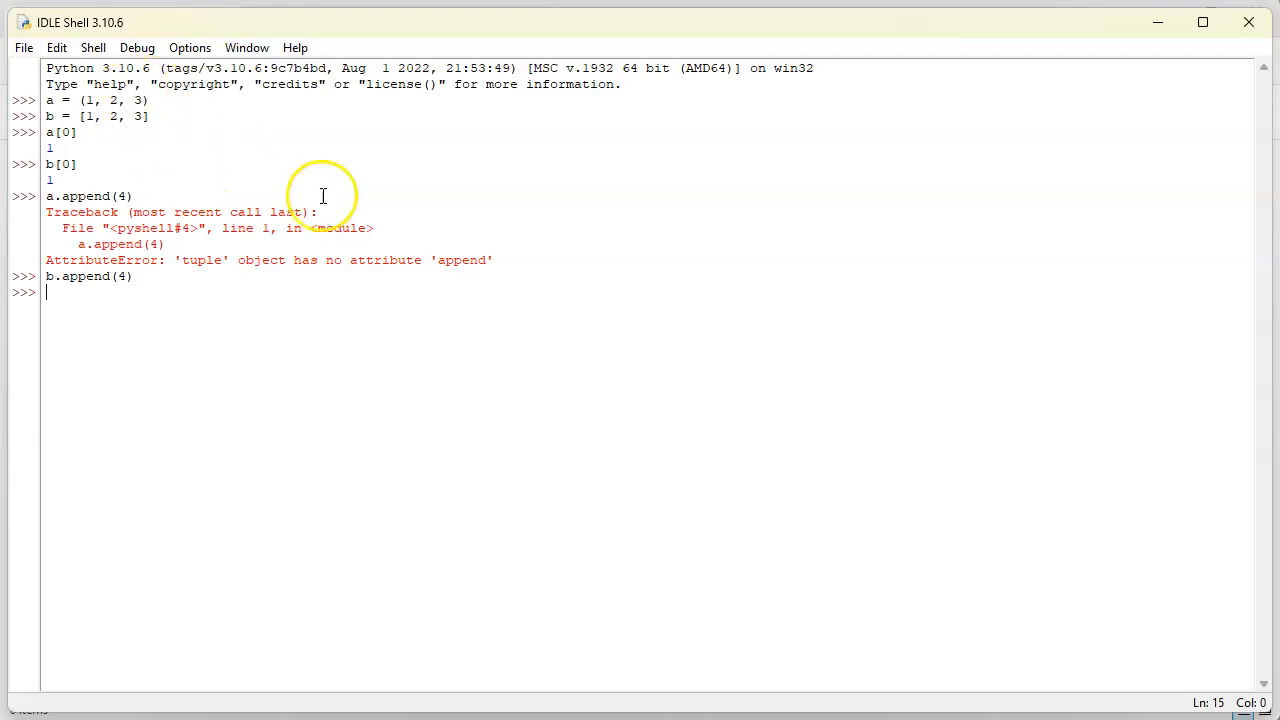
mouse_move(358, 220)
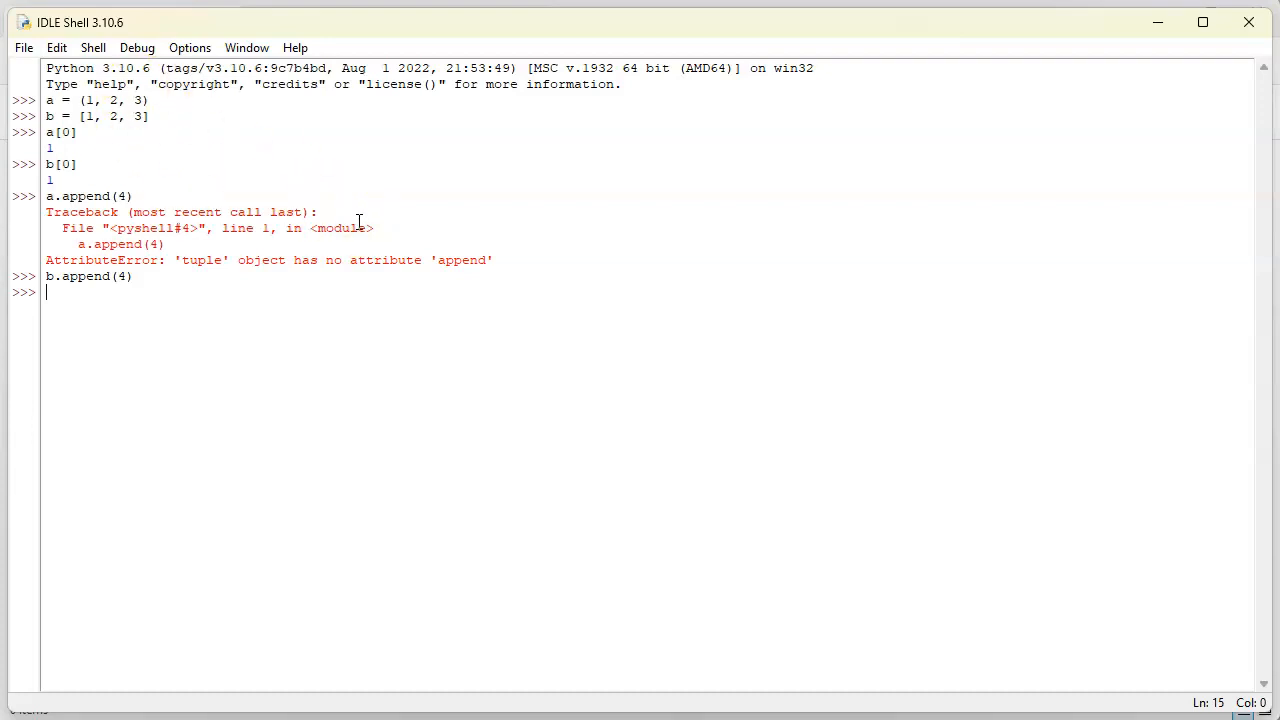
Run the mistyped type()a giving a SyntaxError, then type(a) reporting <class 'tuple'>
type("type()a")
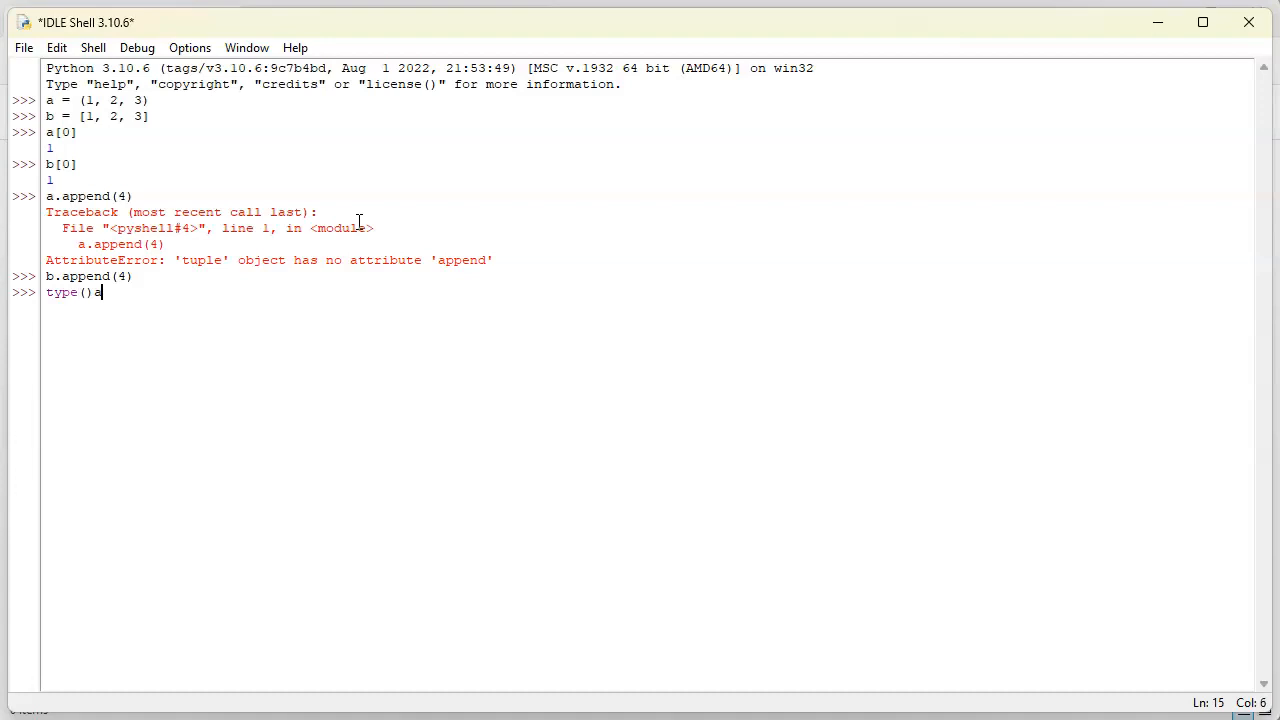
key("Return")
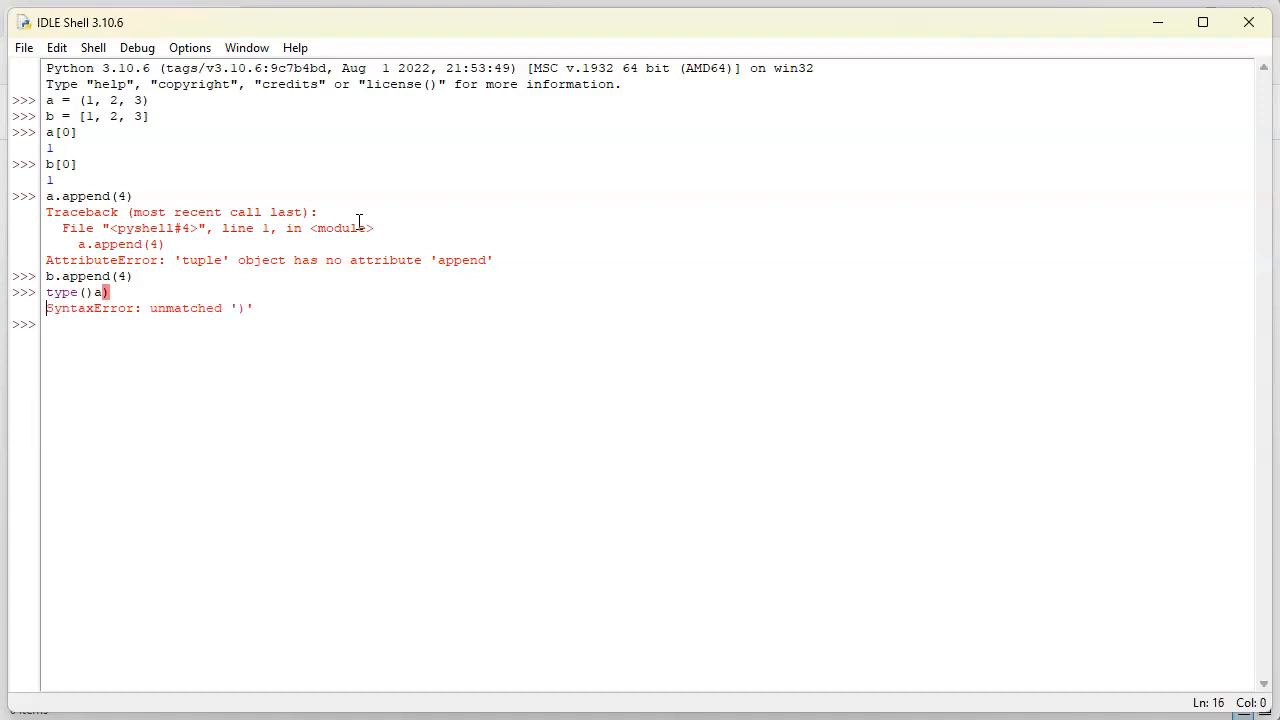
type("type(")
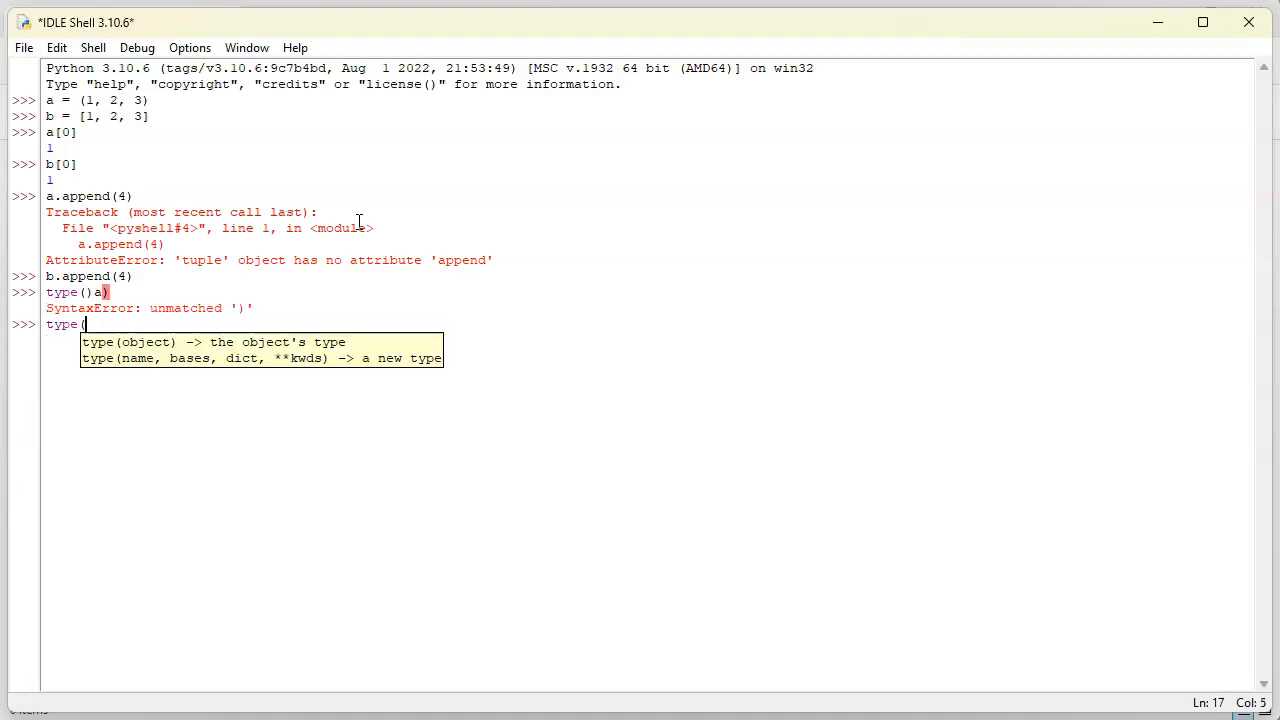
key("Return")
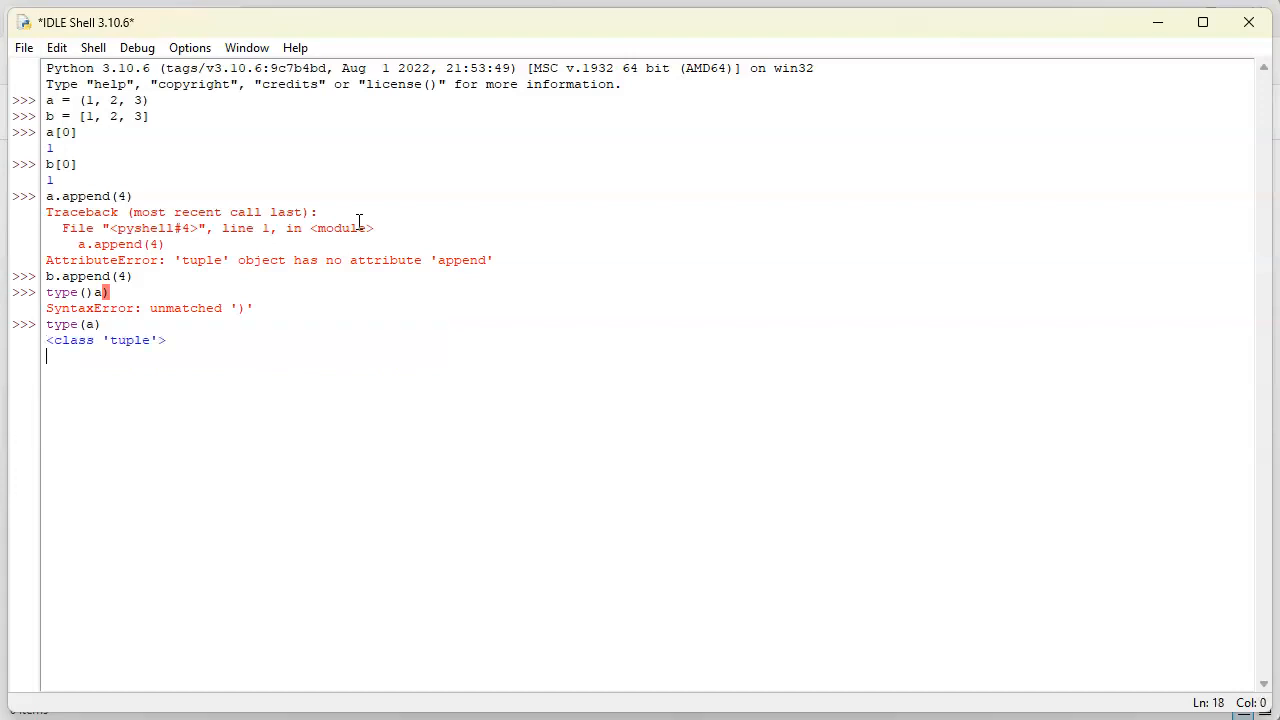
key("Return")
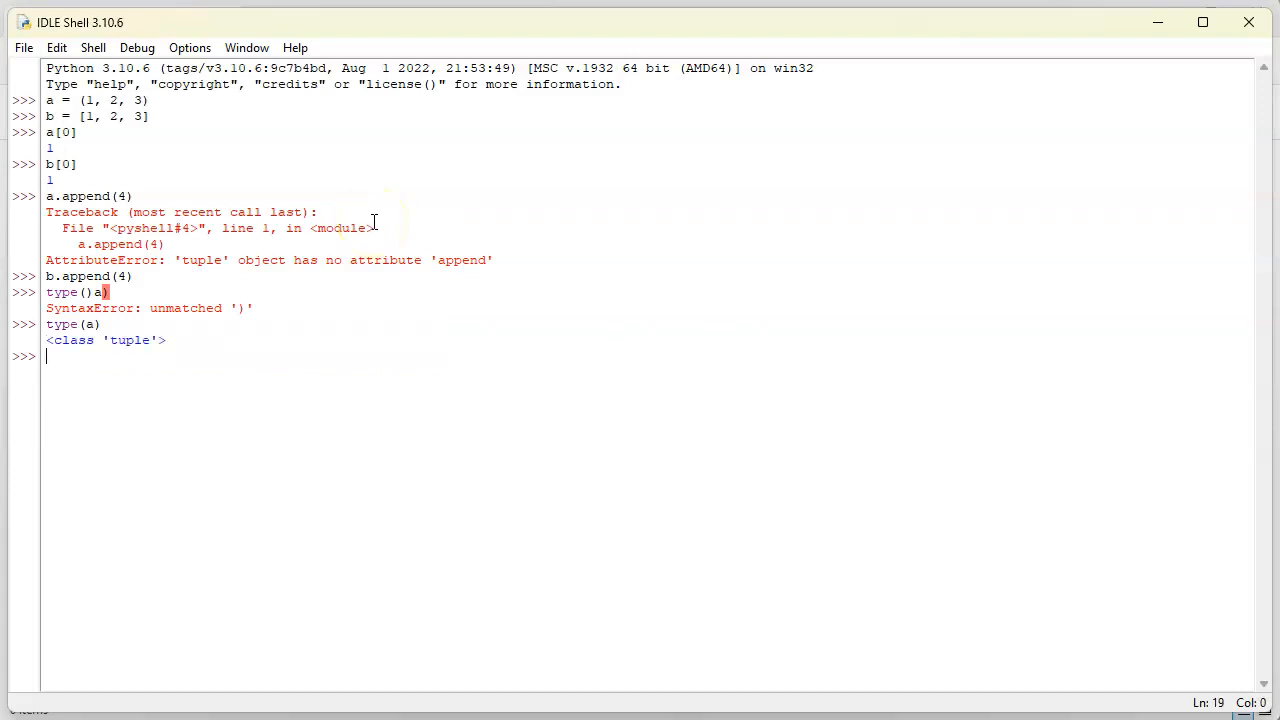
Convert a with a = list(a) and confirm type(a) reports <class 'list'>
type("a = 1")
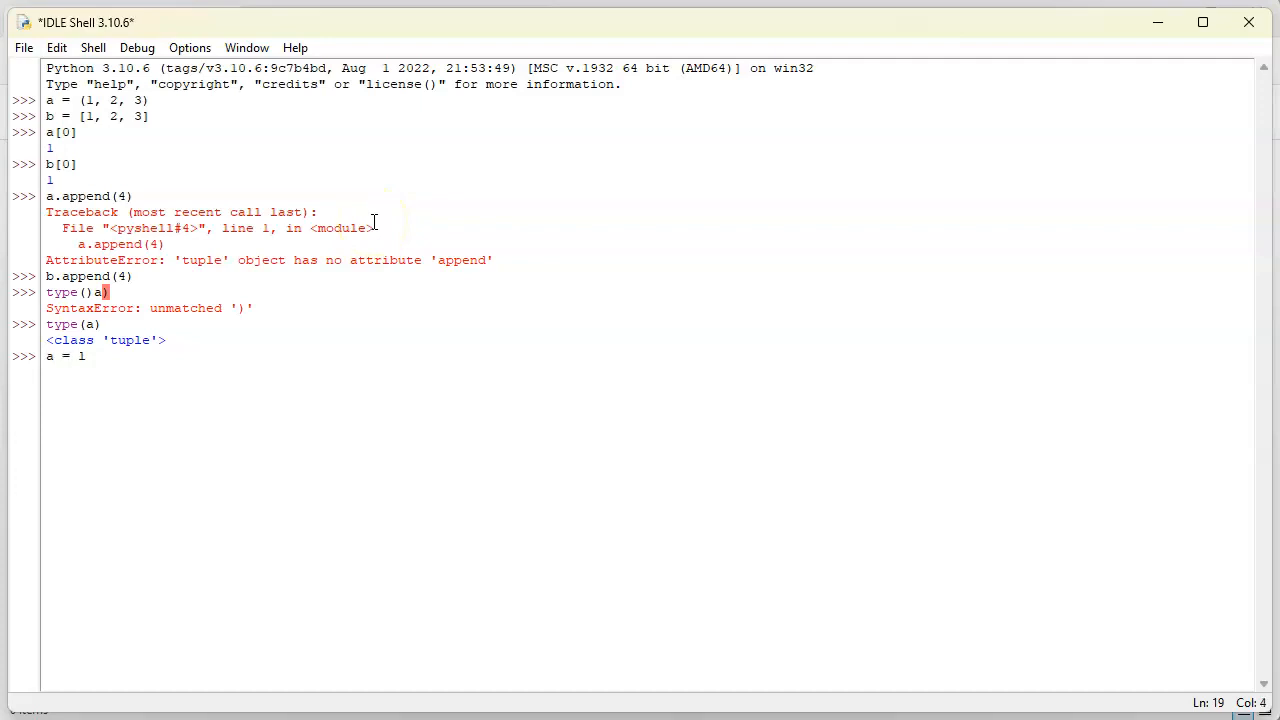
type("list(a")
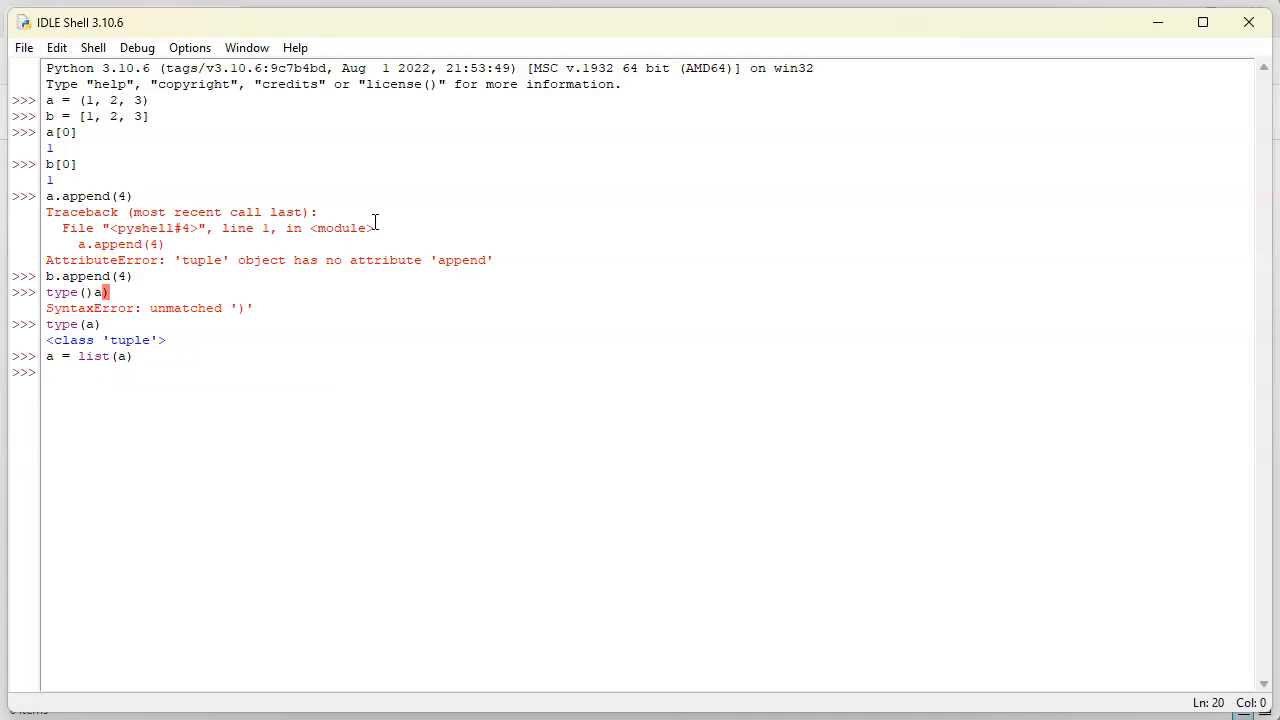
type("type")
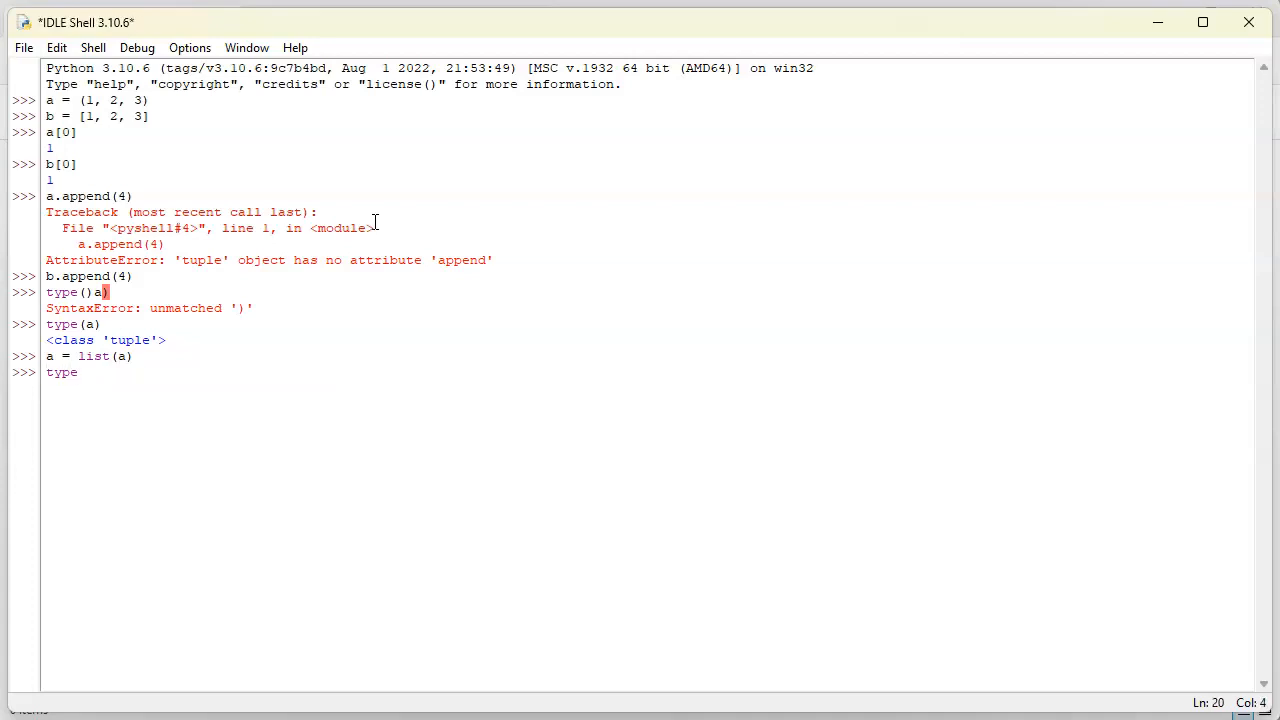
key("Return")
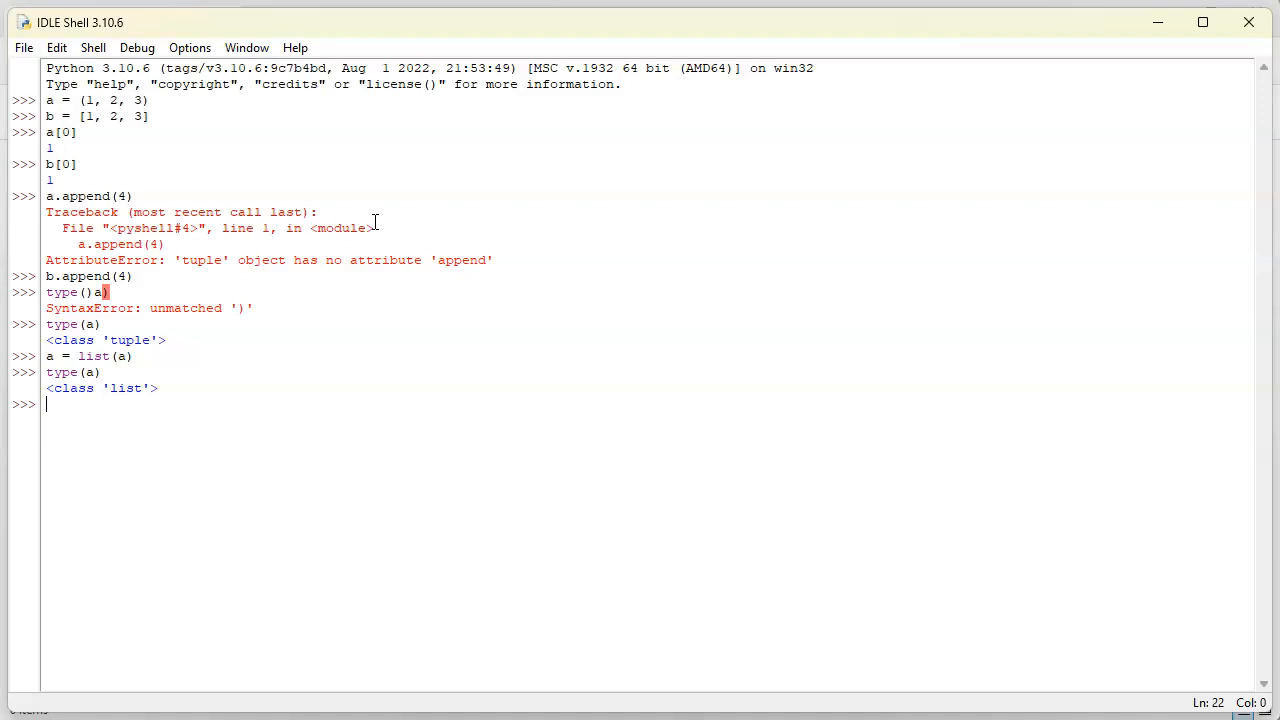
Convert back with a = tuple(a) and confirm type(a) reports <class 'tuple'> again
type("a")
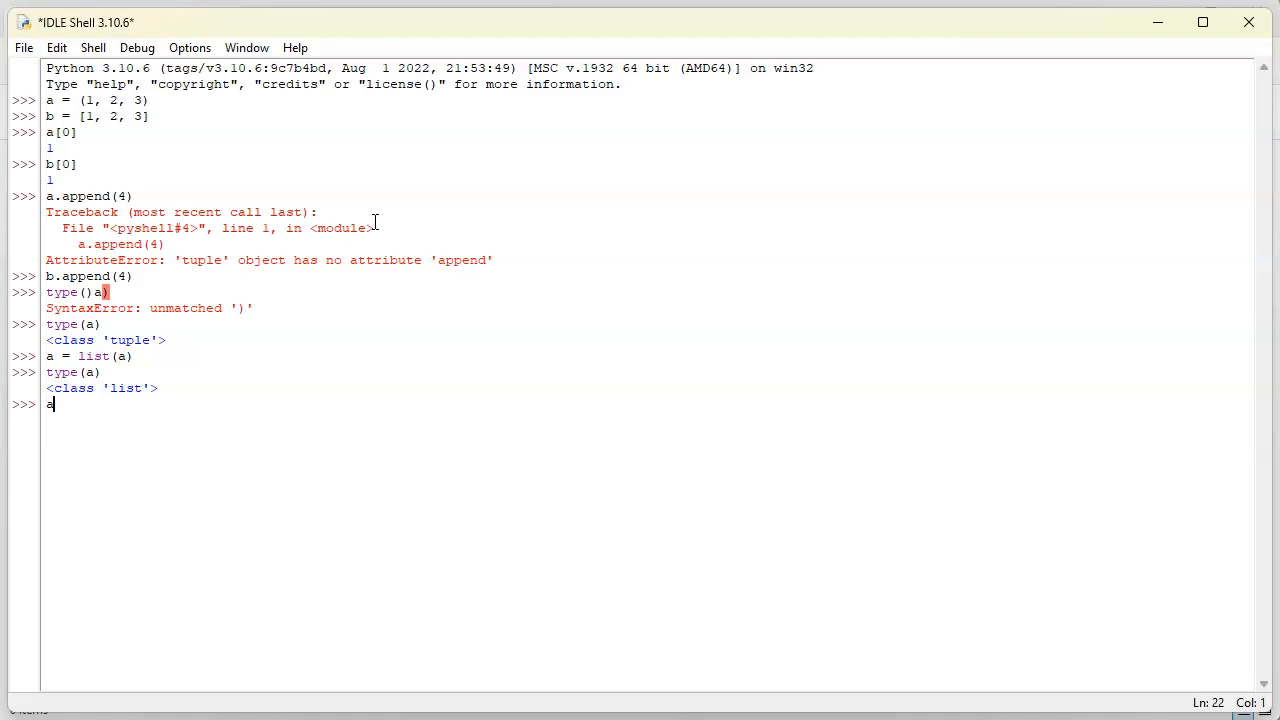
type("= tupl")
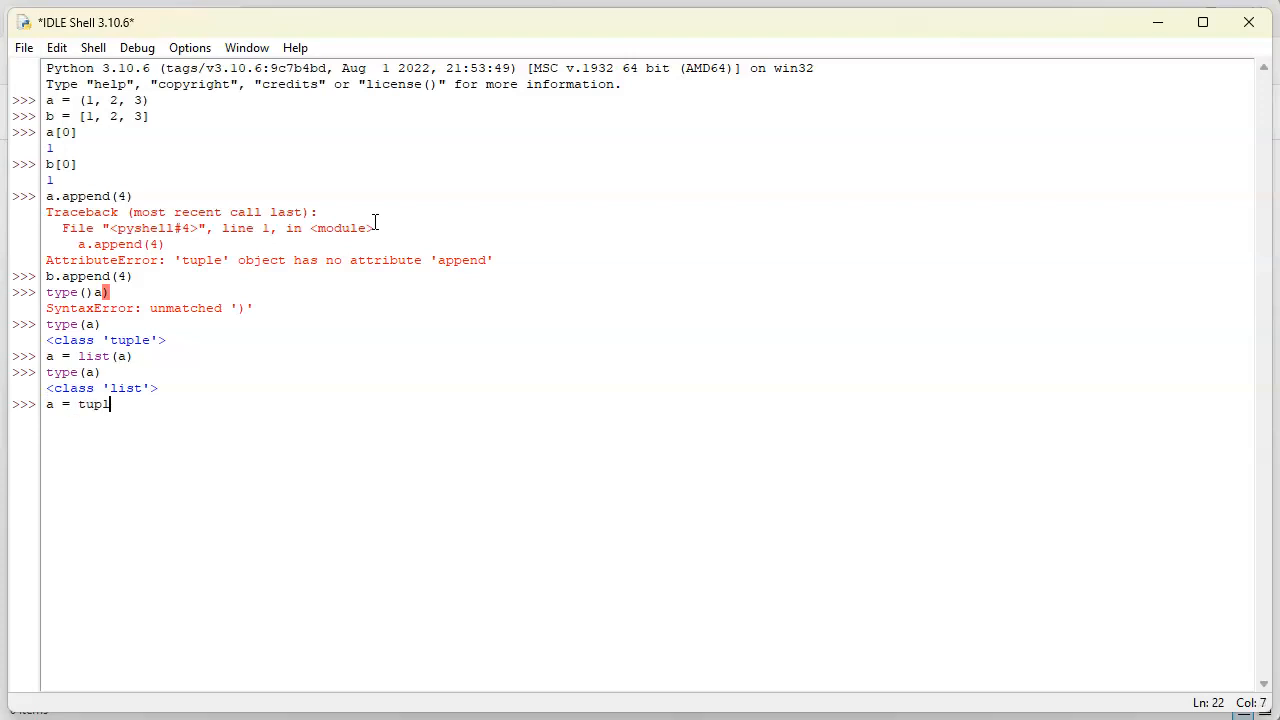
type("e(a")
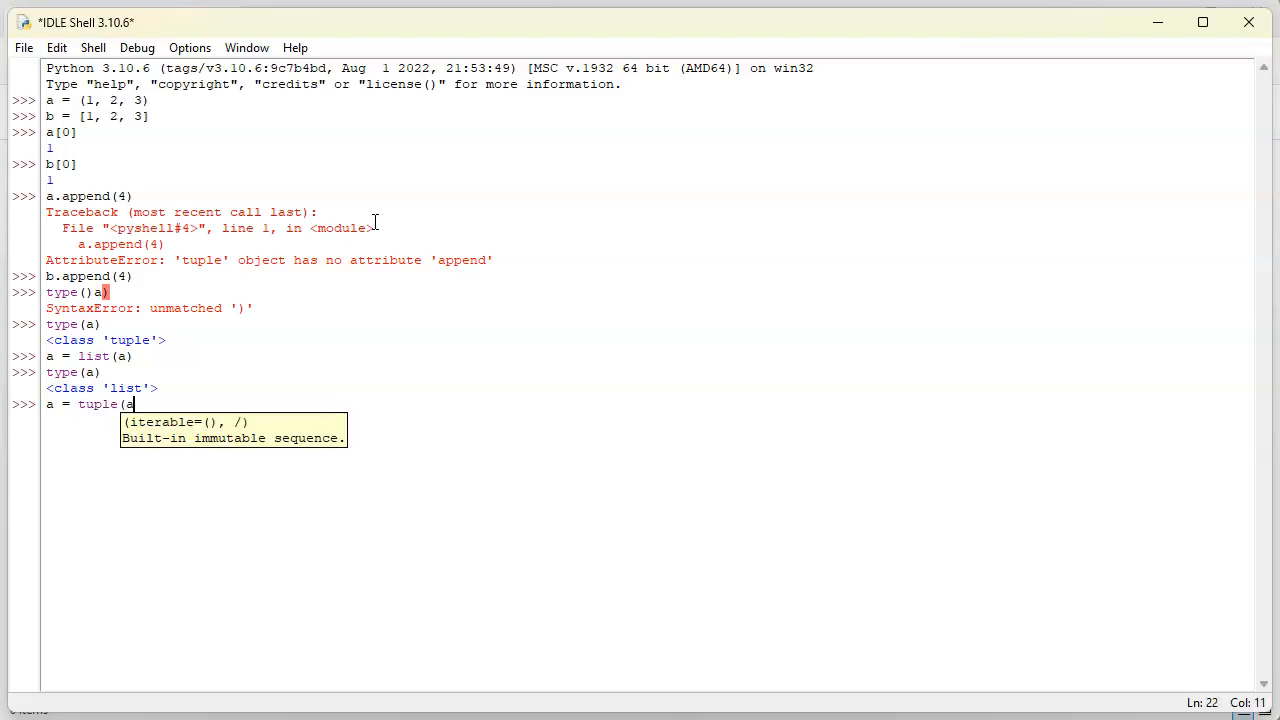
key("Return")
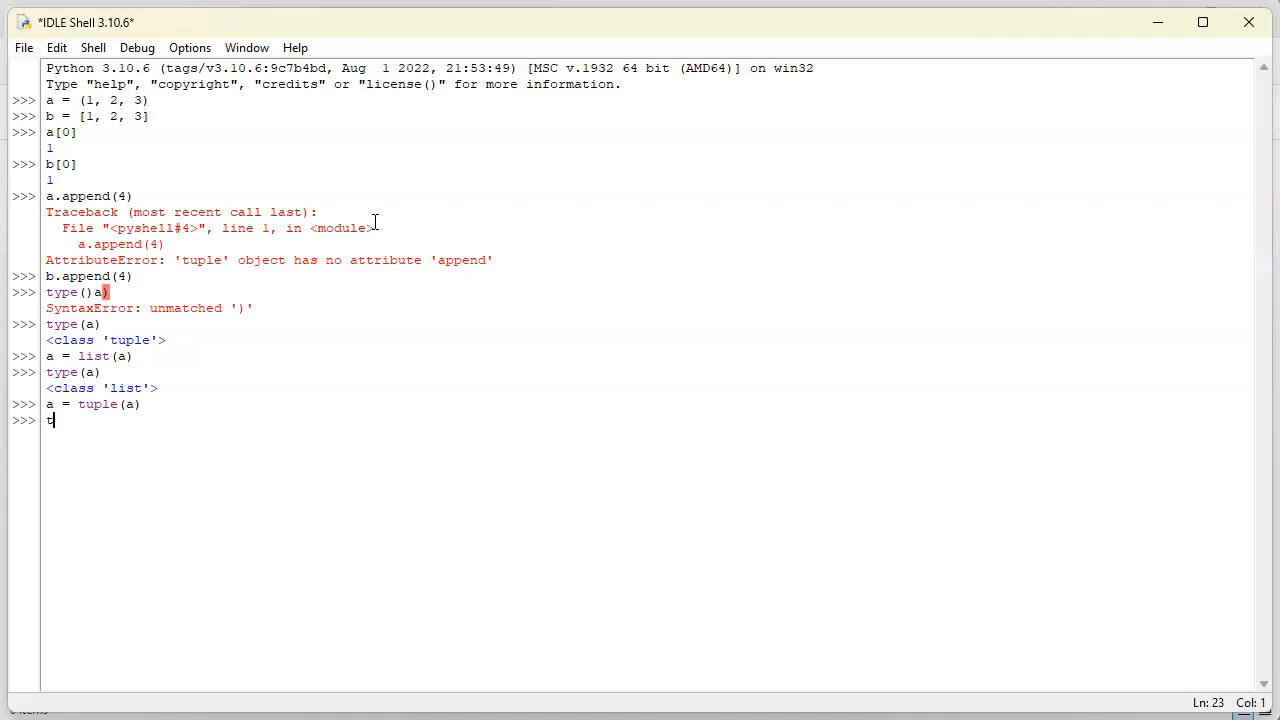
key("Return")
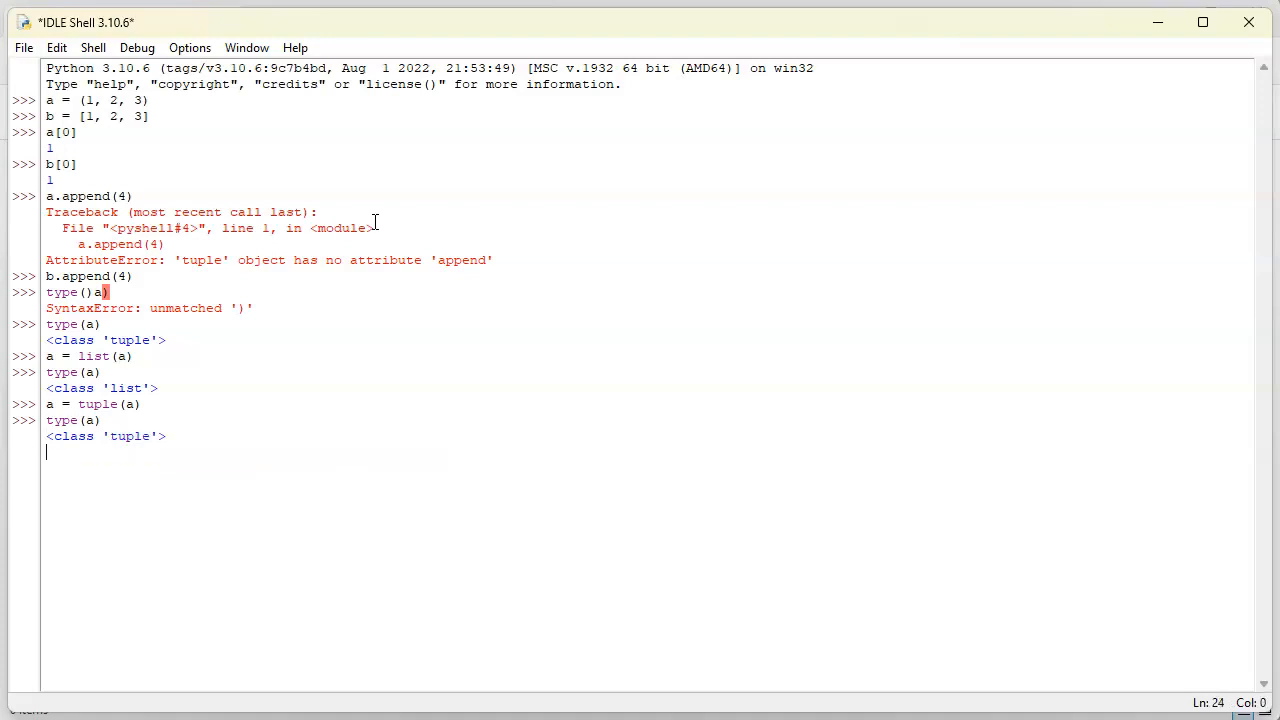
key("Return")
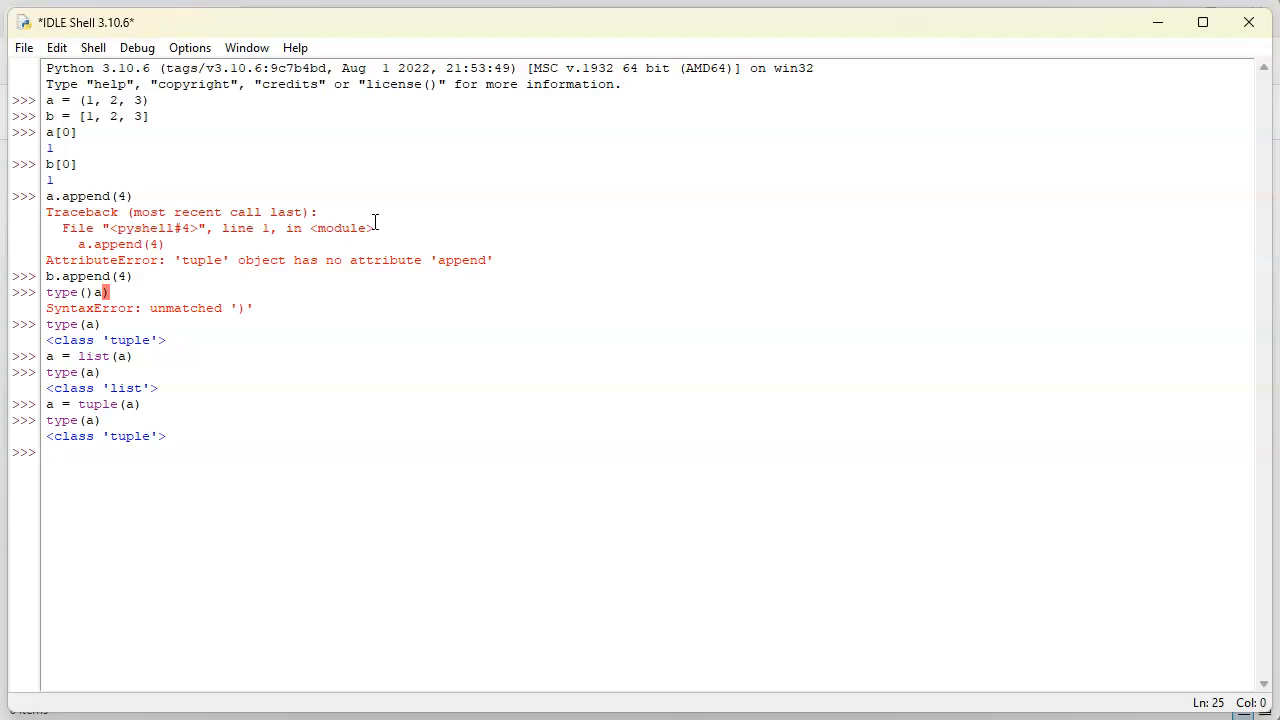
Define tuple c = (123, "Alice") holding a number and a name string
type("c")
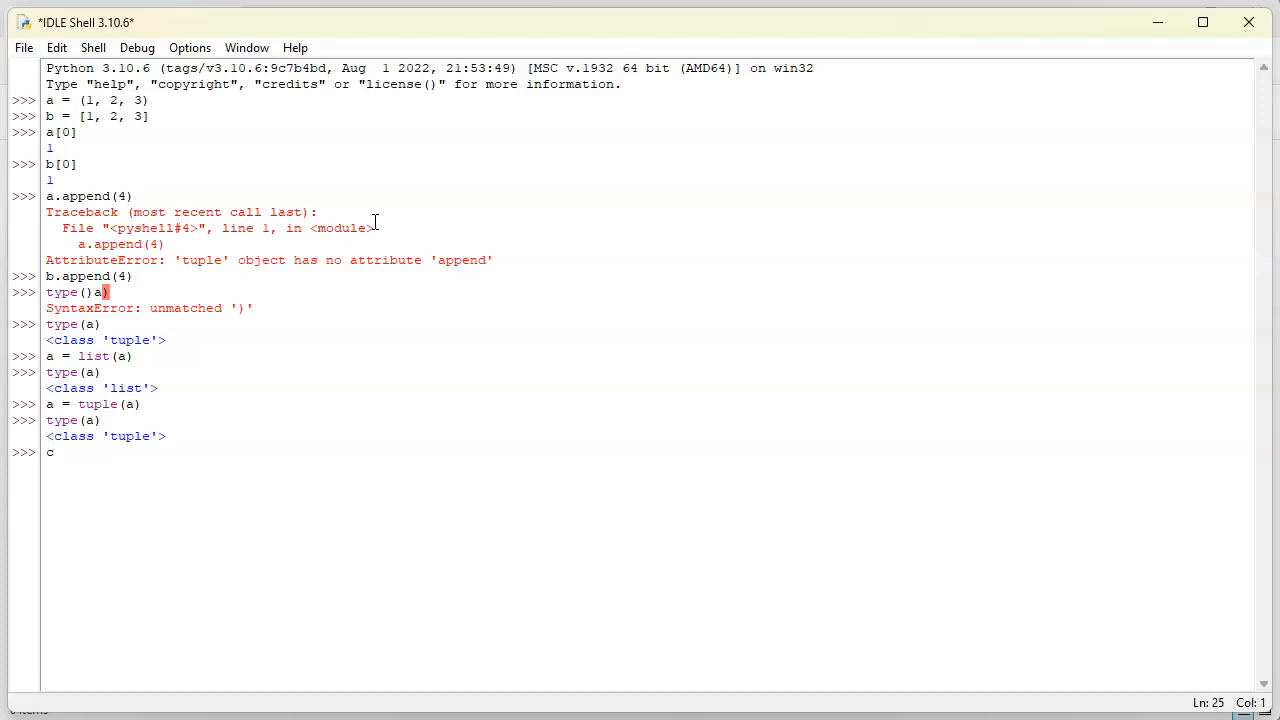
type("= (")
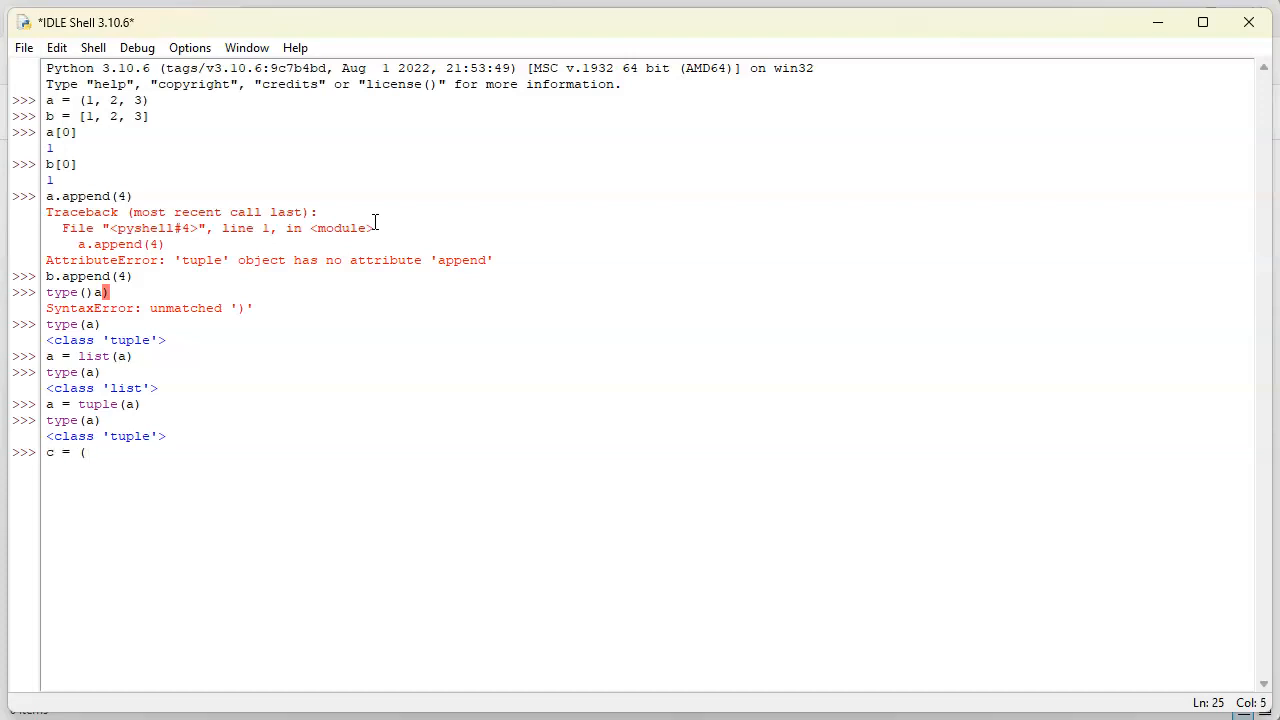
type("123,")
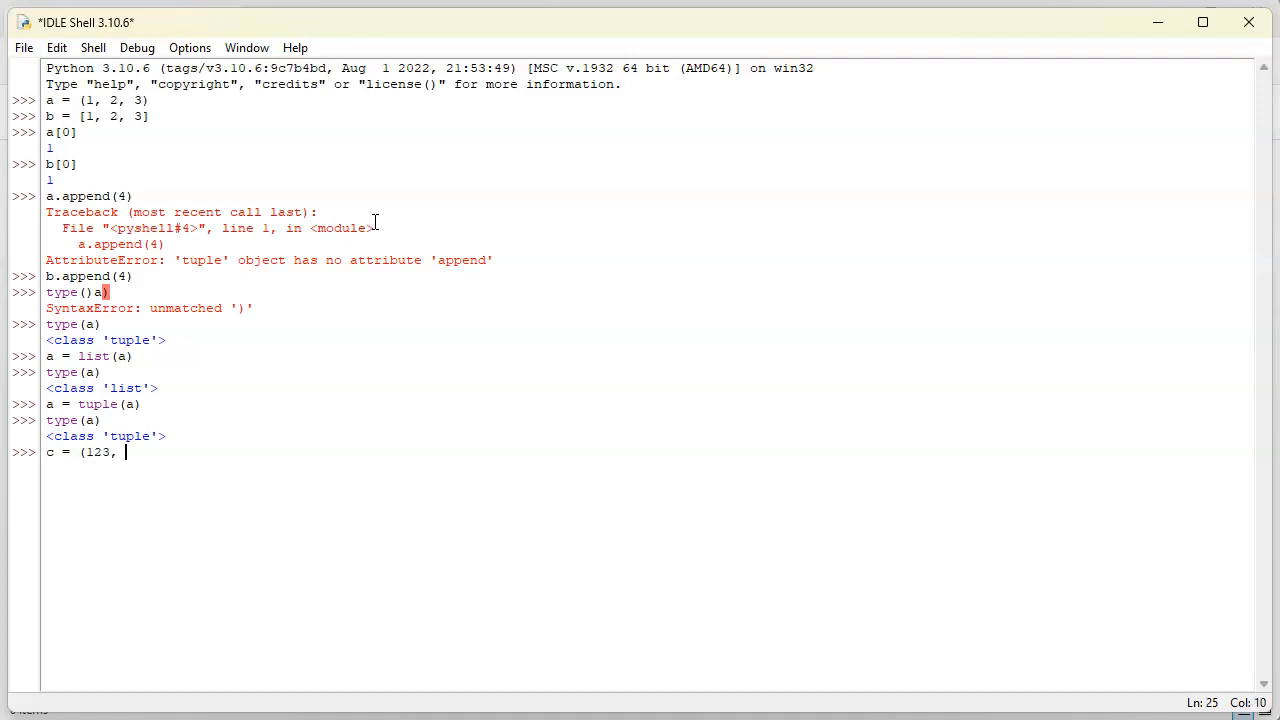
type("\"Alice")
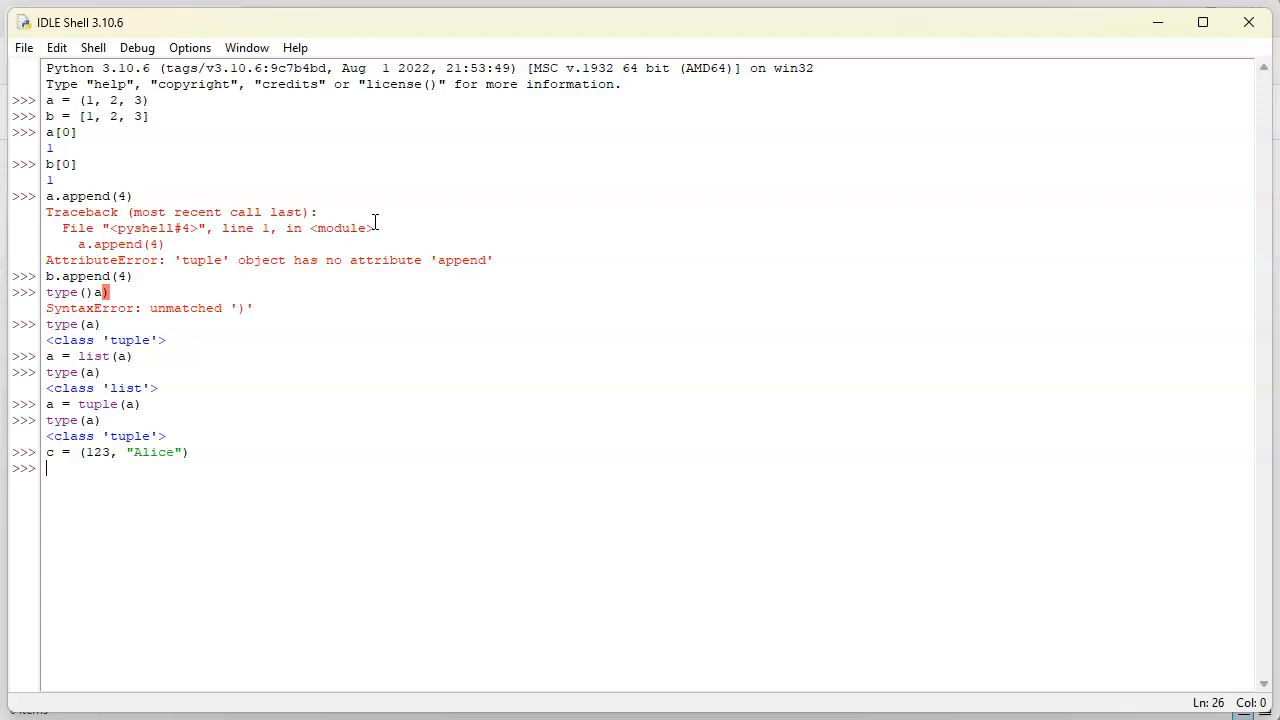
Define tuple d = ("People", []) holding a string and an empty list
type("d")
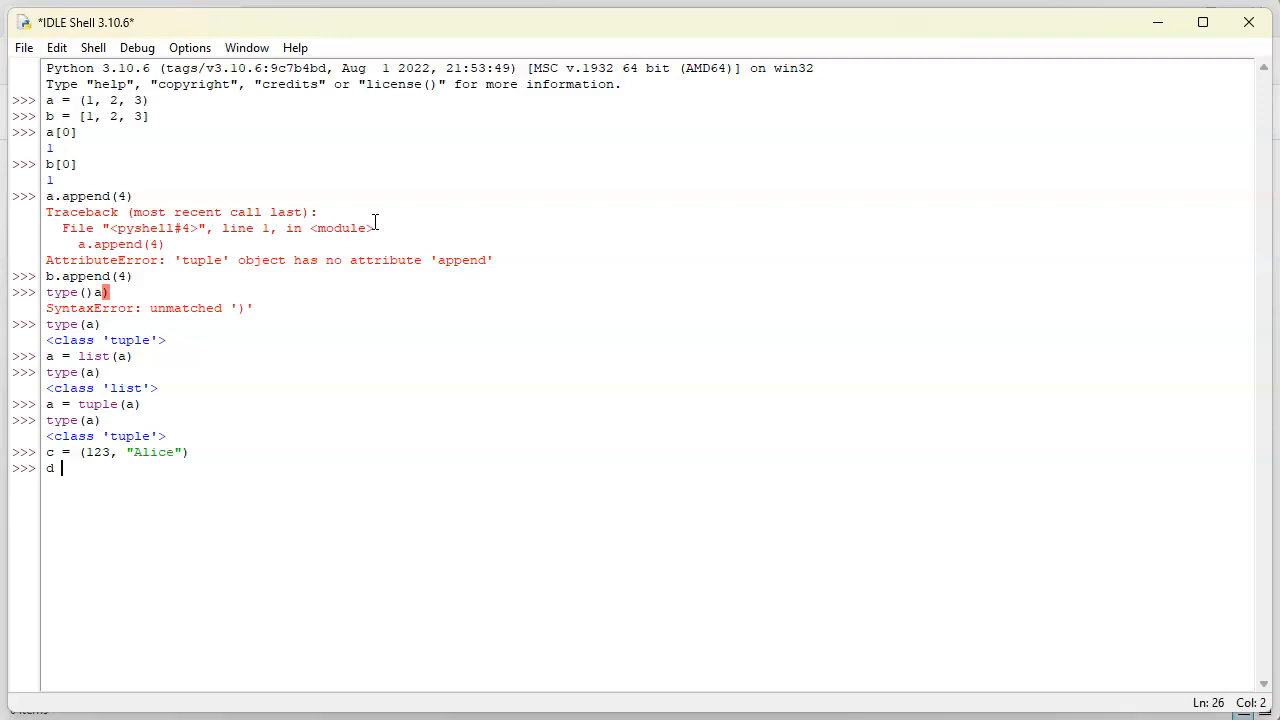
type("=")
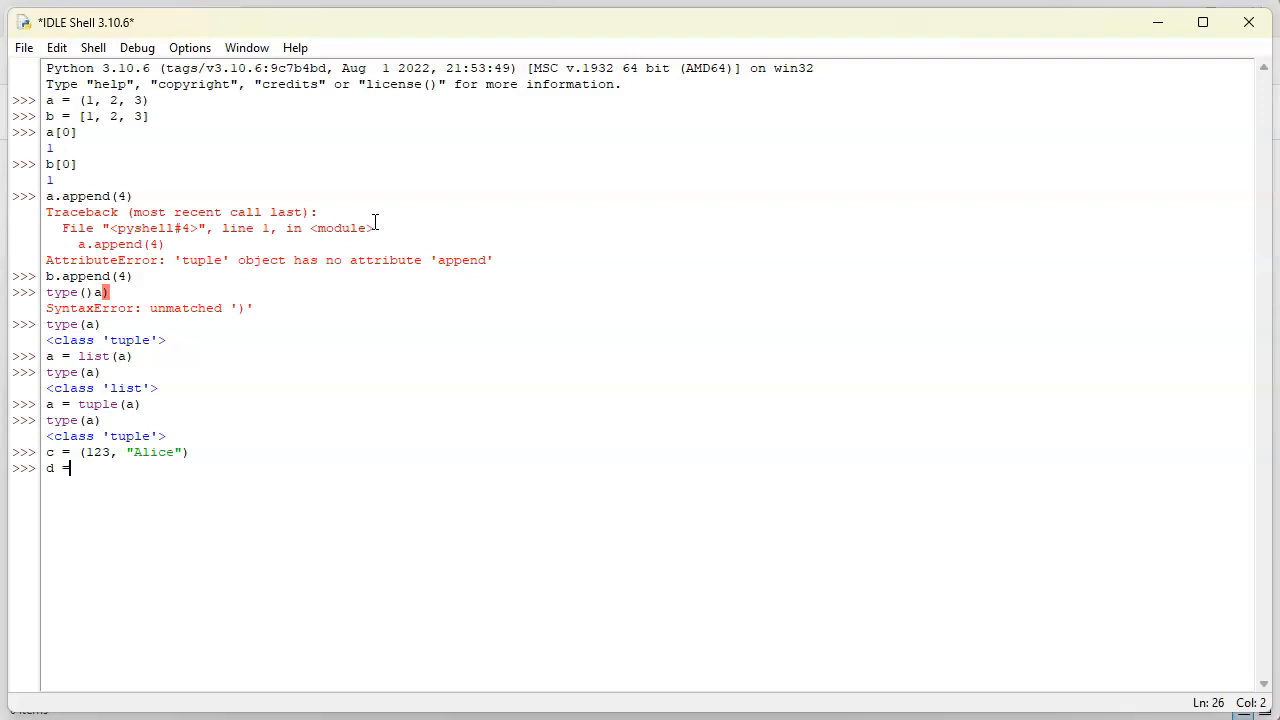
type("\" \"")
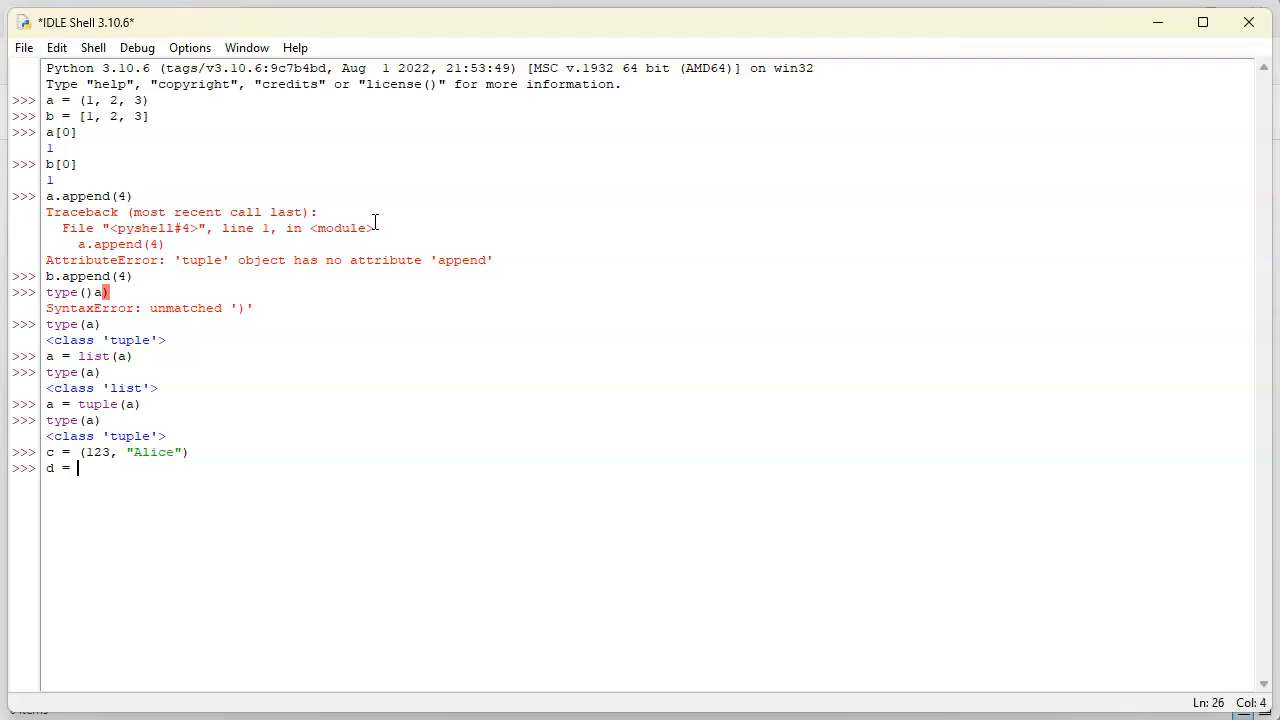
type("(")
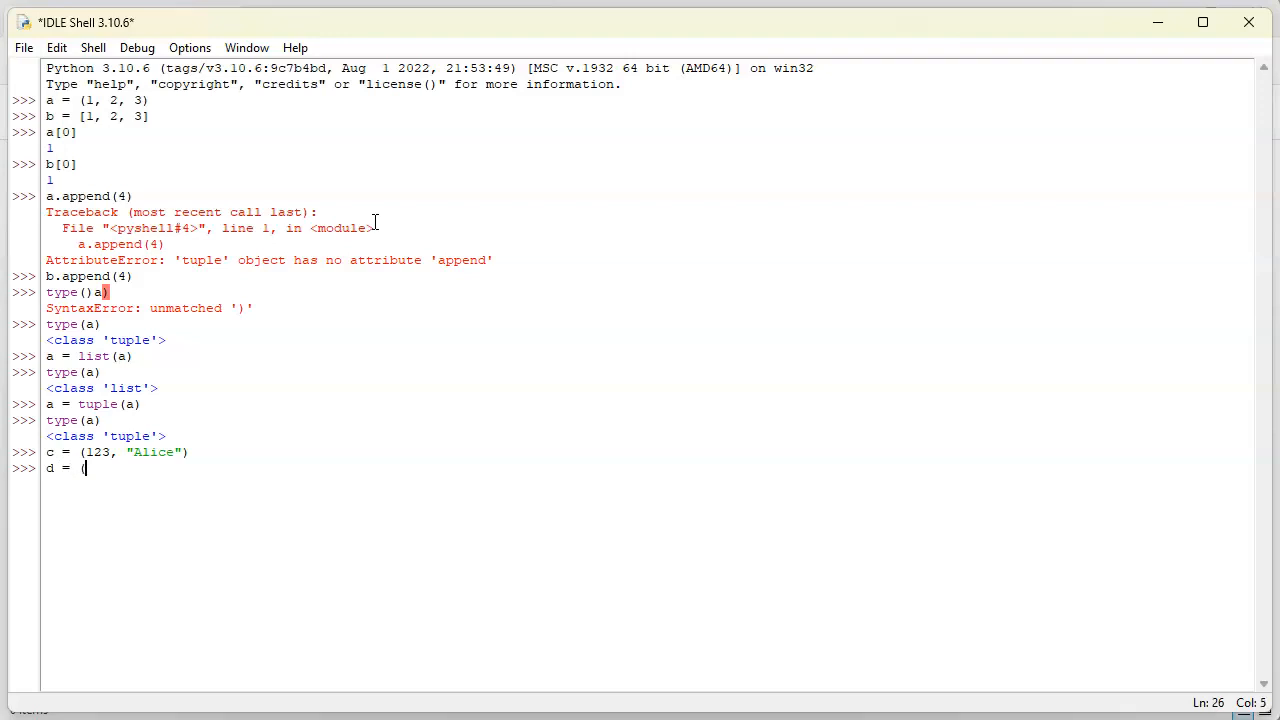
type("pe")
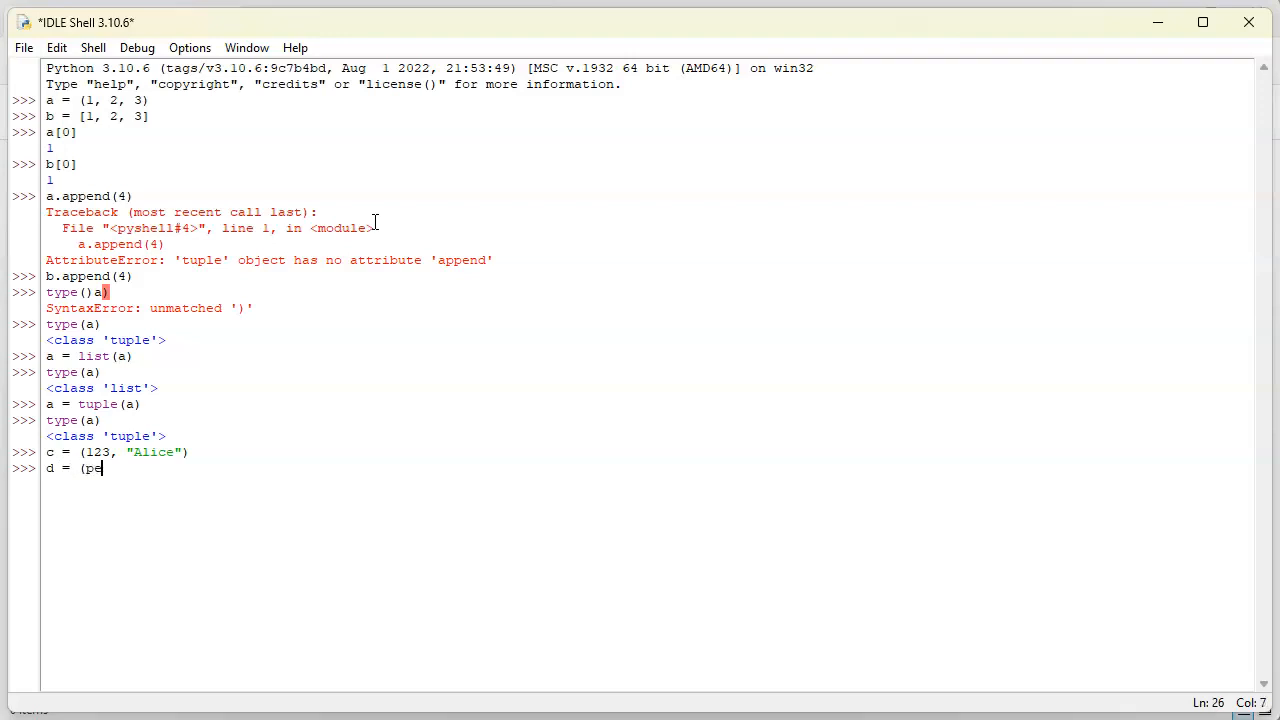
type("\"Pec")
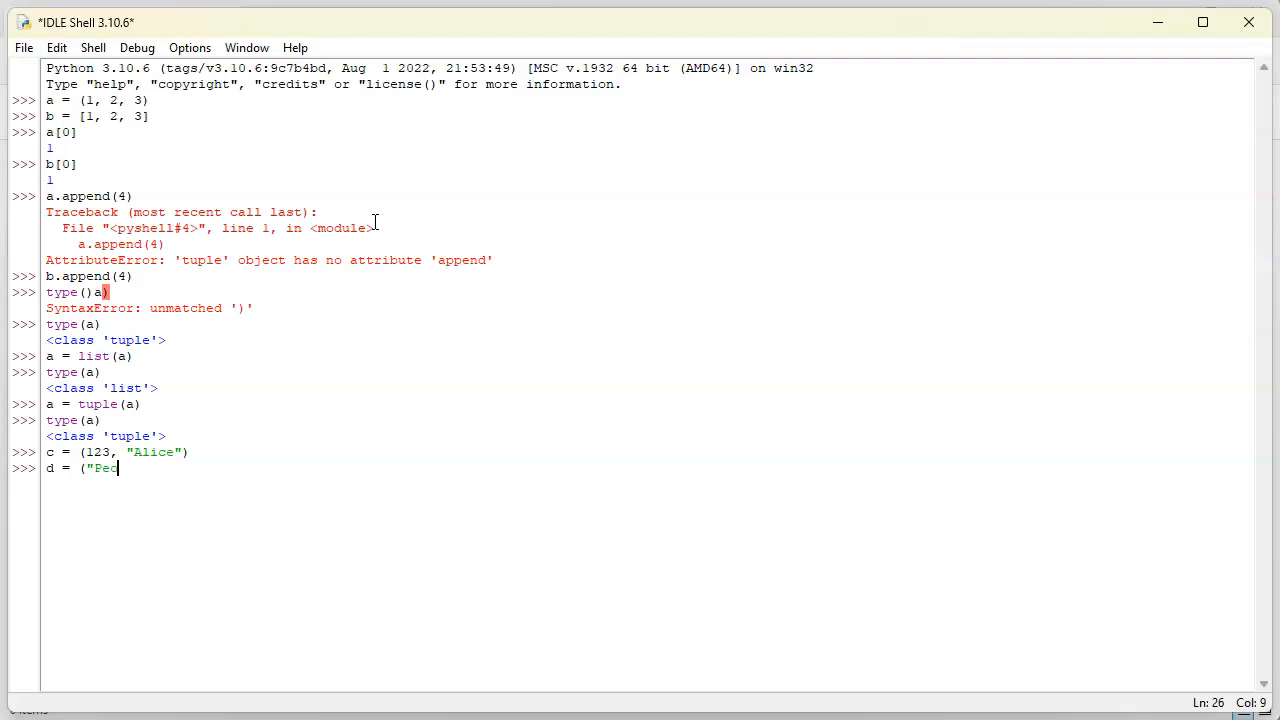
type("ple\", [")
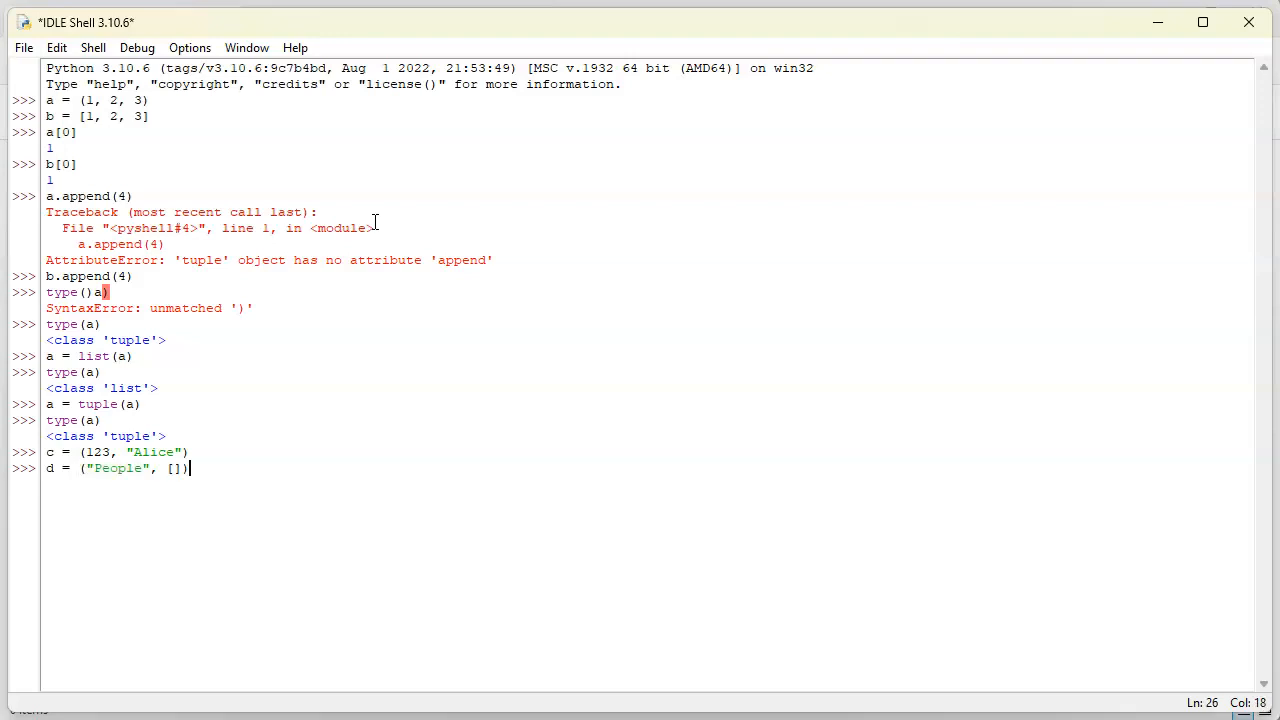
key("Return")
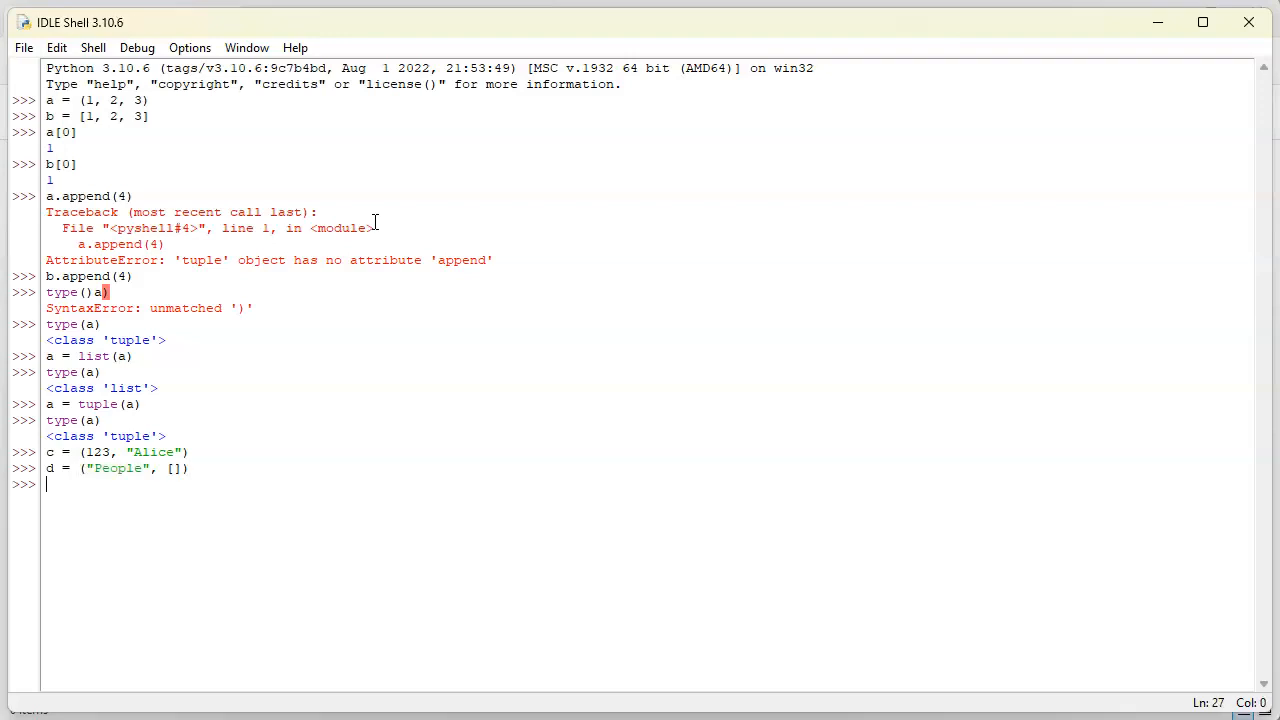
Display d[0] showing 'People' and d[1] showing the empty list
type("d")
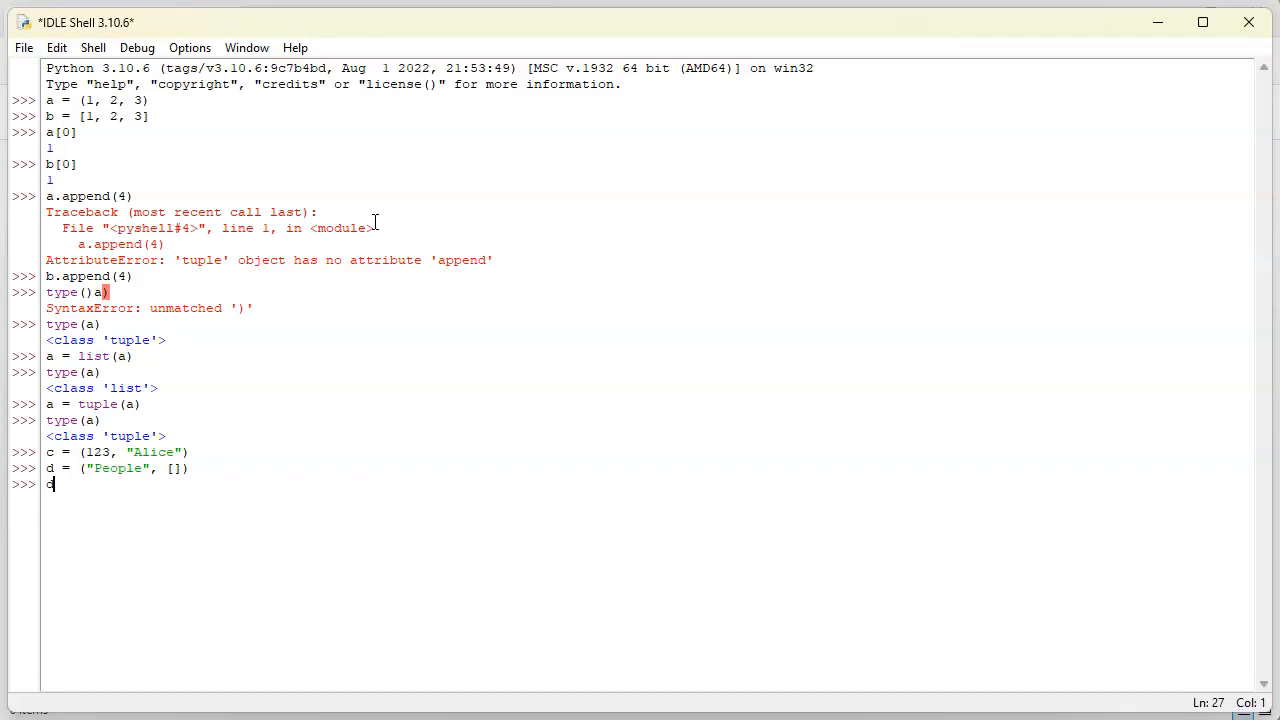
type("[0]")
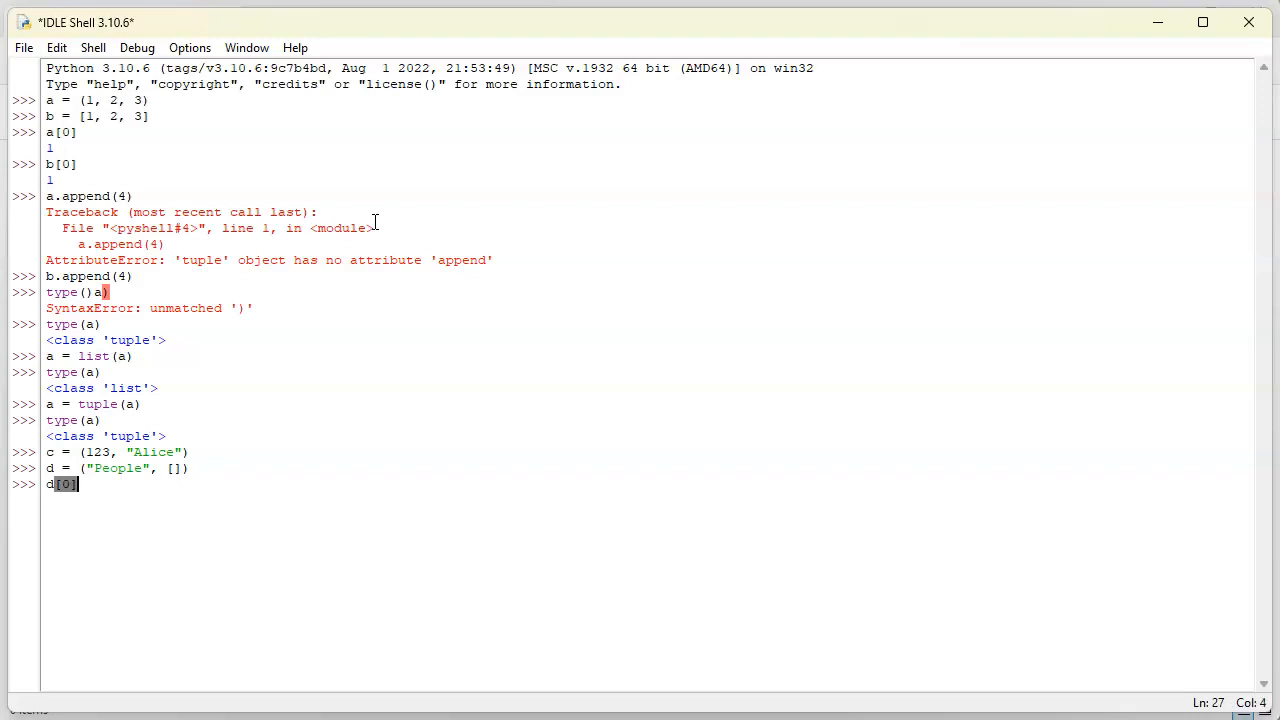
key("Return")
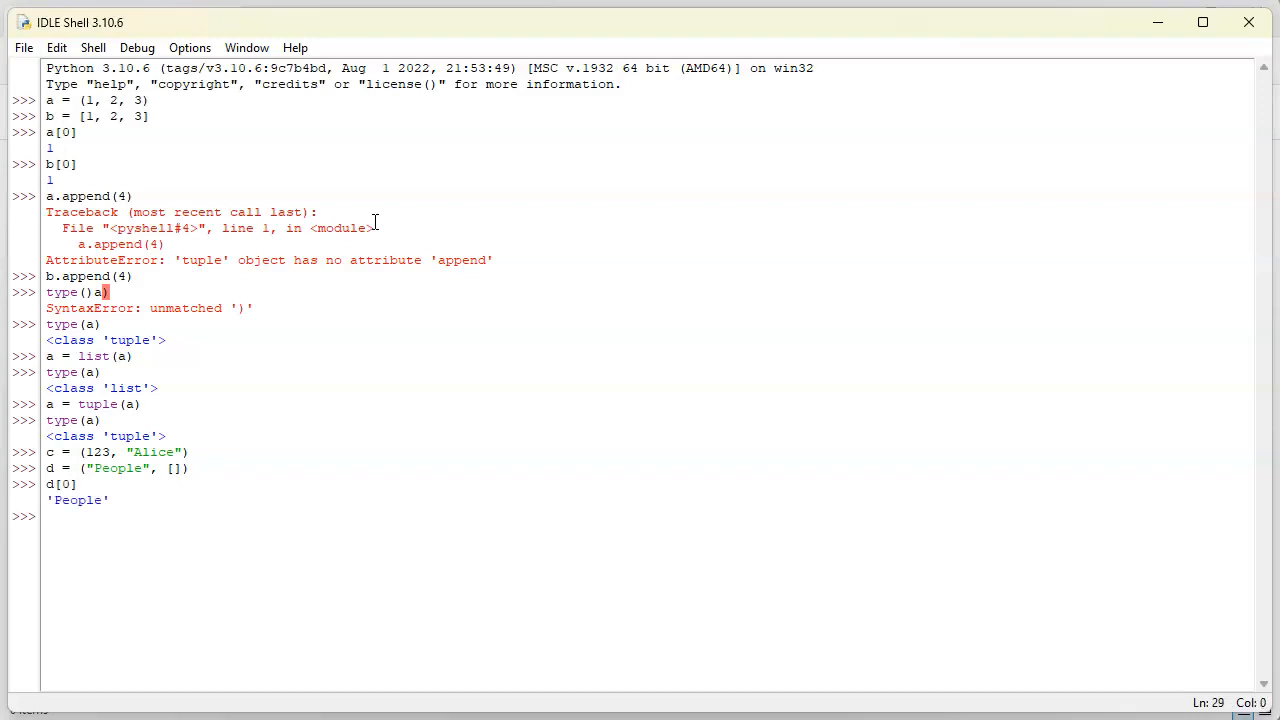
type("d[1]")
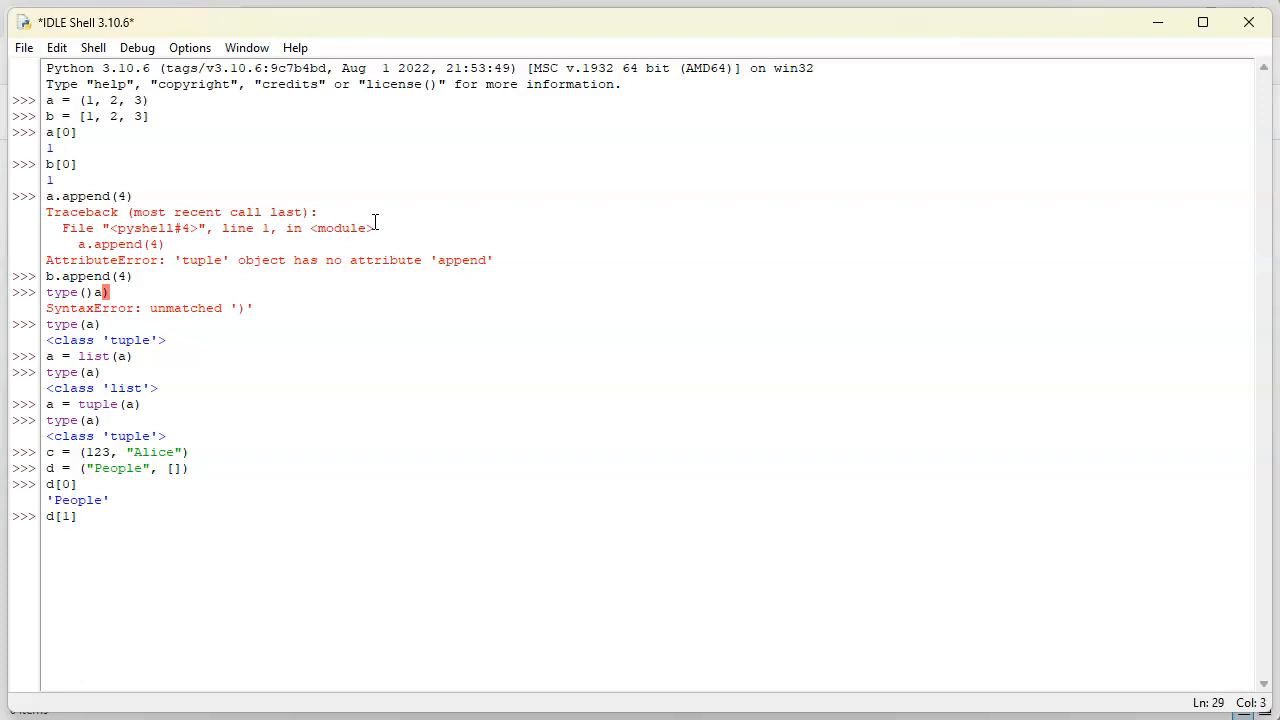
key("Return")
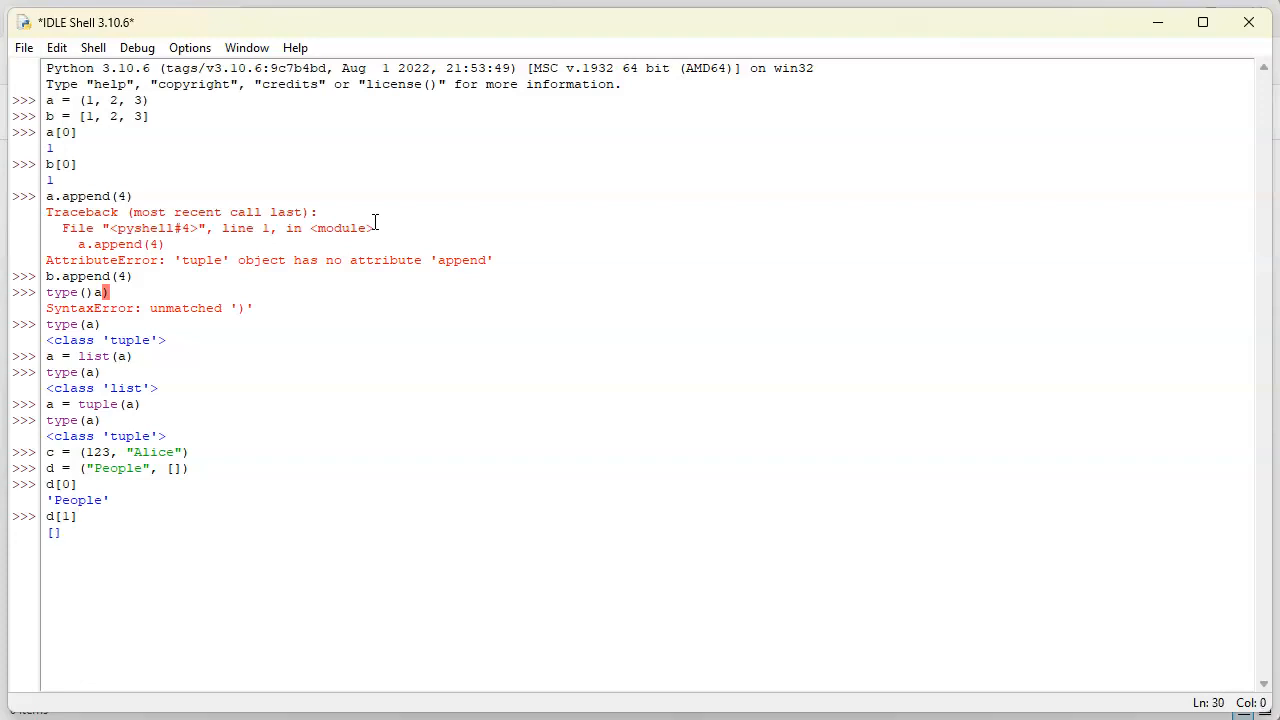
key("Return")
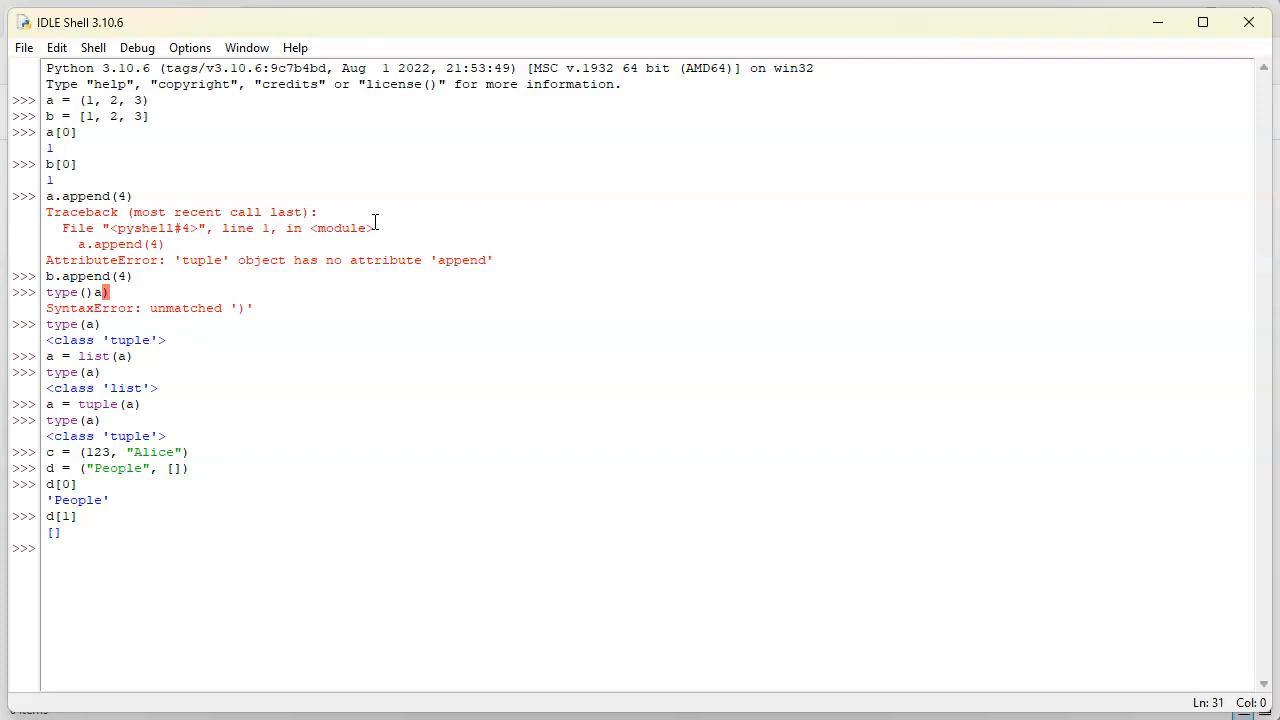
Append 1 and then 5 to the list inside d via d[1].append, so d shows ('People', [1, 5])
type("d")
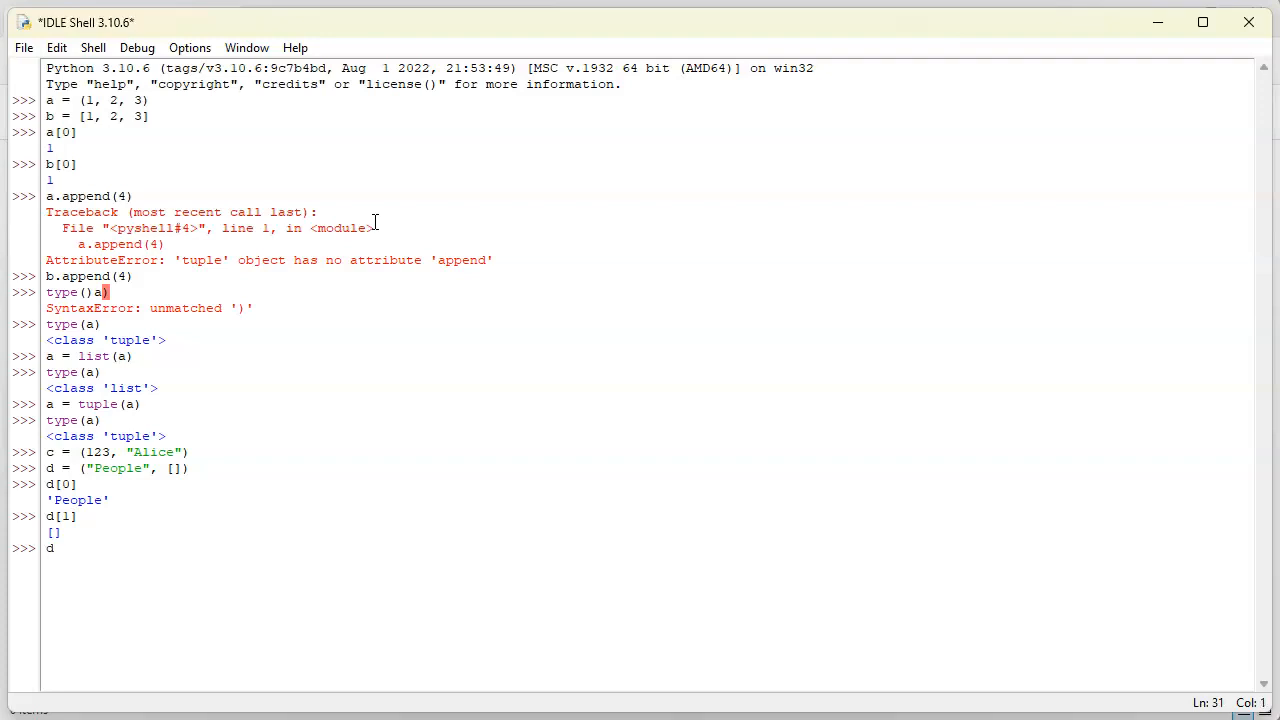
type("[1]")
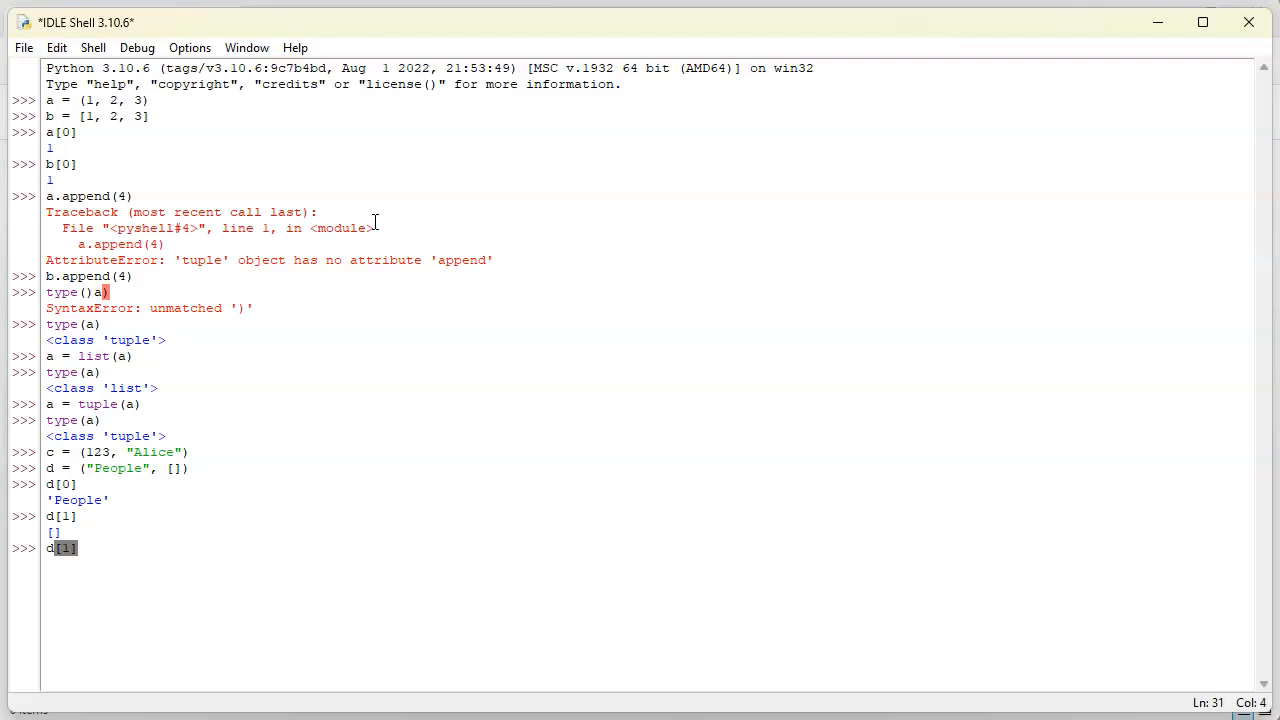
type(".")
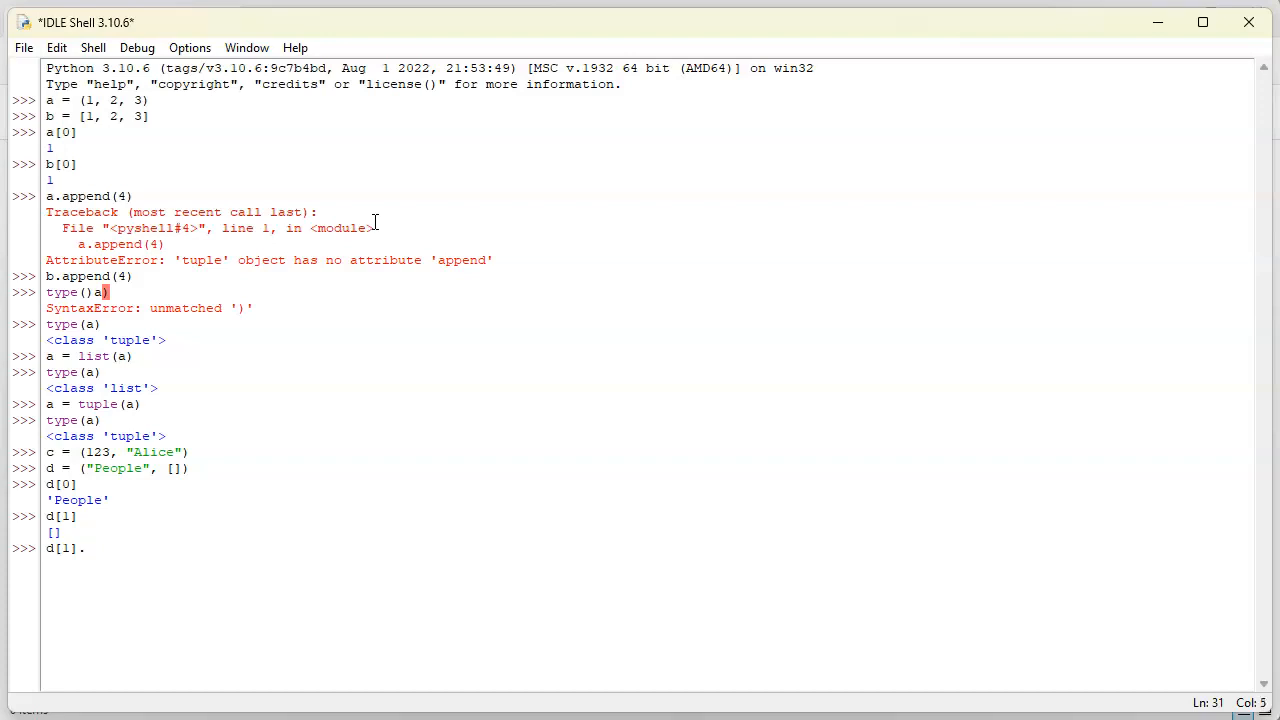
type("appen")
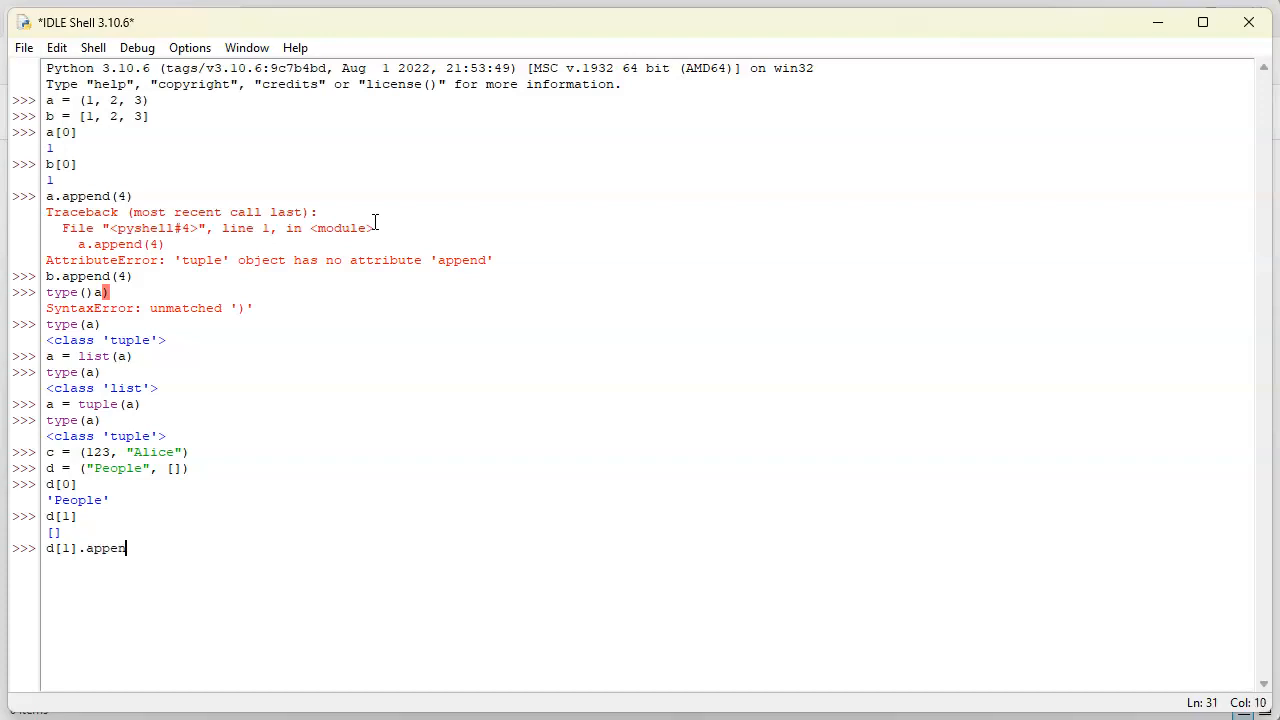
type("(1")
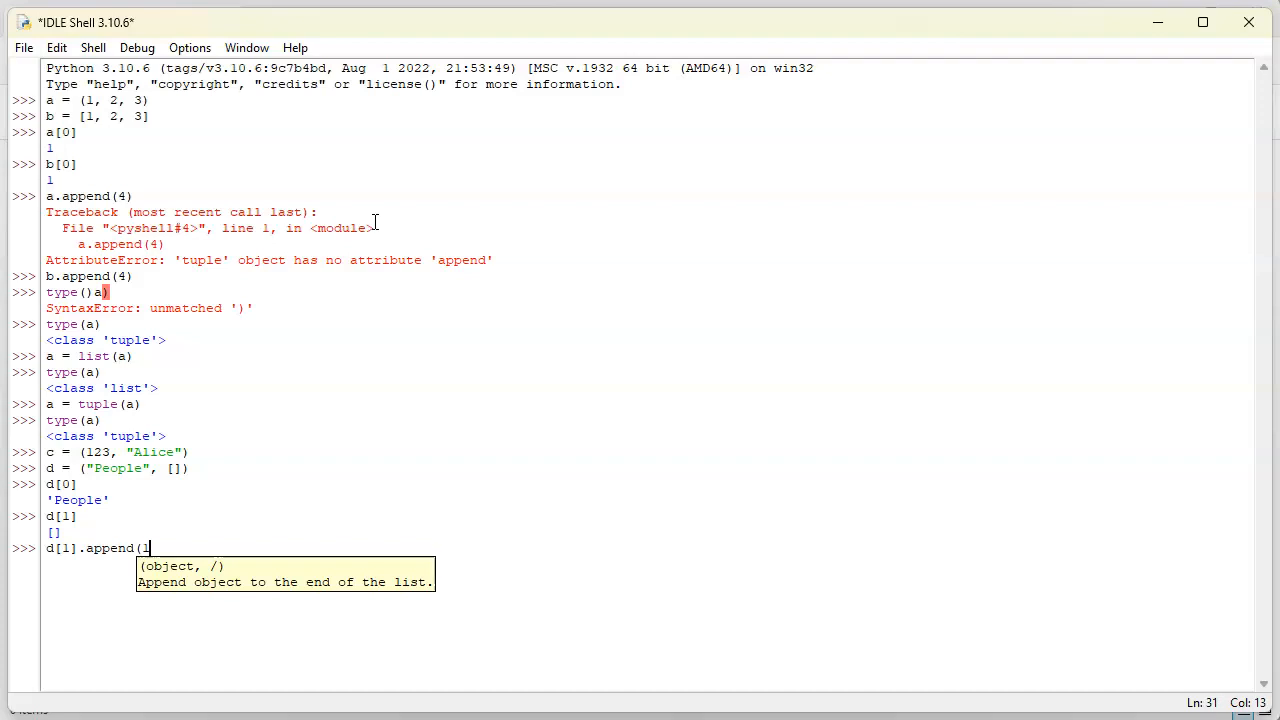
key("Return")
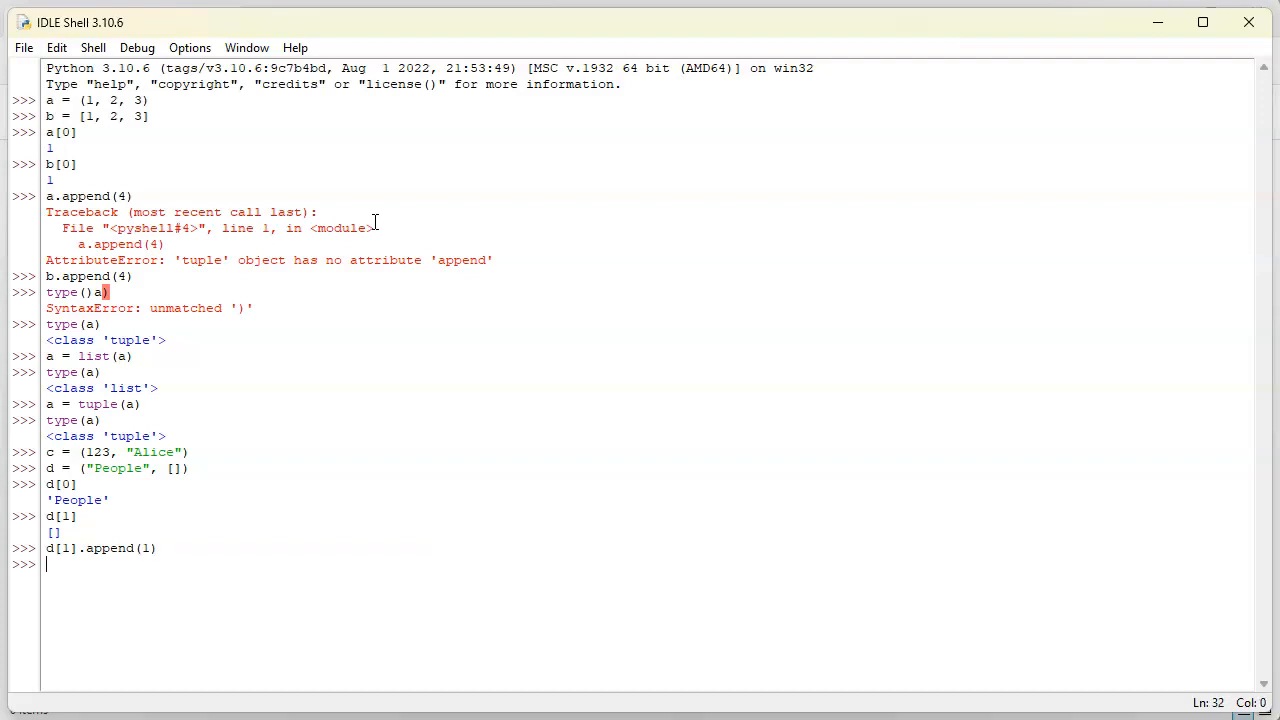
type("d")
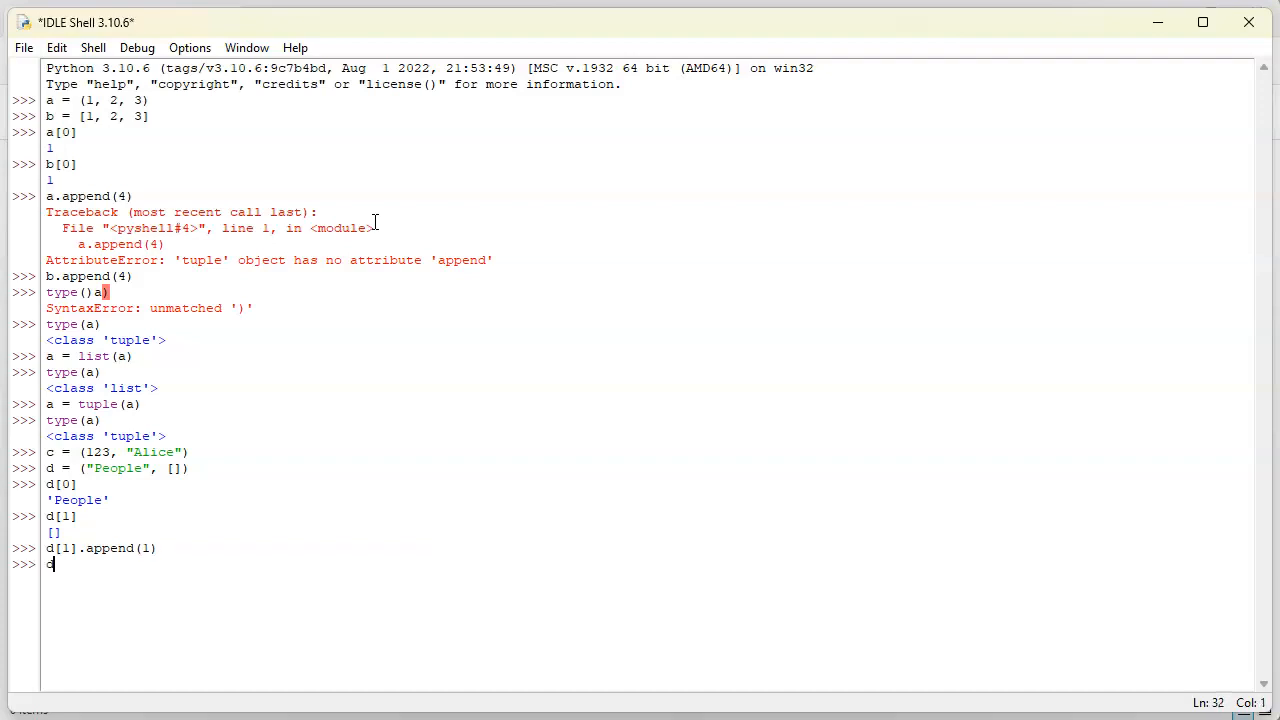
type("[")
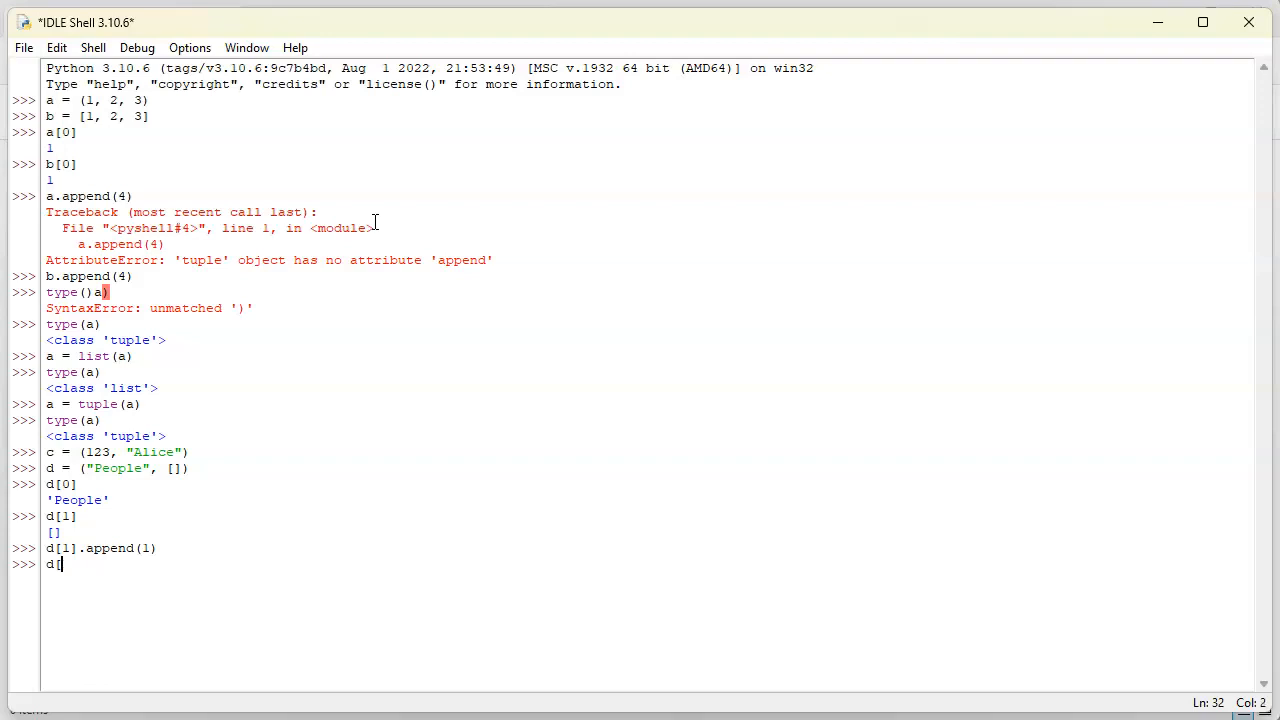
type("1][")
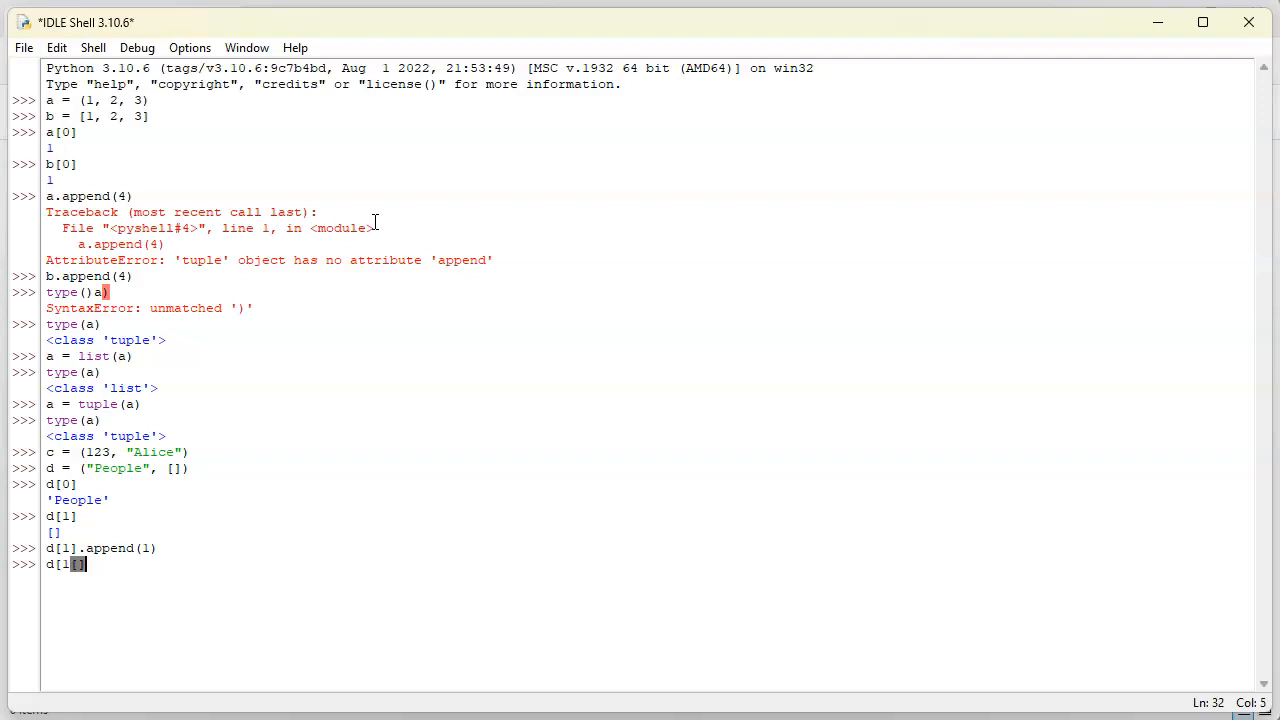
type(".")
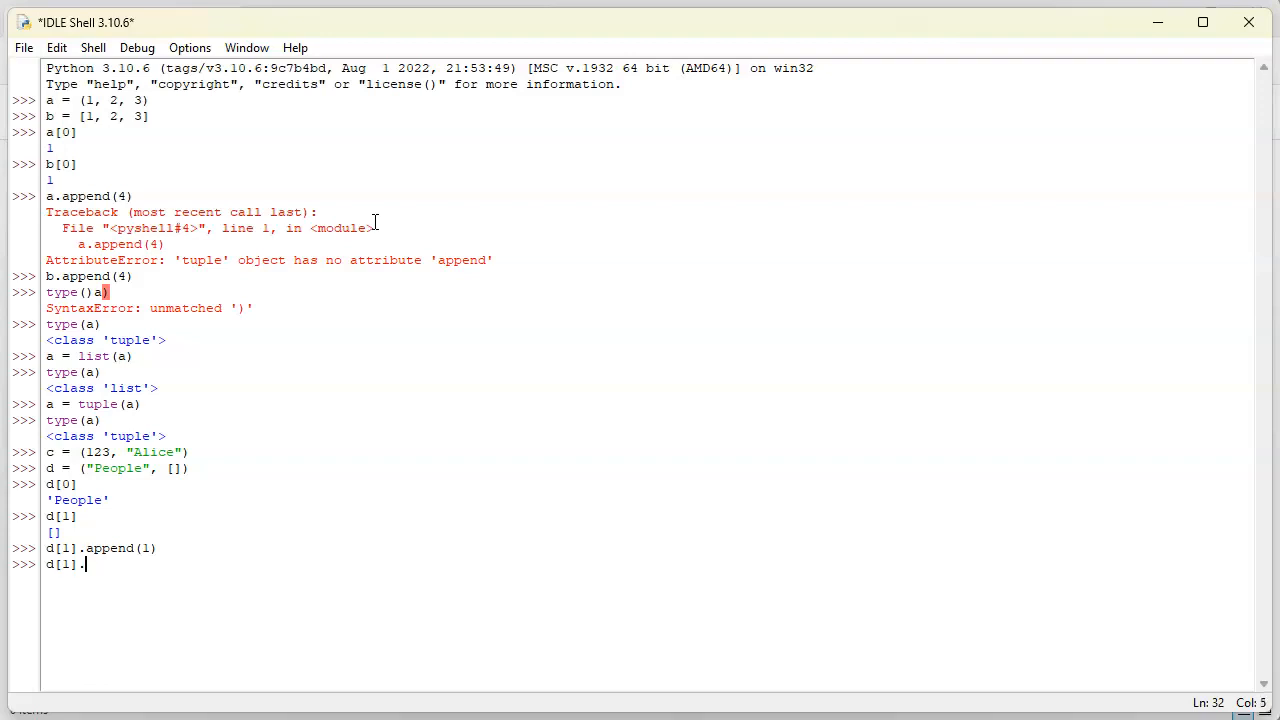
type("append(")
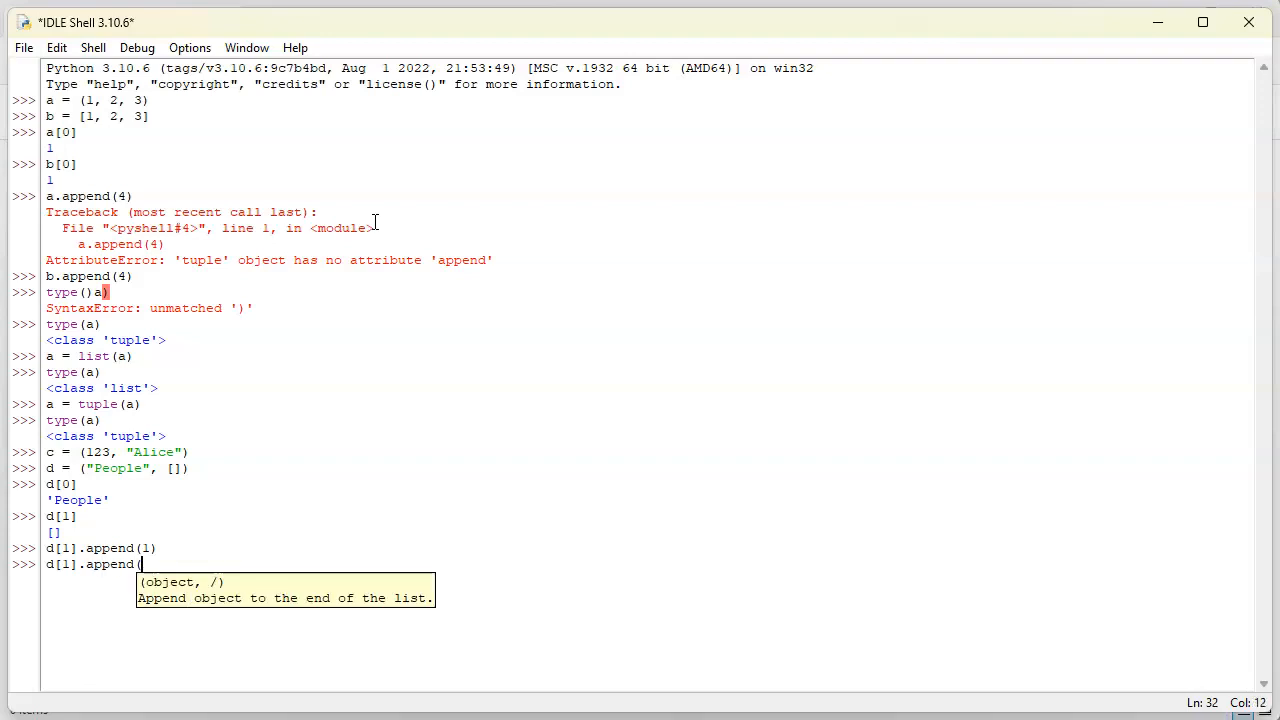
key("Return")
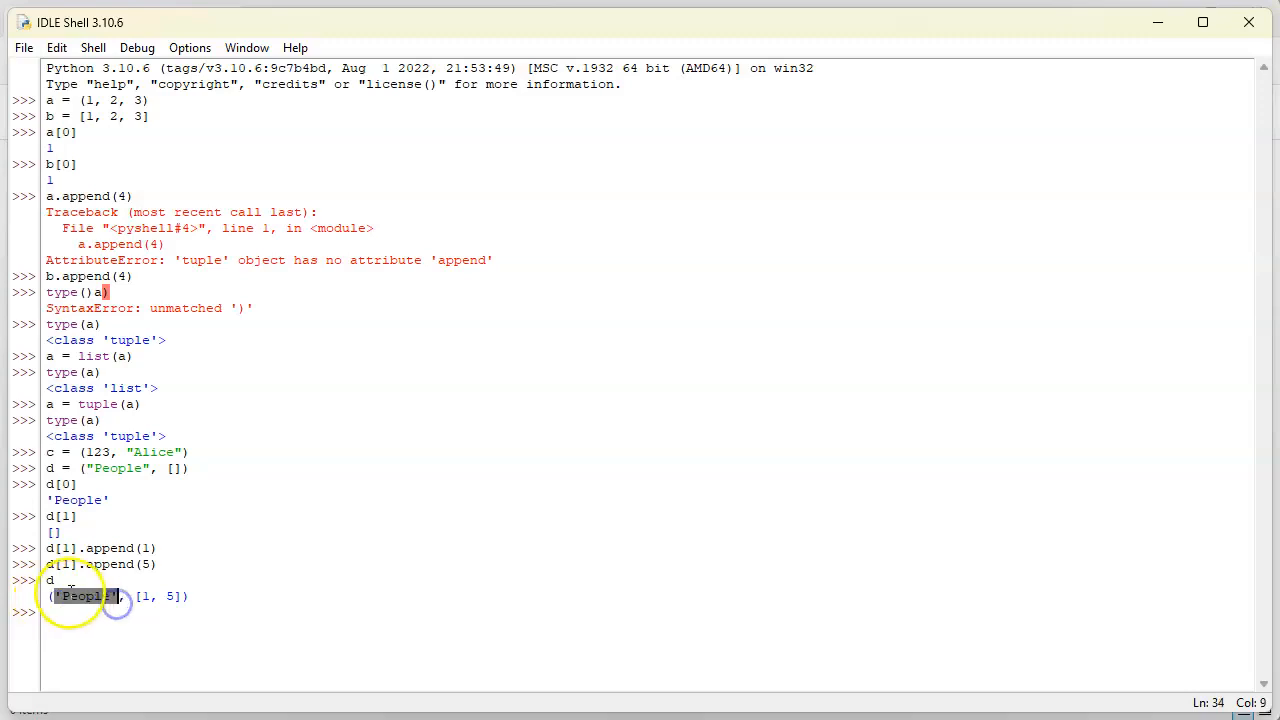
mouse_move(228, 628)
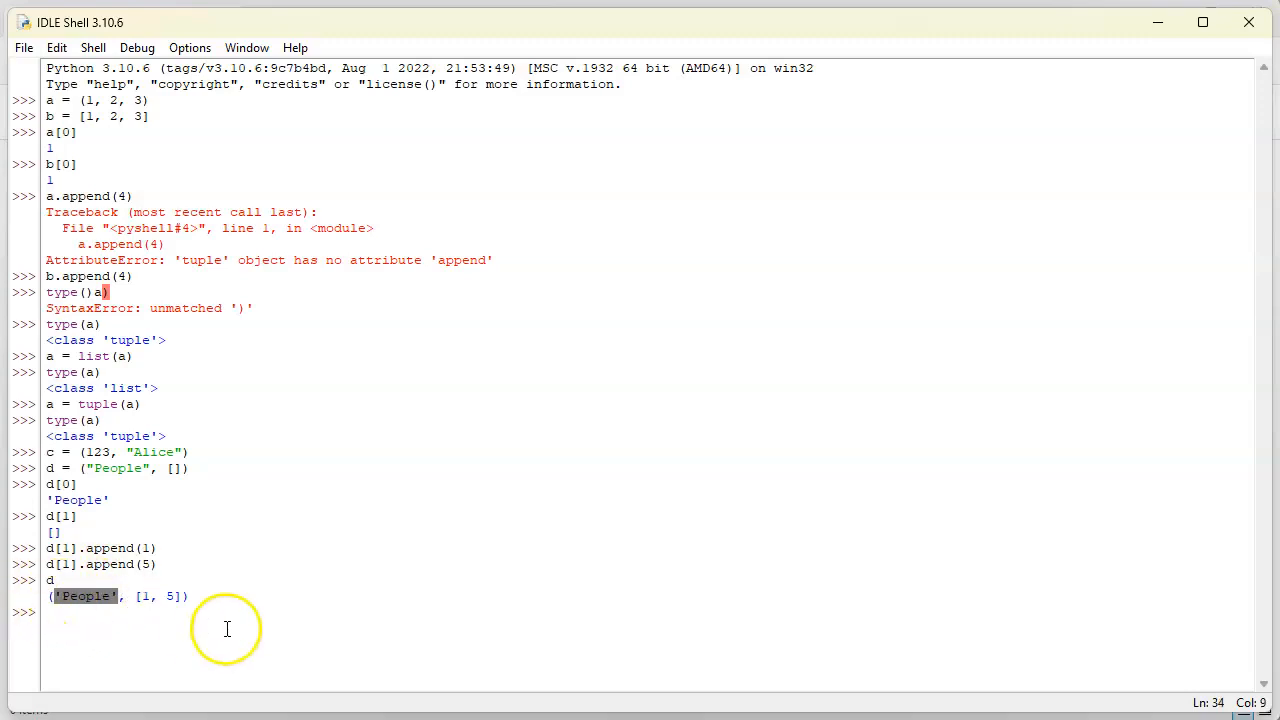
double_click(150, 596)
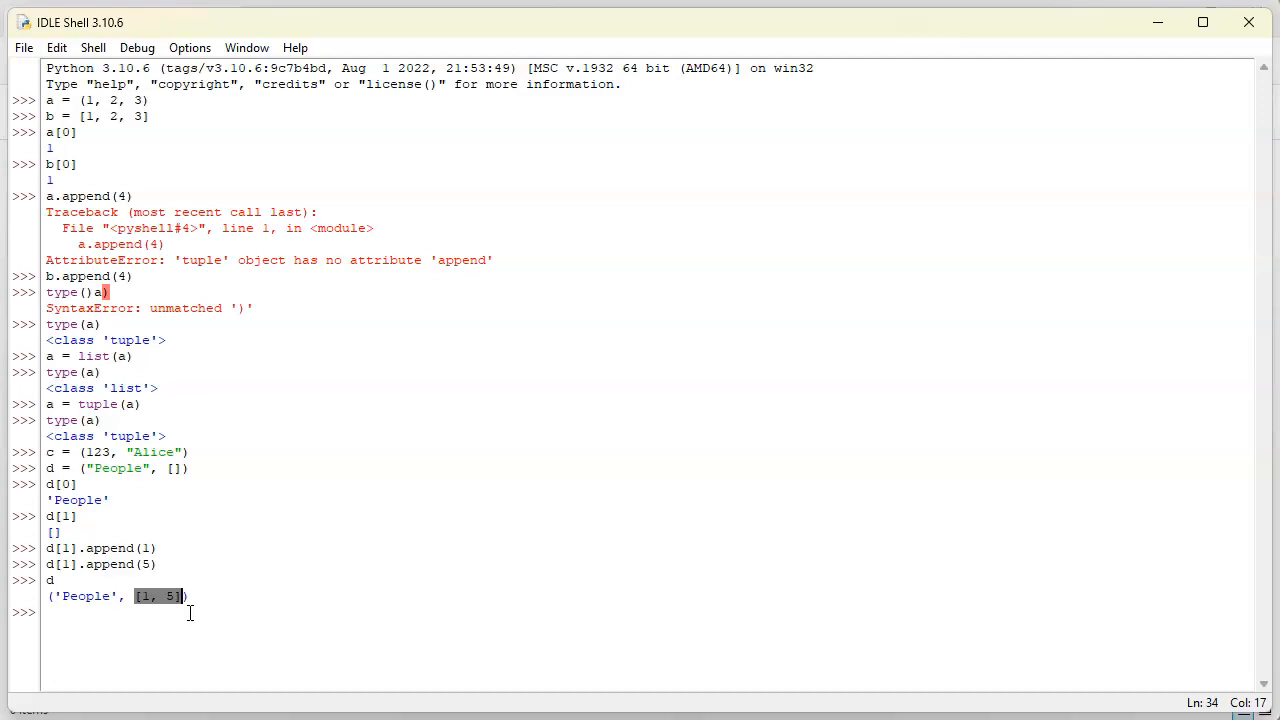
Display a as (1, 2, 3), evaluate a[0] returning 1 and slice a[0:1] returning (1,)
type("a")
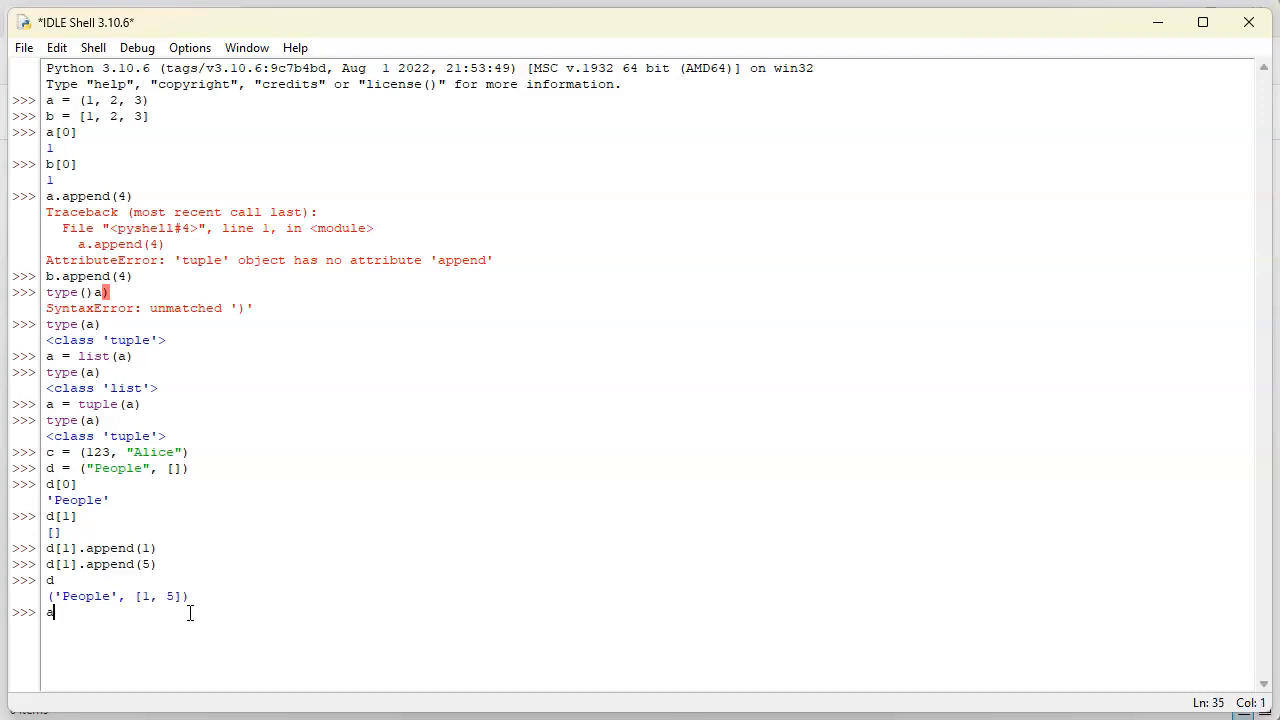
key("Return")
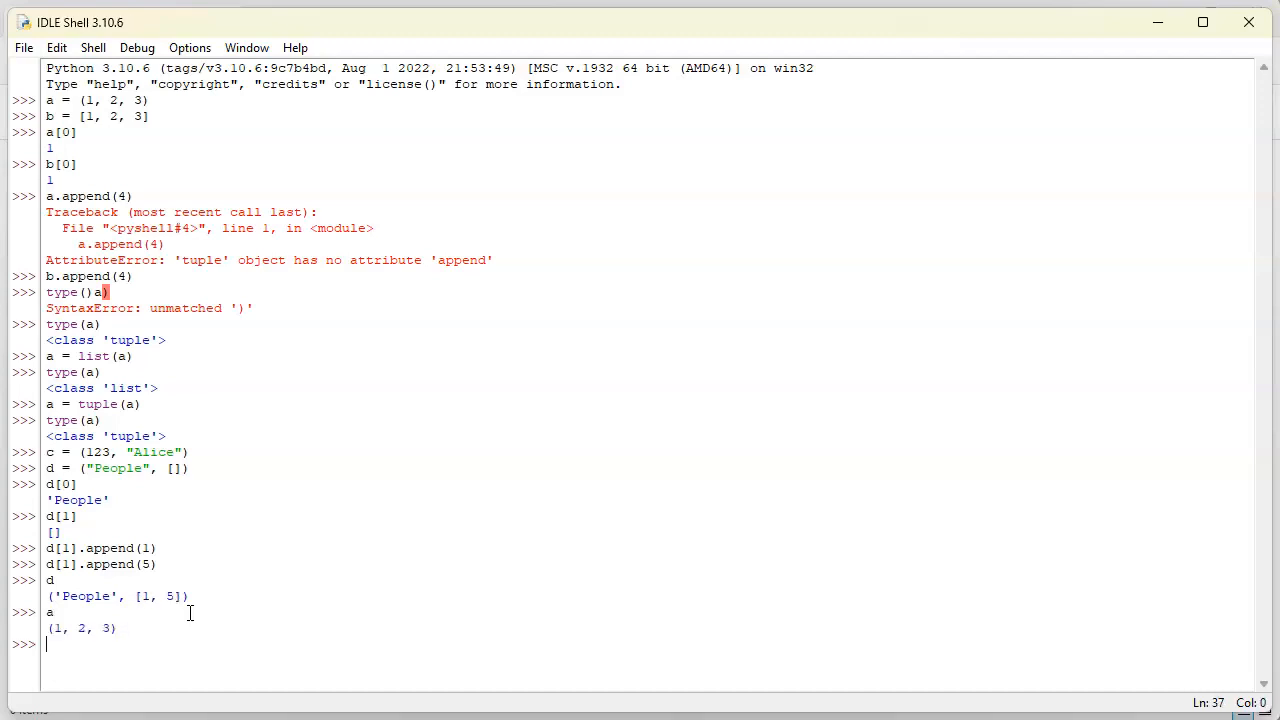
type("[")
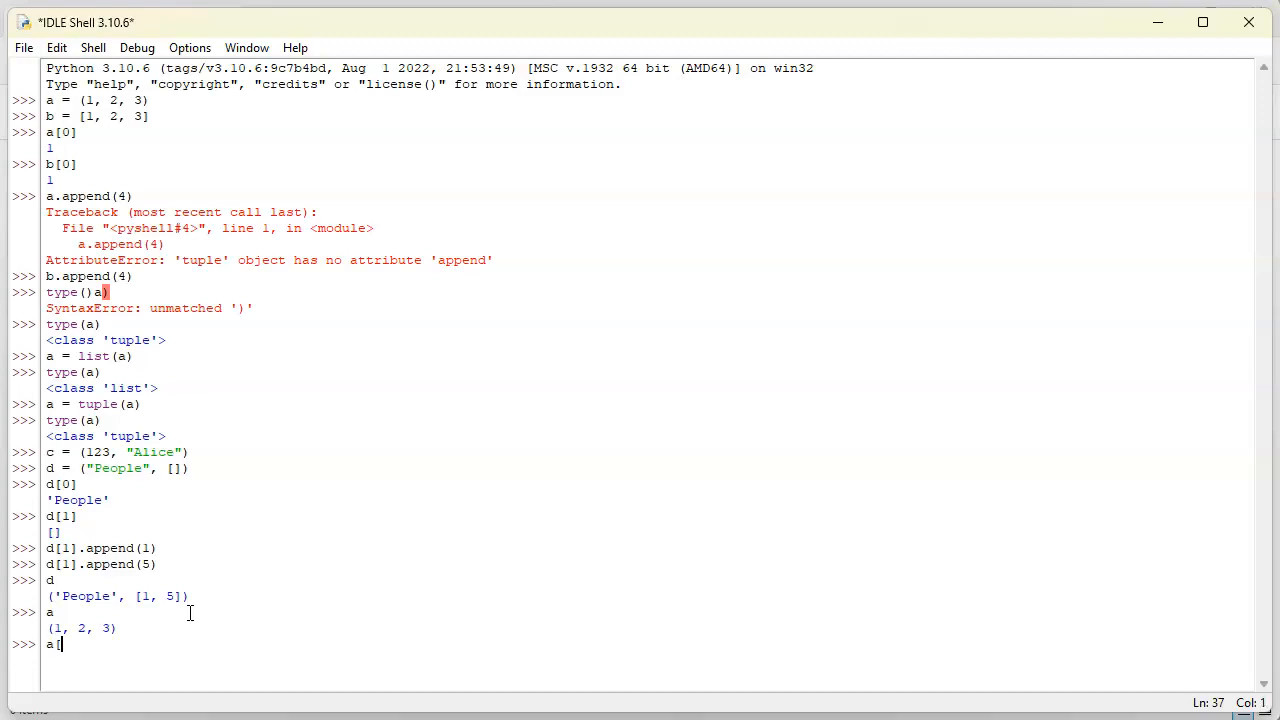
key("Return")
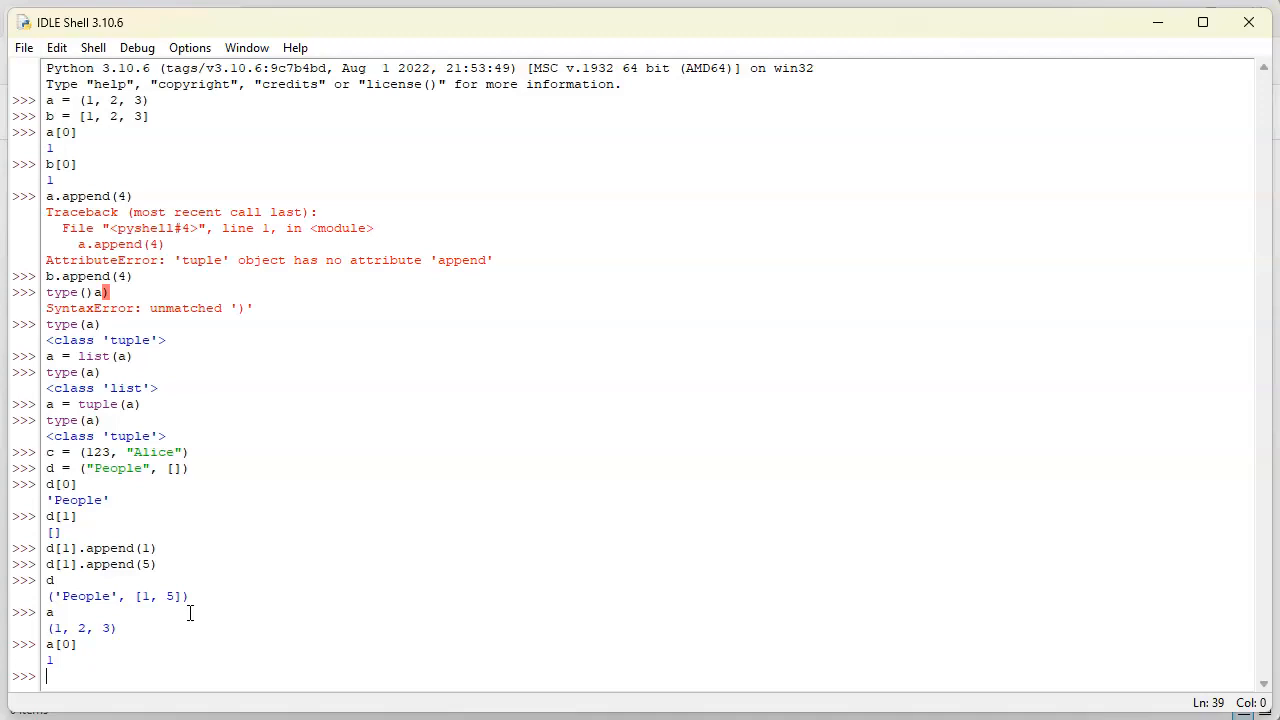
type("a[")
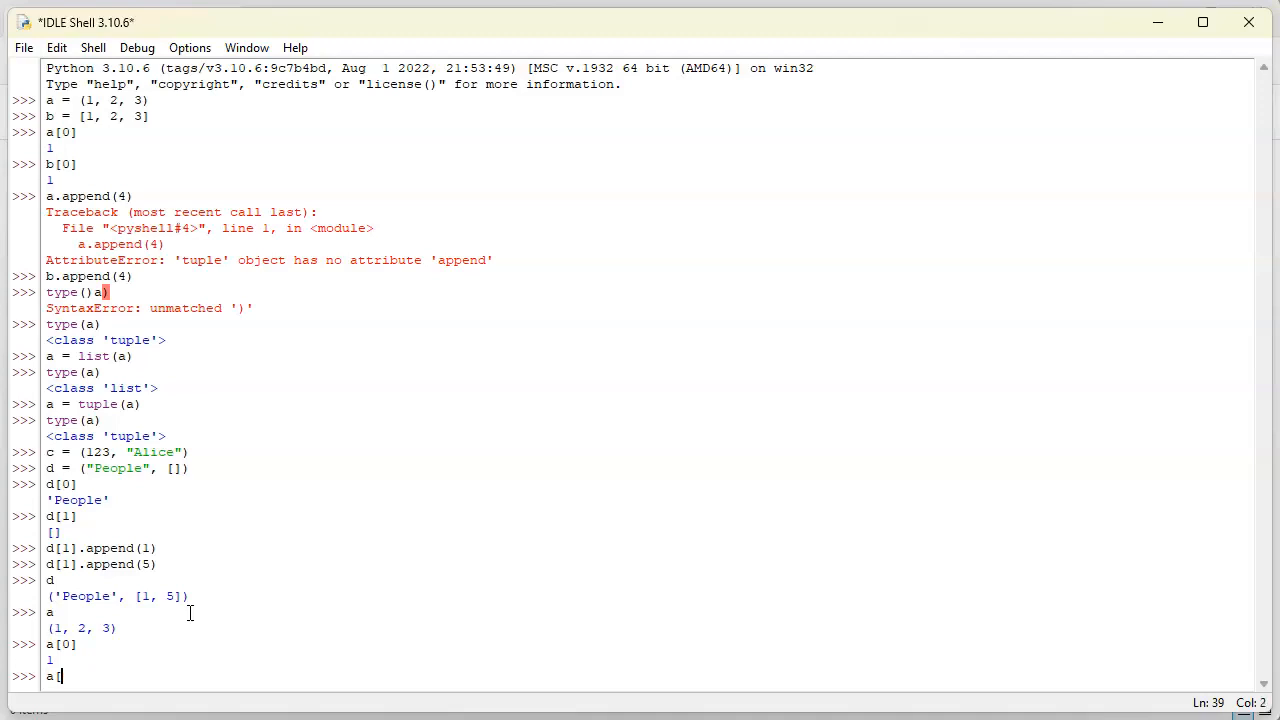
type(":")
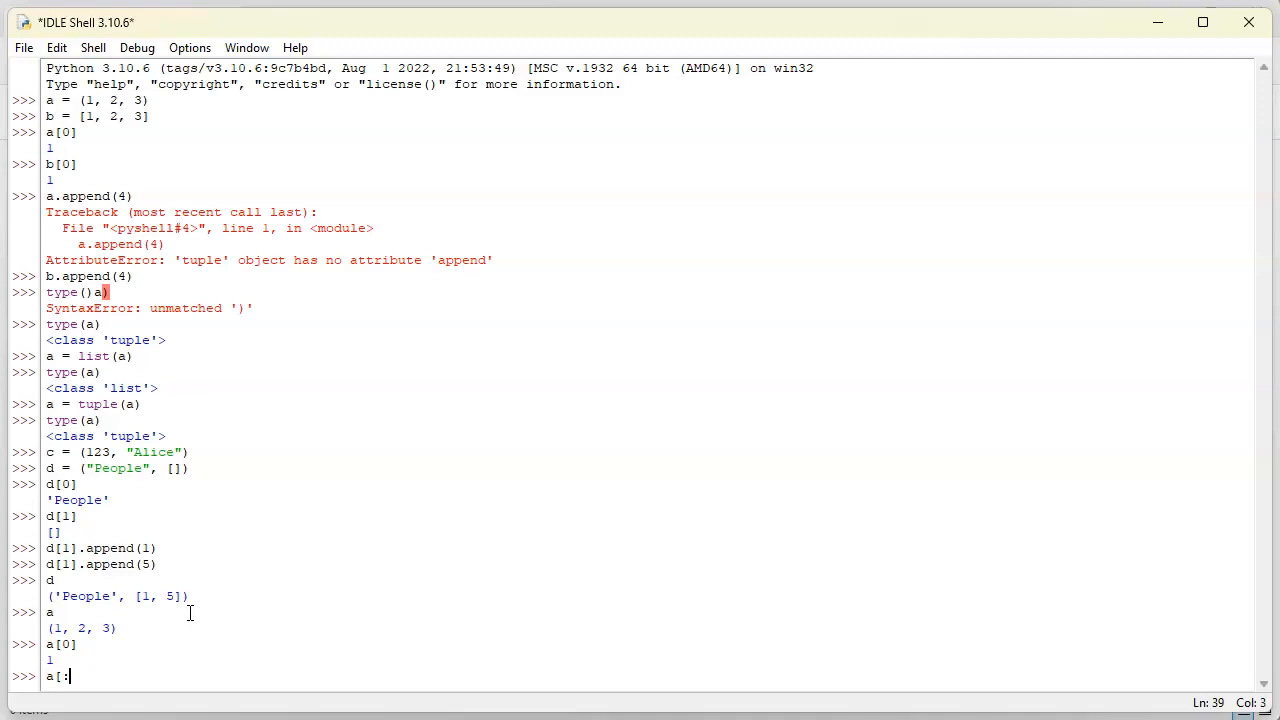
key("Backspace")
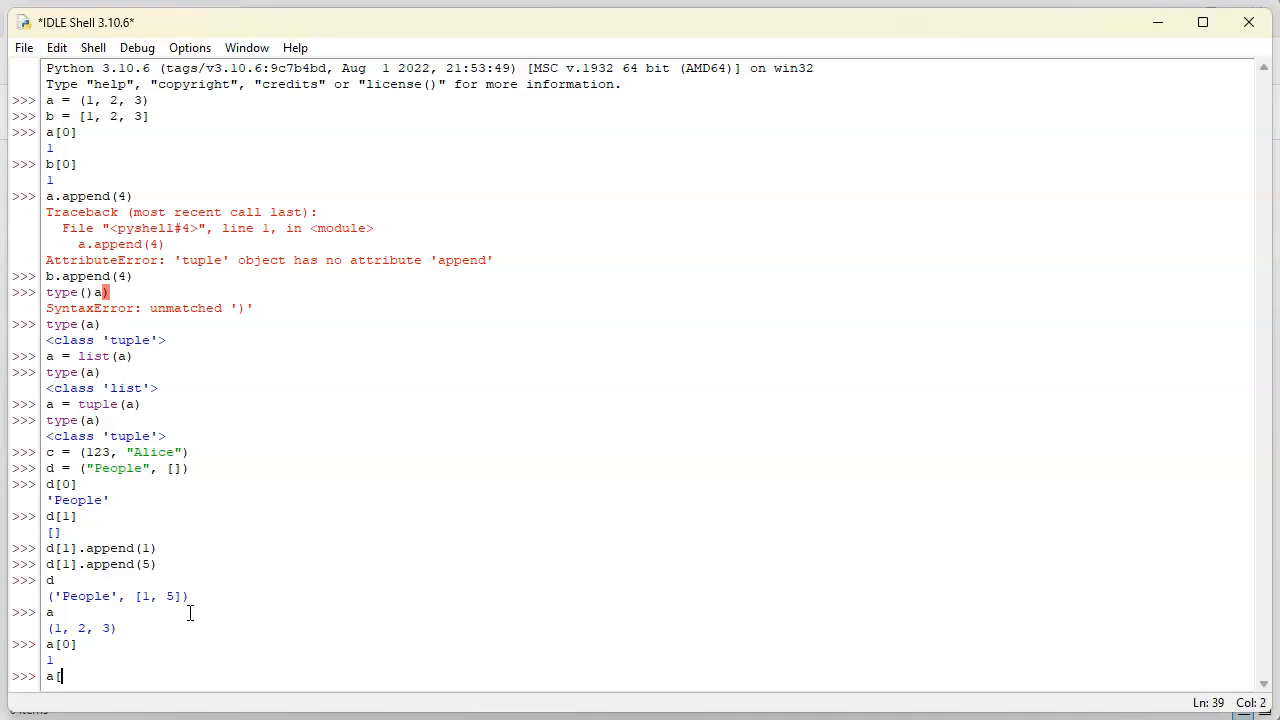
type("[0:1]")
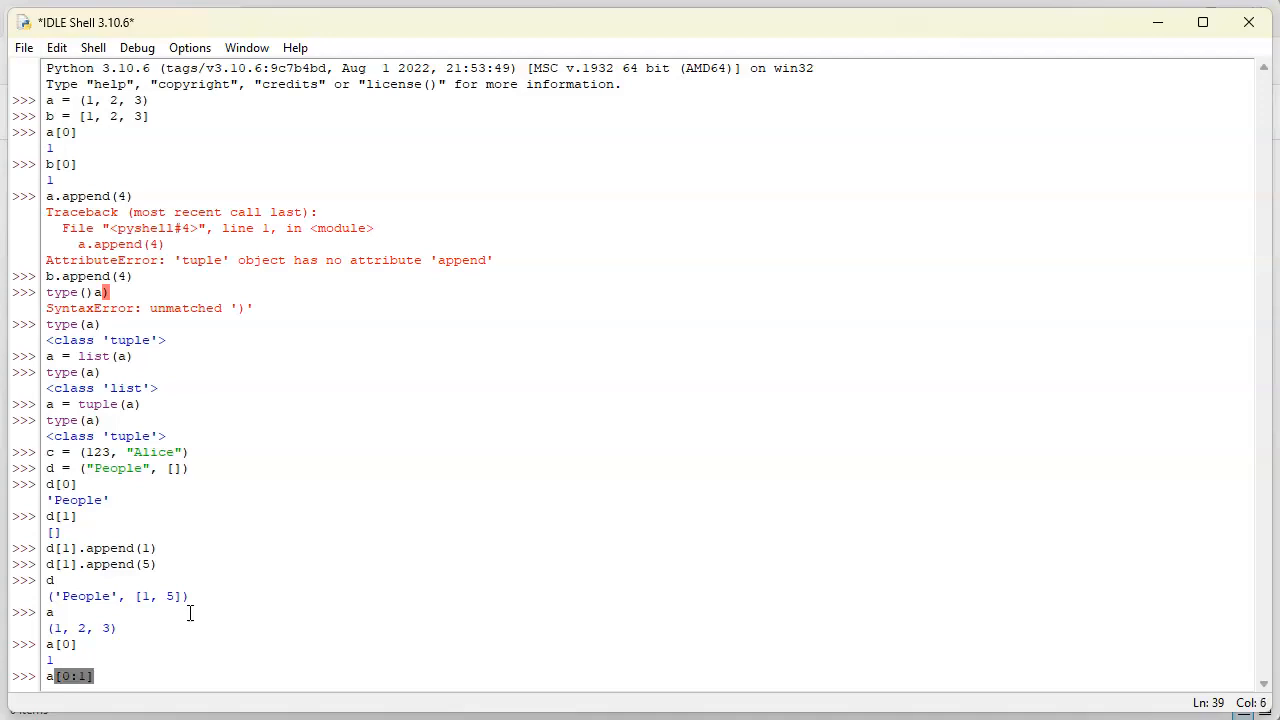
key("Return")
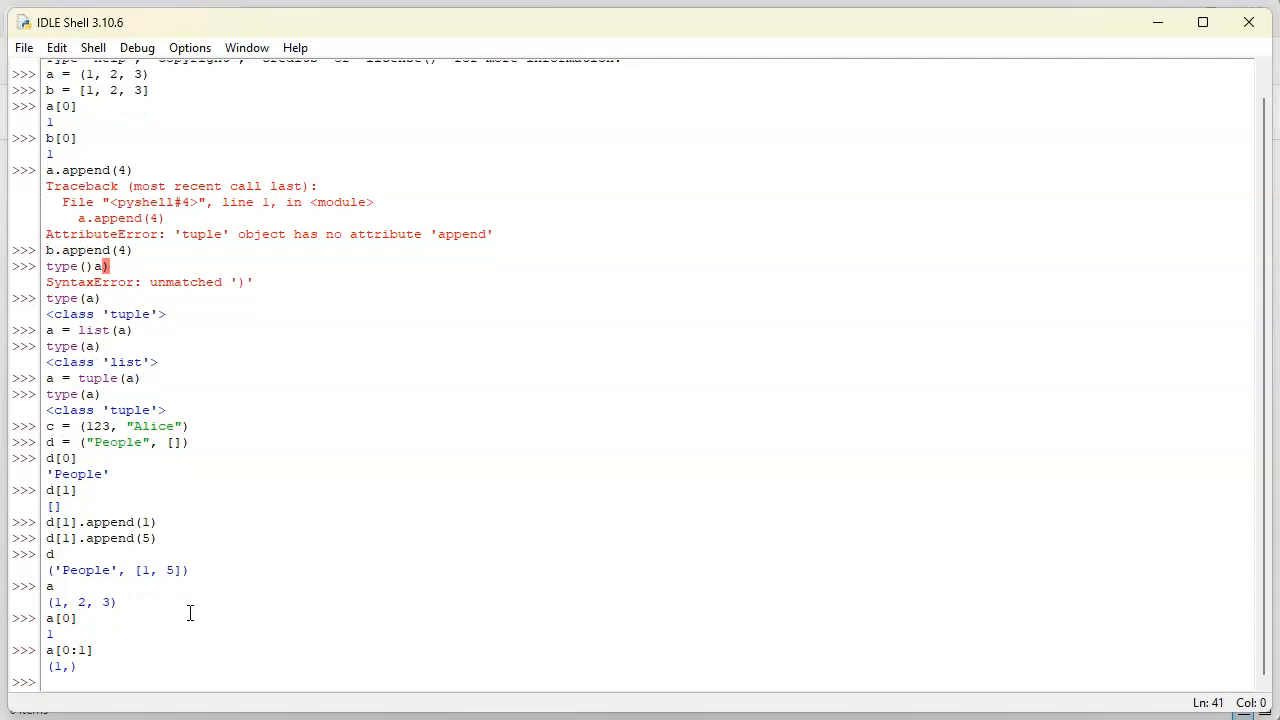
Evaluate slices a[0:2] returning (1, 2) and a[1:2] returning (2,)
type("a")
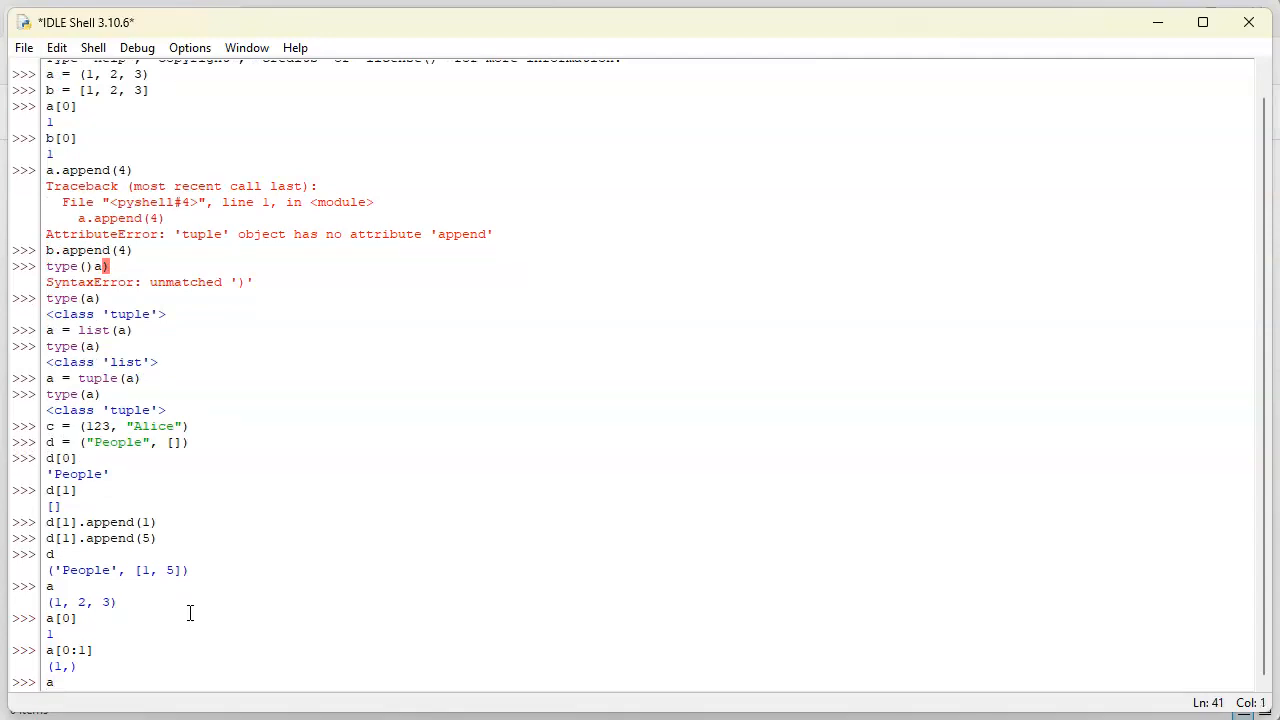
type("[0:")
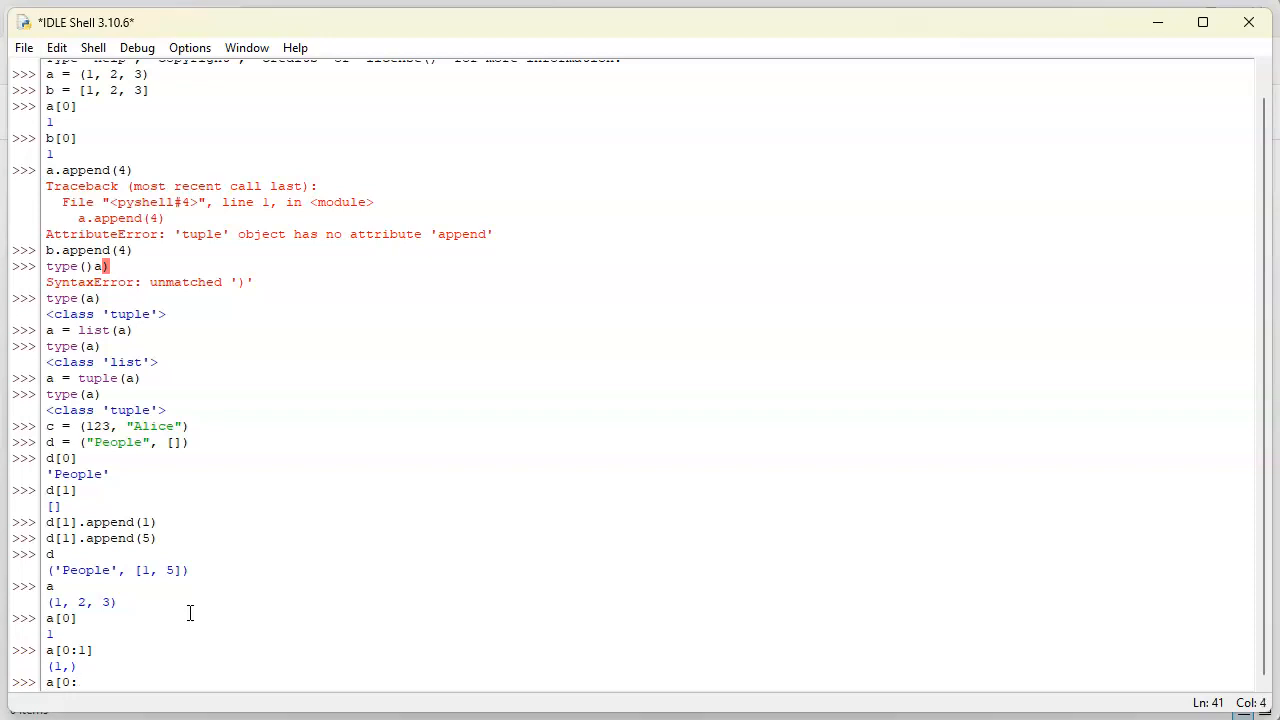
type("2]")
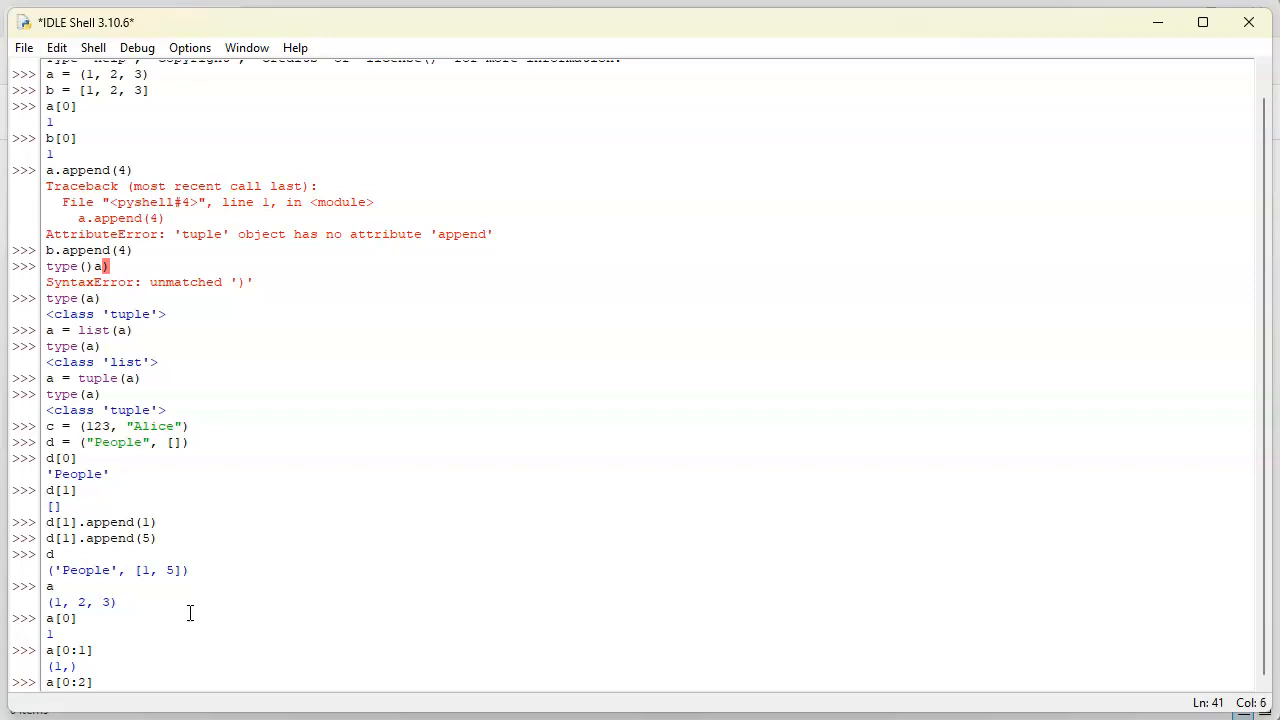
key("Return")
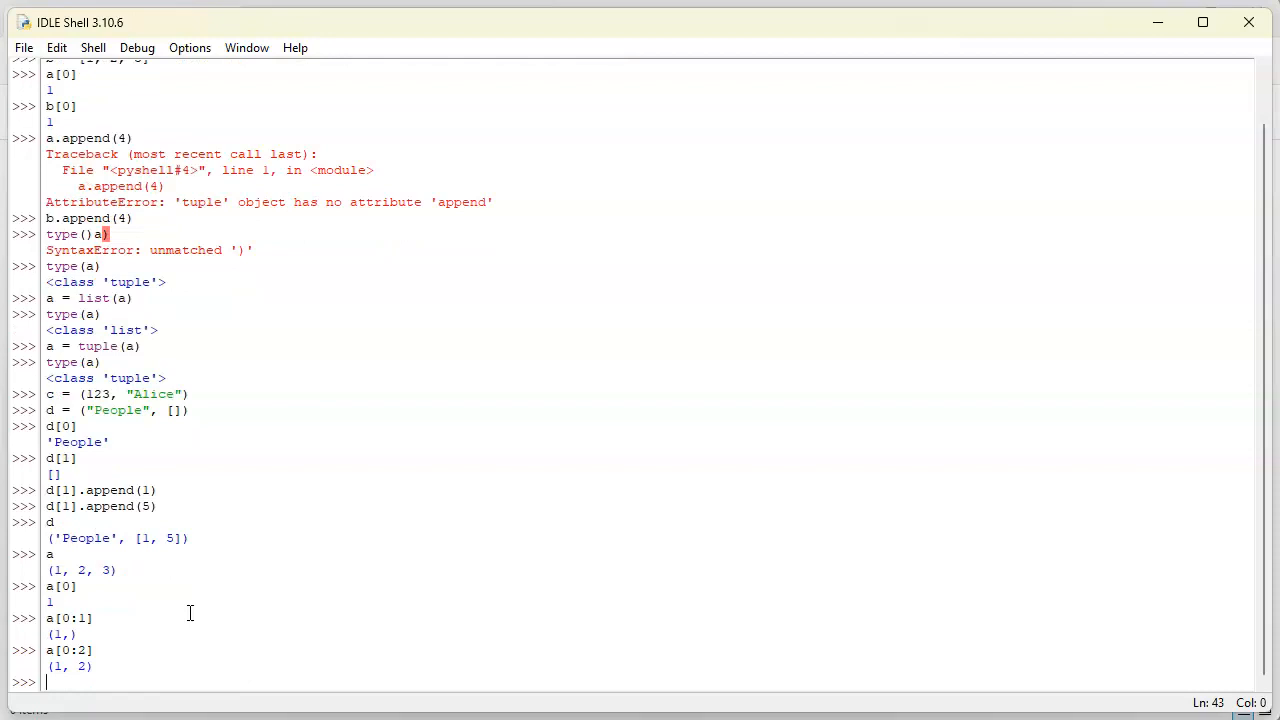
type("a")
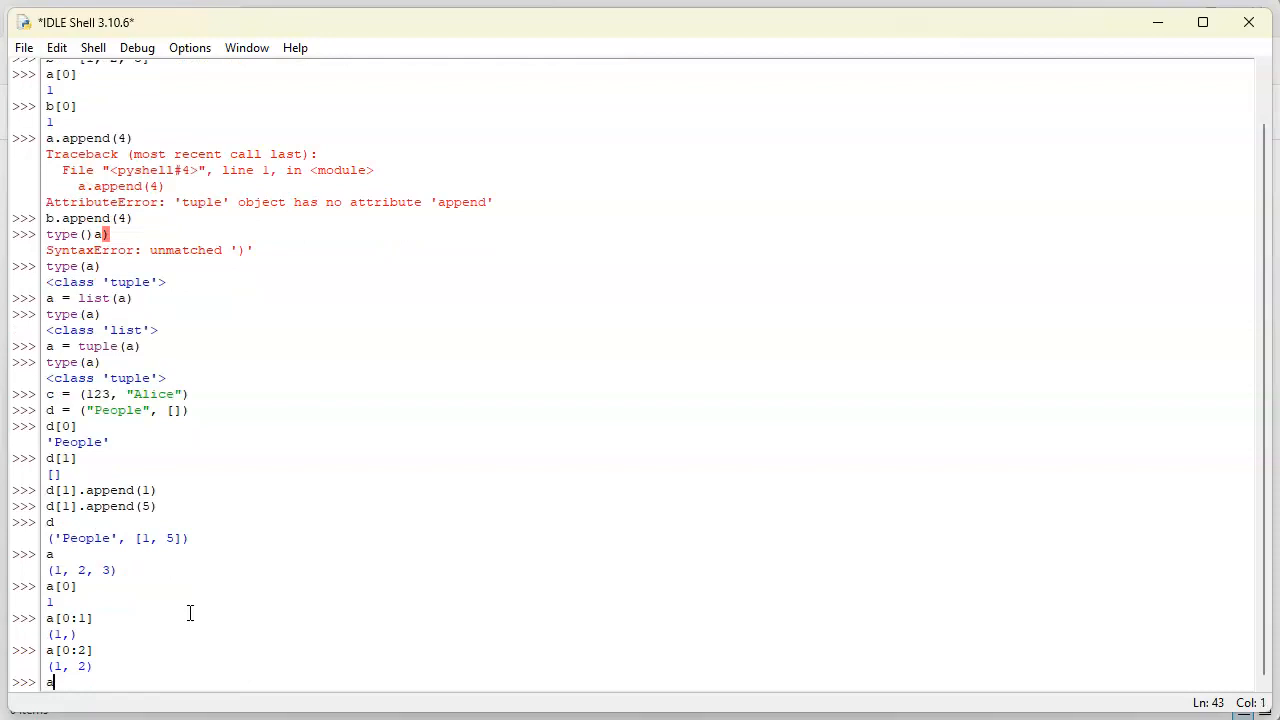
type("[1")
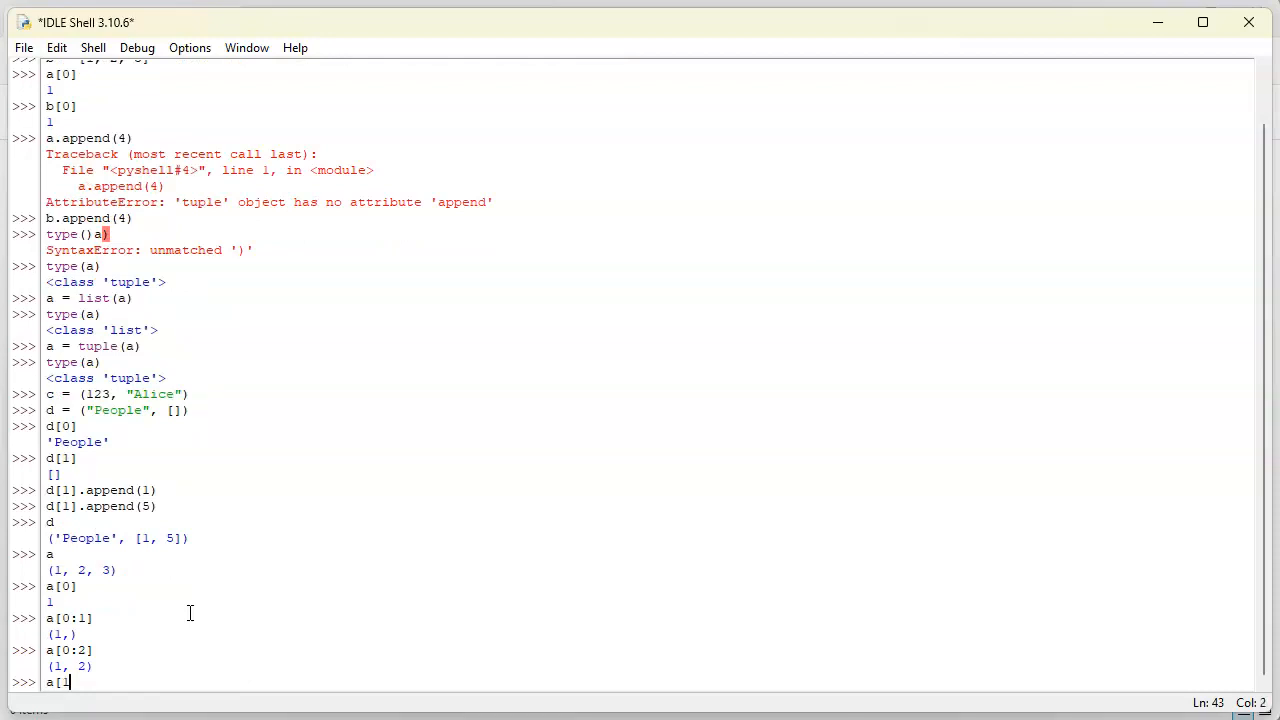
type(":2")
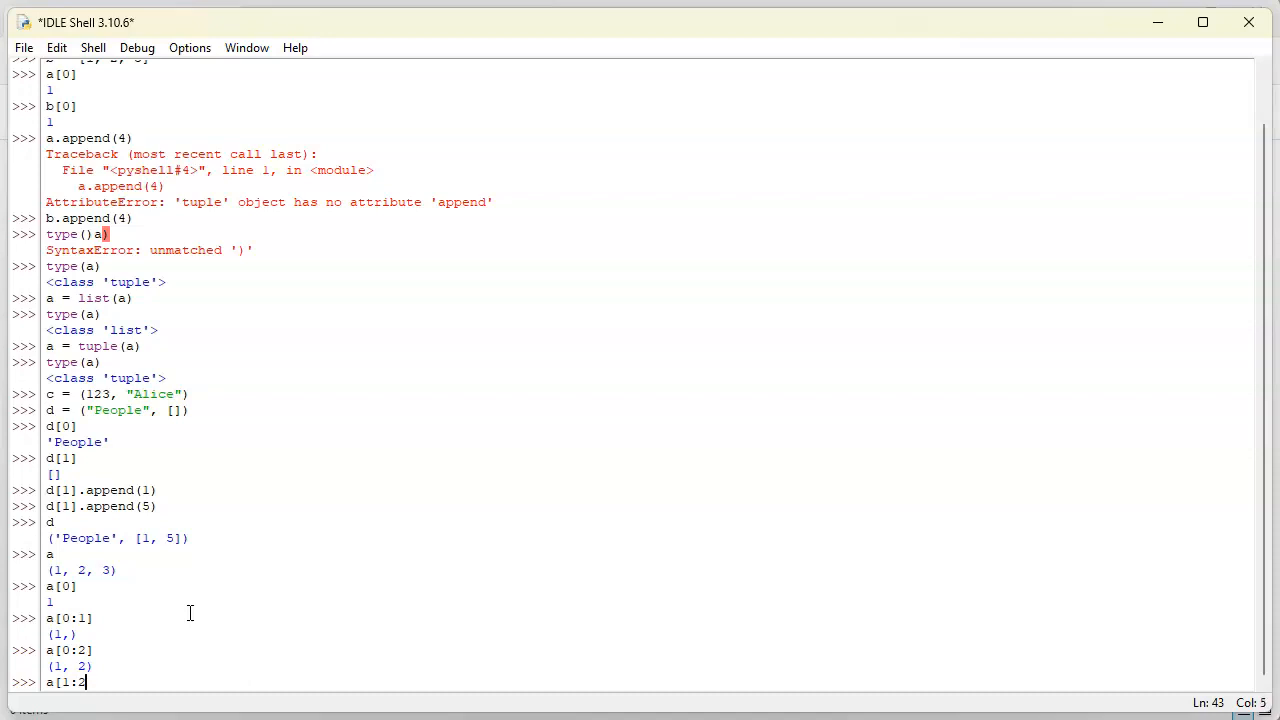
key("Return")
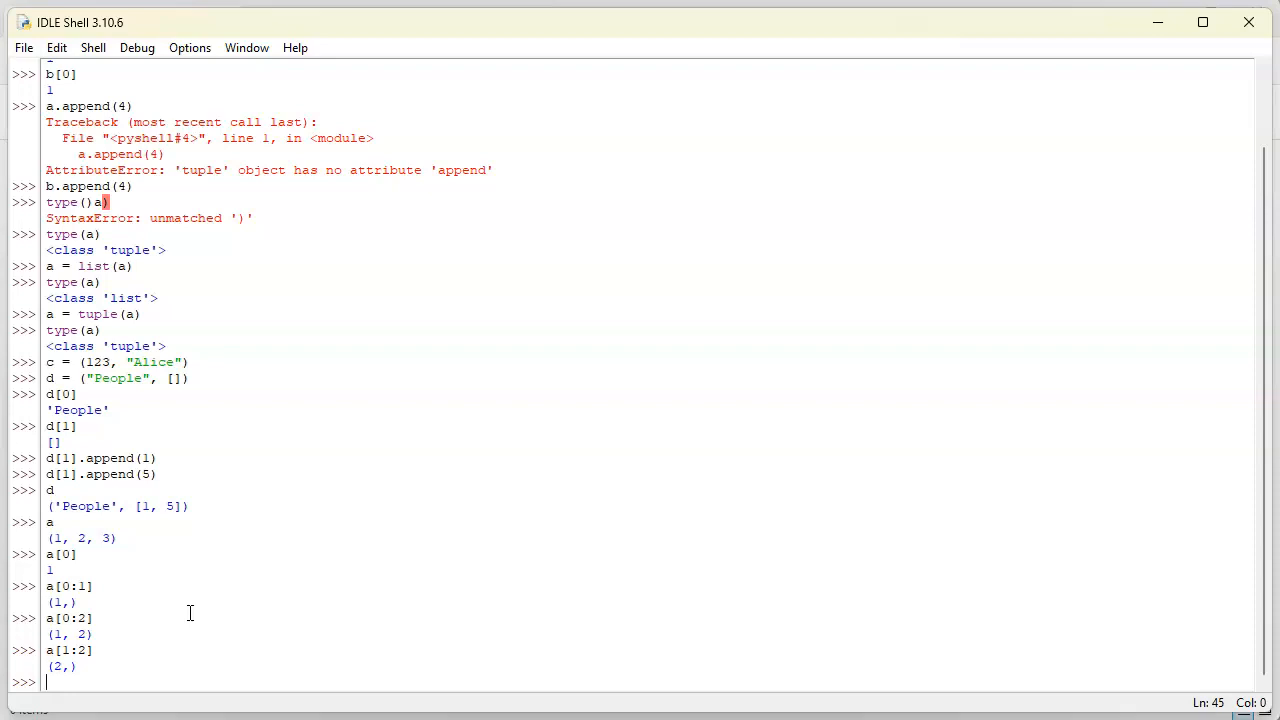
mouse_move(236, 618)
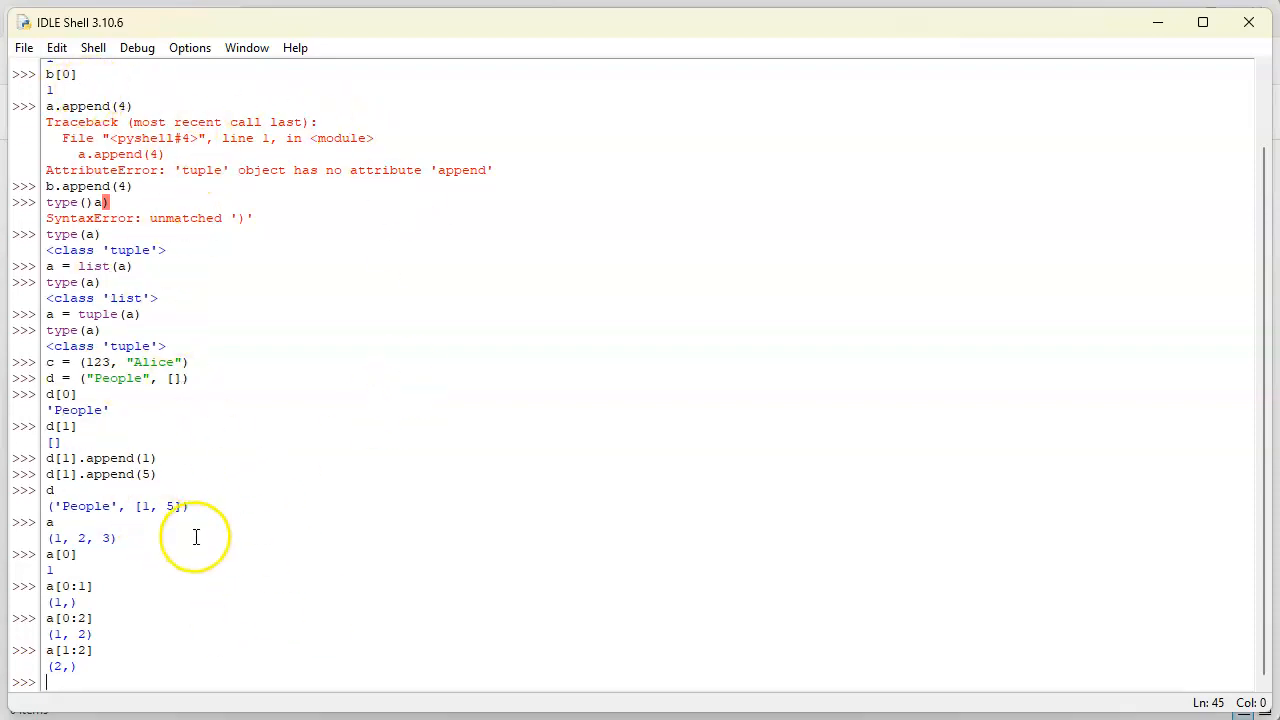
mouse_move(352, 540)
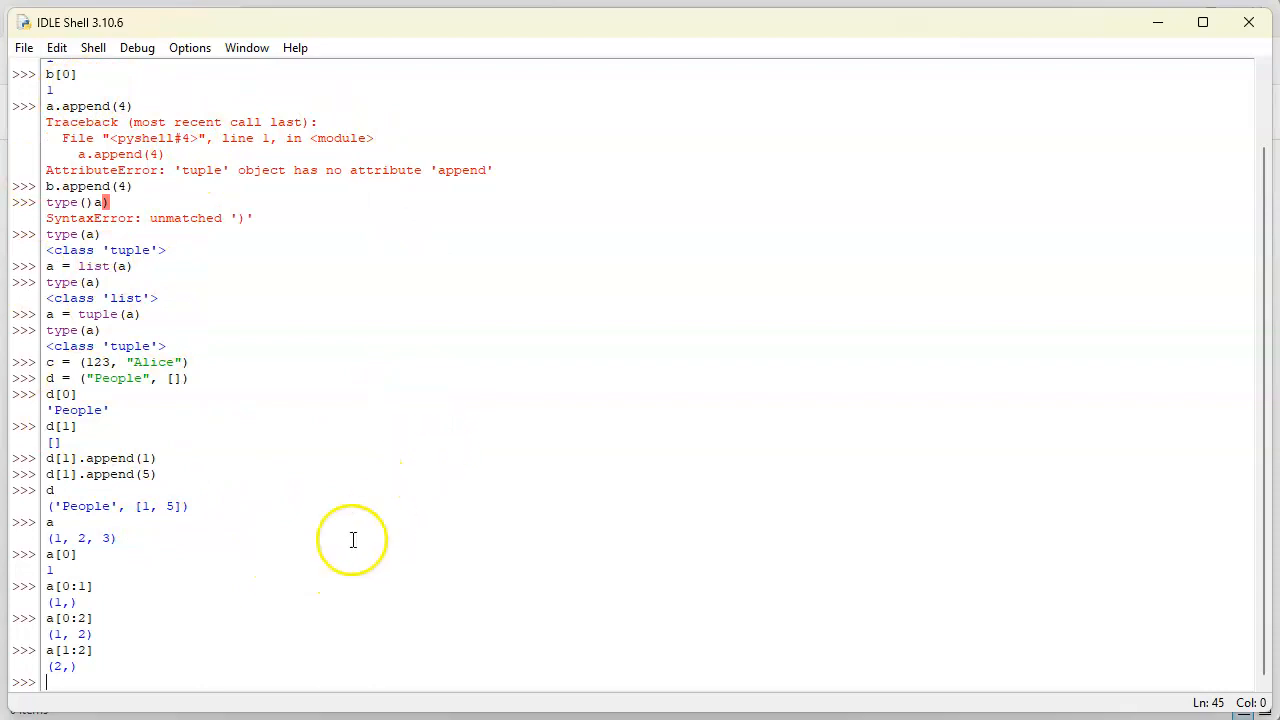